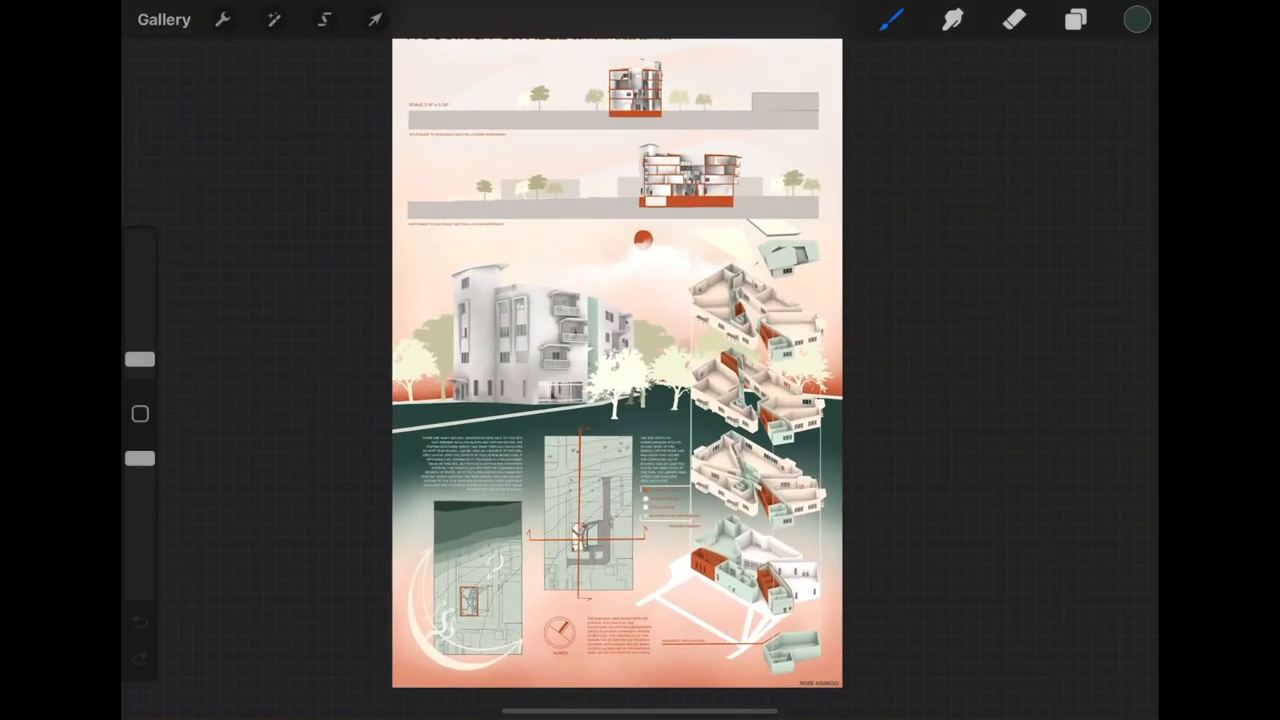
# Leave the architecture poster for the gallery and scroll down through the stacked artwork thumbnails.
pyautogui.click(164, 20)
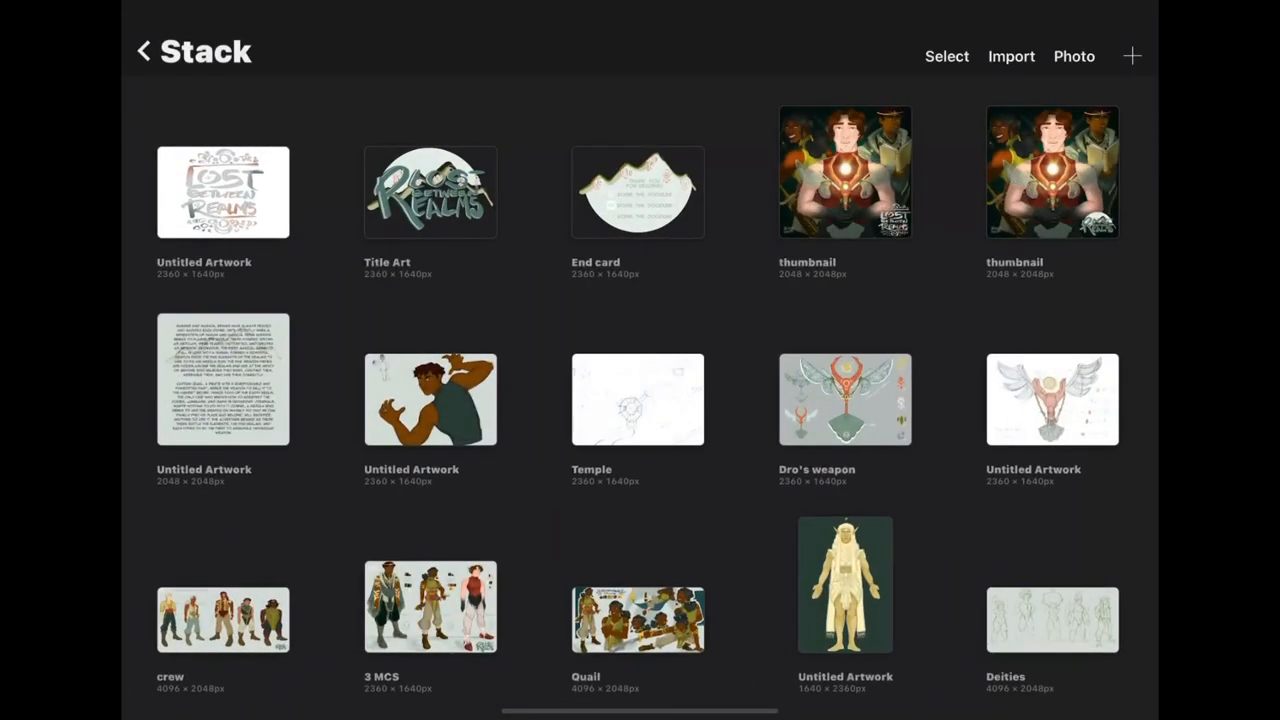
pyautogui.scroll(-3)
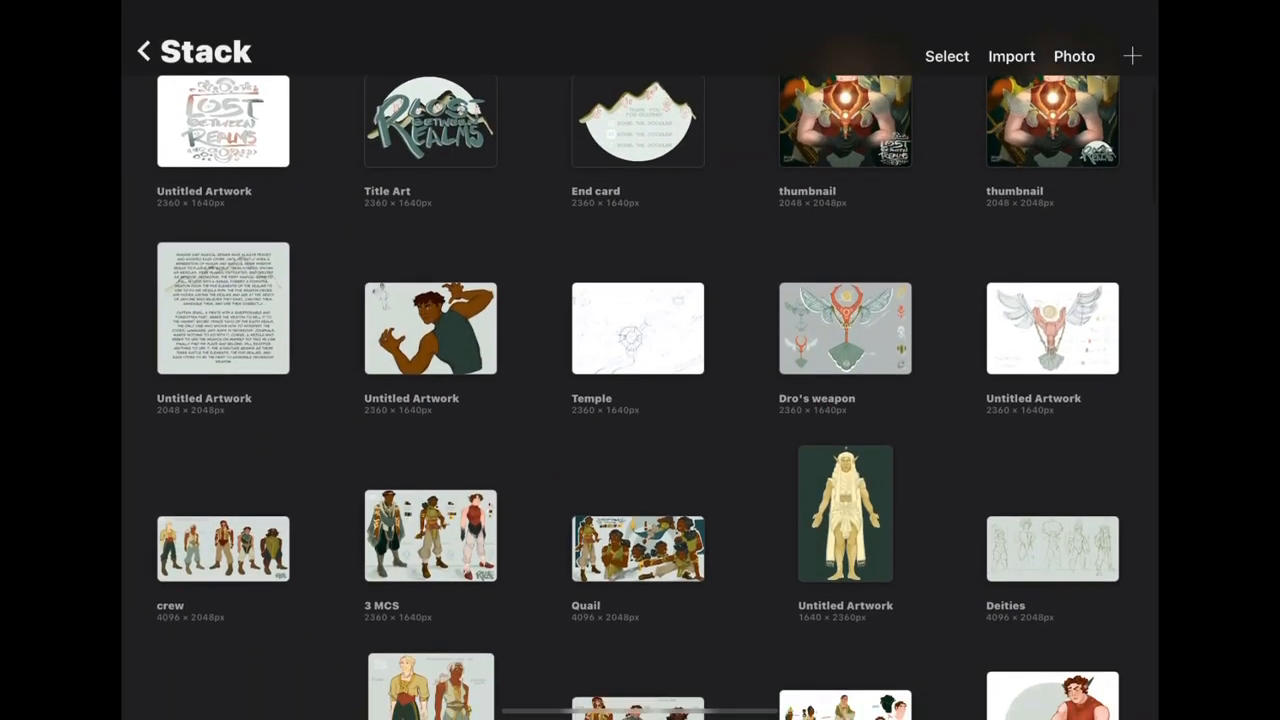
pyautogui.scroll(-3)
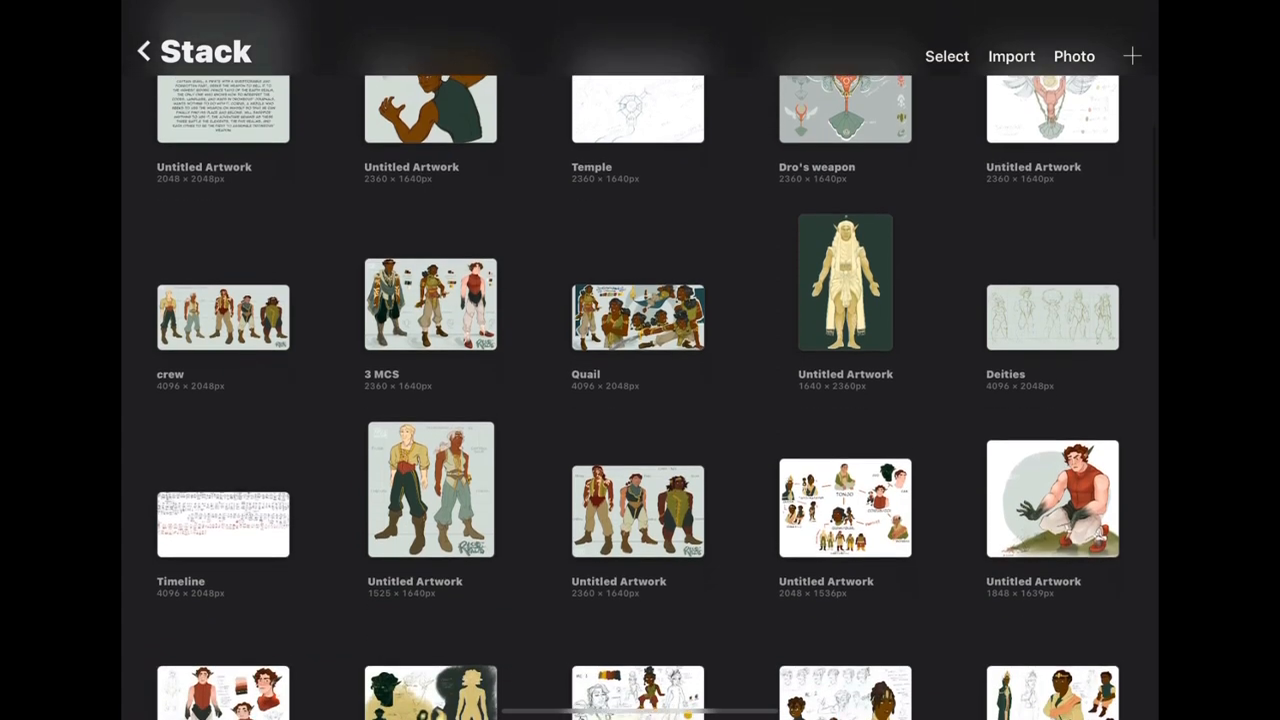
pyautogui.scroll(-3)
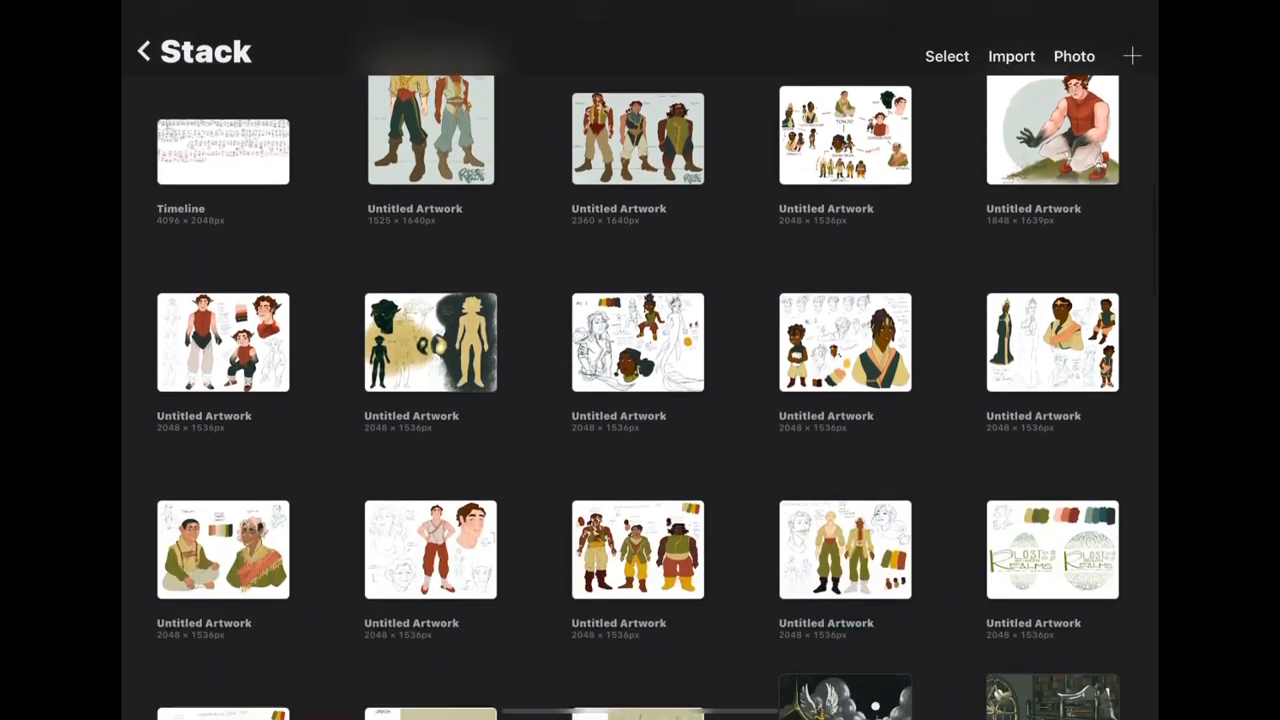
pyautogui.scroll(-3)
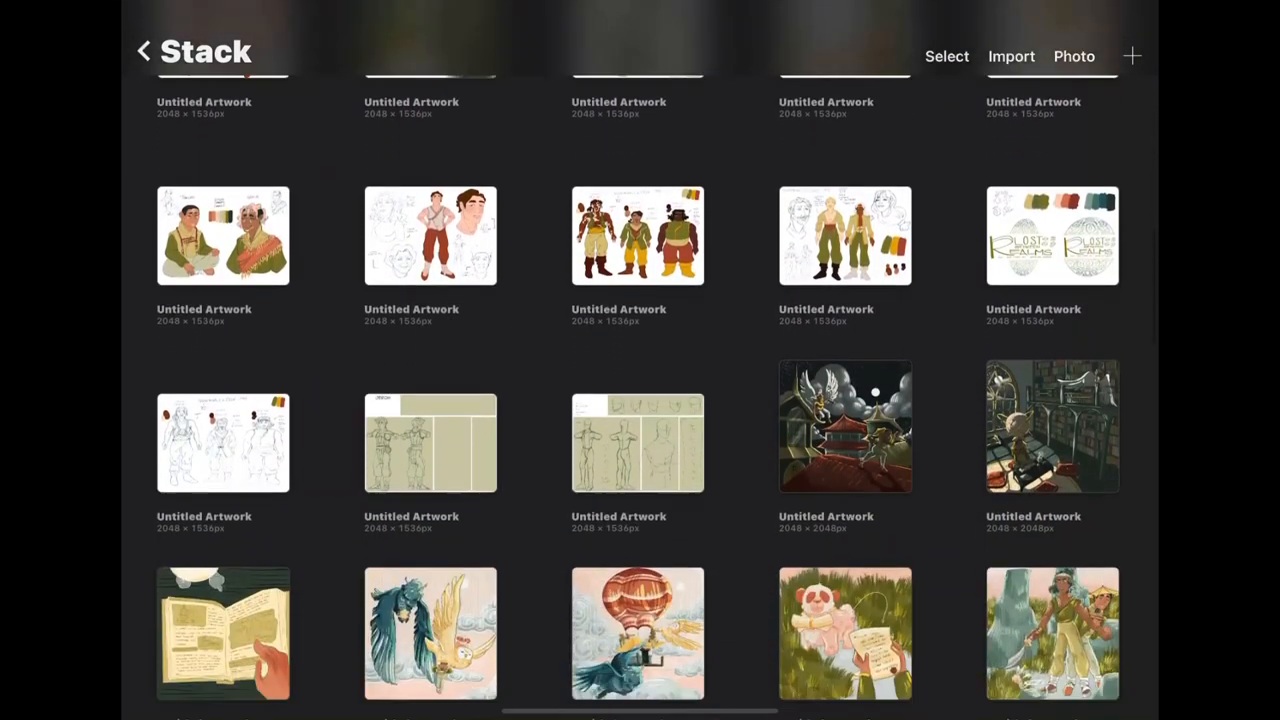
pyautogui.scroll(-3)
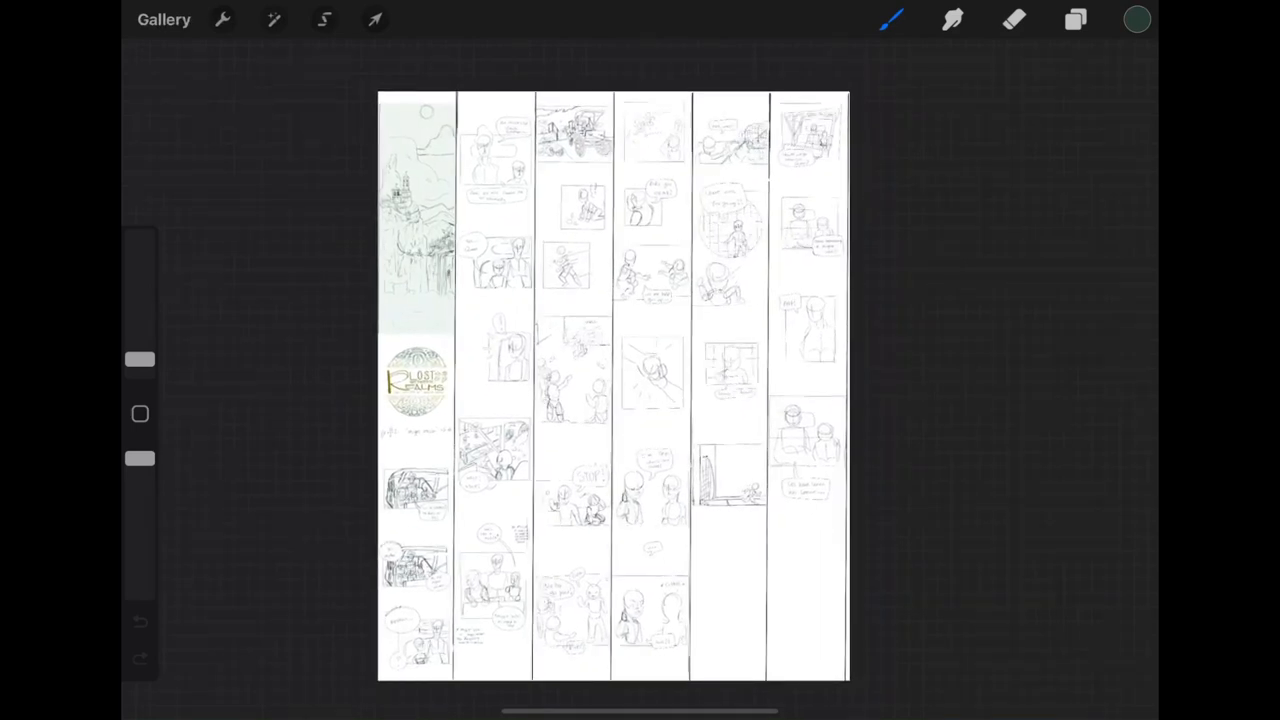
# Scroll down the tall webtoon from the cliff kingdom scene to the comic panels, then return to the gallery.
pyautogui.click(164, 20)
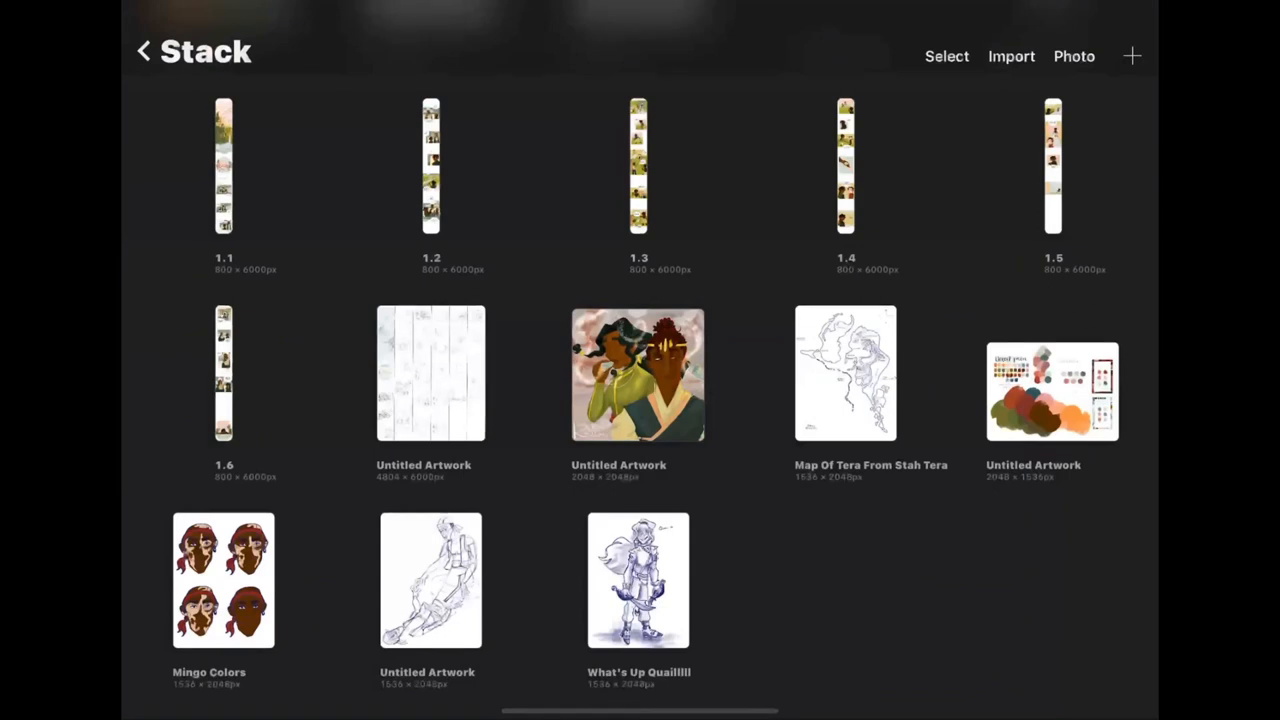
pyautogui.scroll(-3)
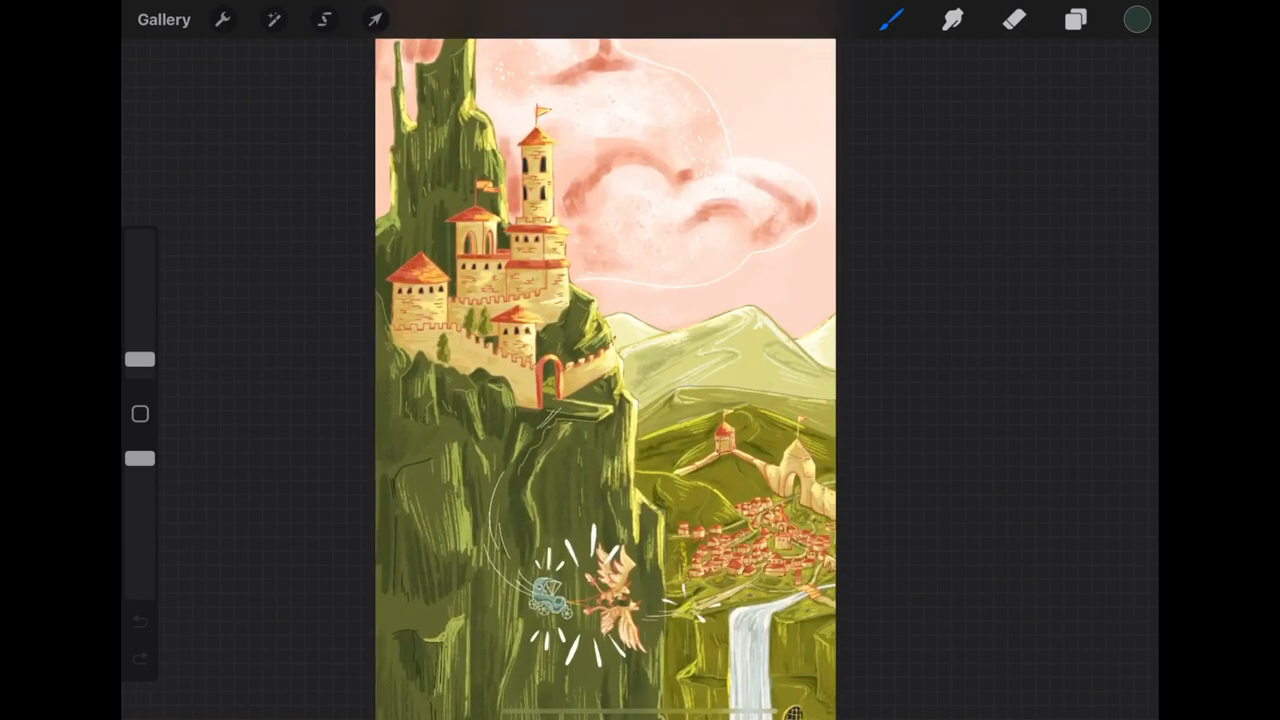
pyautogui.scroll(-3)
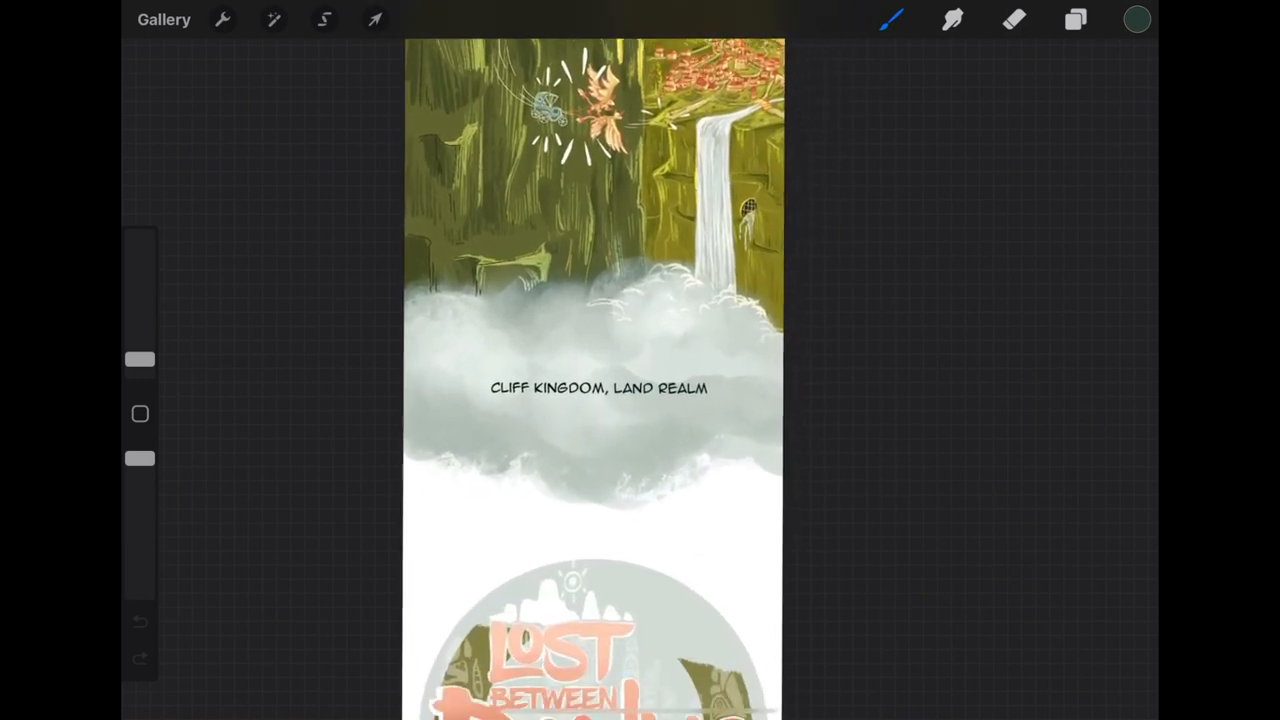
pyautogui.scroll(-3)
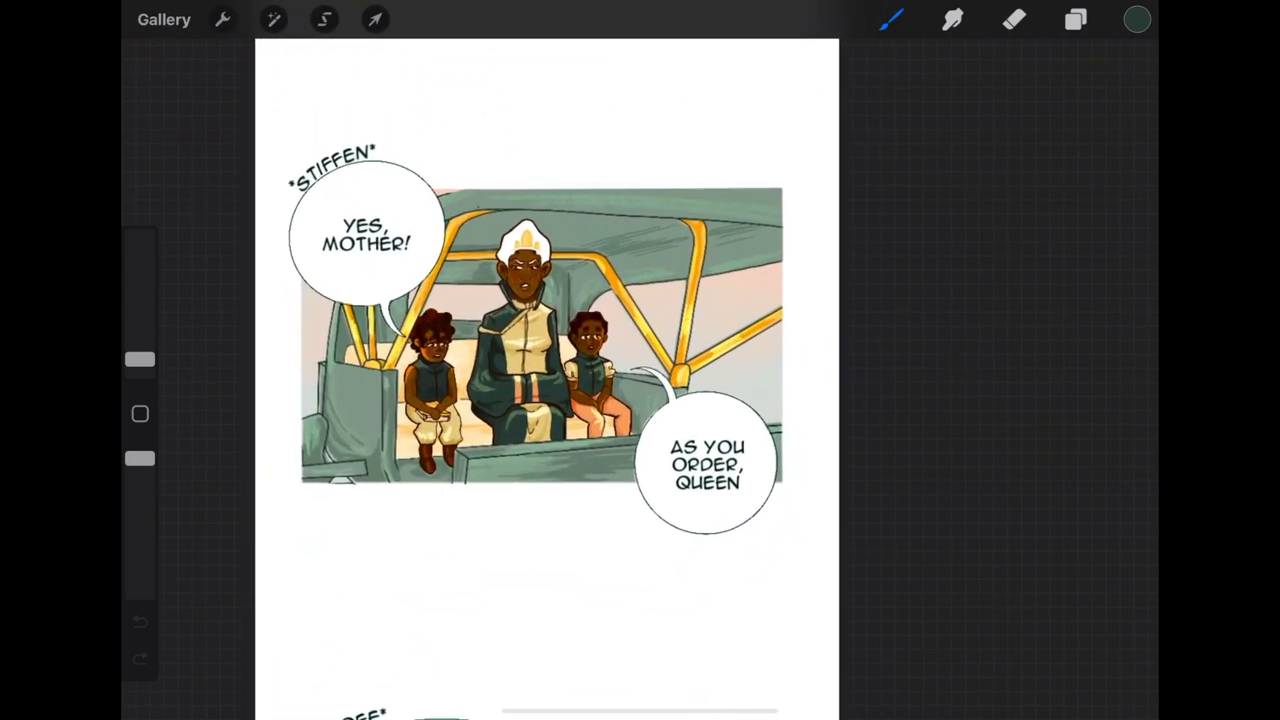
pyautogui.scroll(-3)
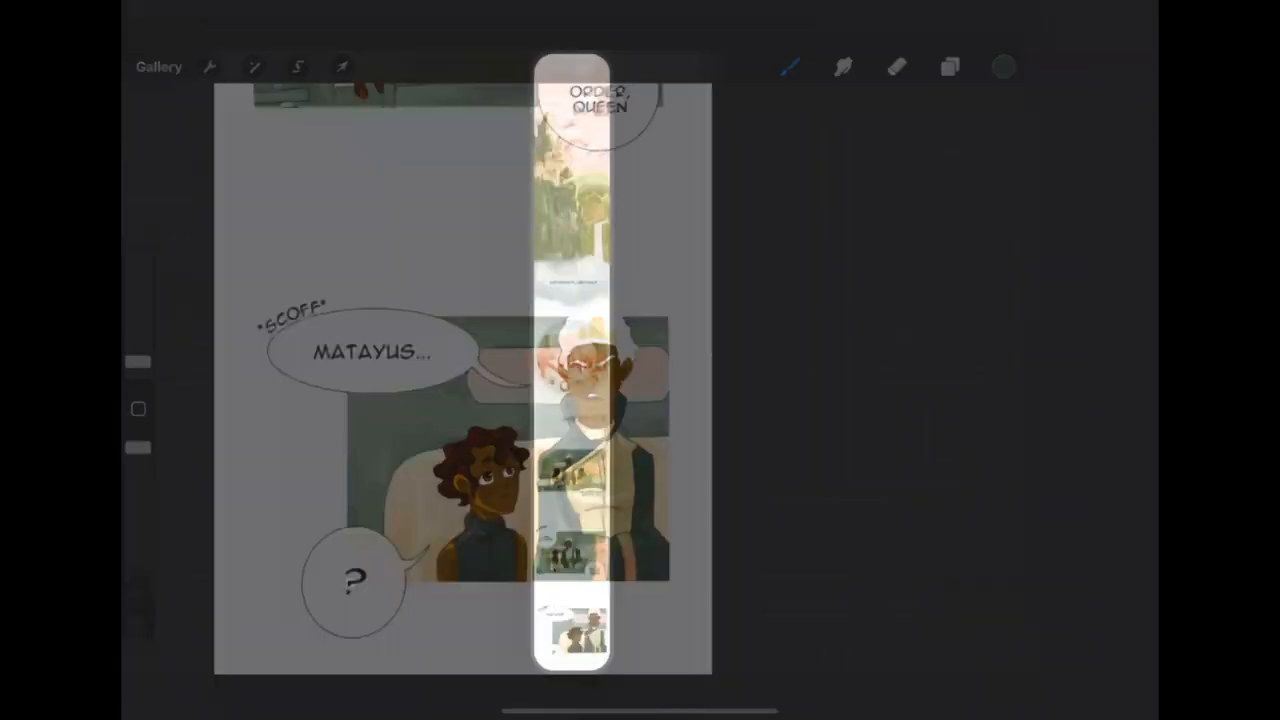
pyautogui.click(158, 68)
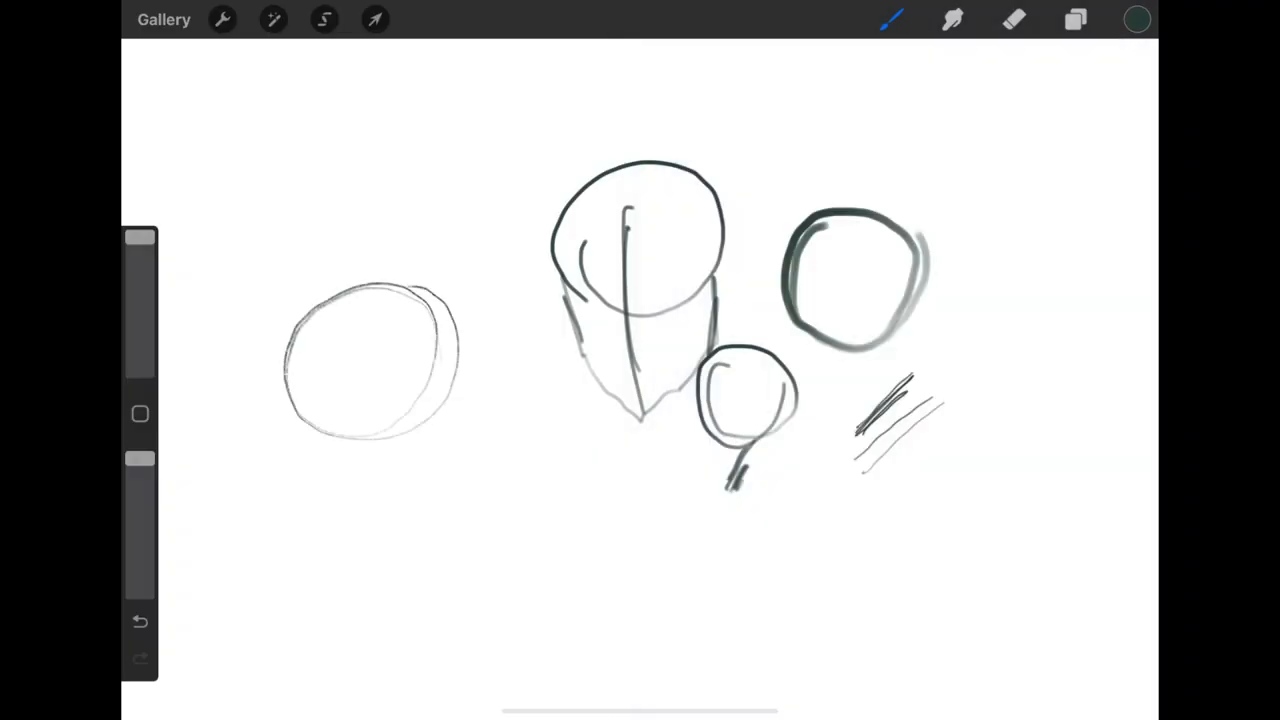
# Sketch a rough head with construction lines and an HB Pencil hatching sample, then erase the stray marks.
pyautogui.moveTo(360, 380); pyautogui.dragTo(376, 510)
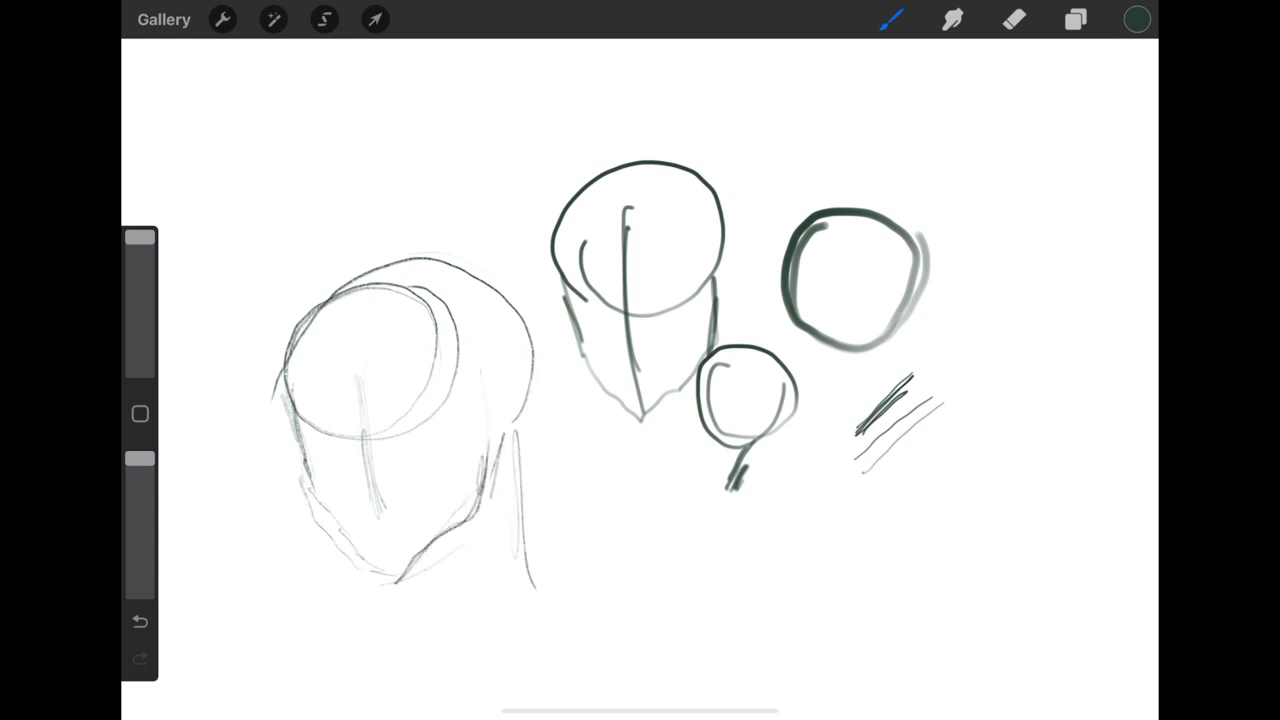
pyautogui.moveTo(910, 520); pyautogui.dragTo(950, 580)
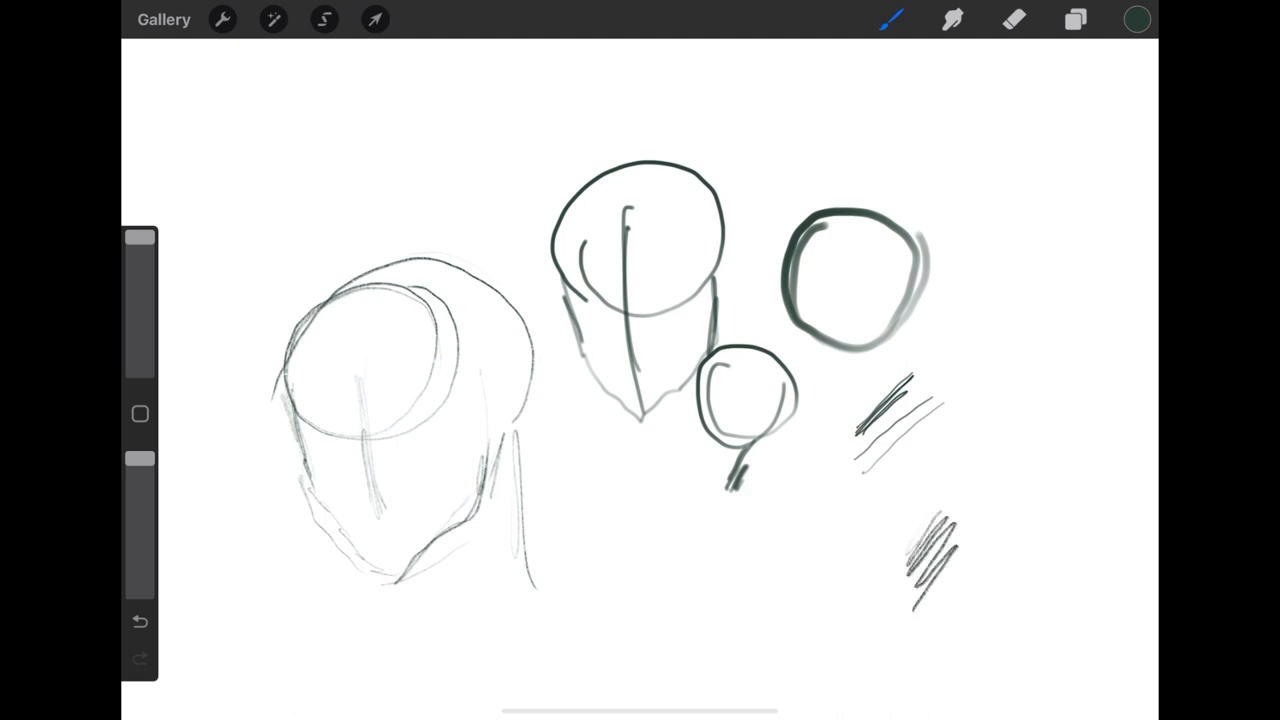
pyautogui.moveTo(960, 456); pyautogui.dragTo(970, 496)
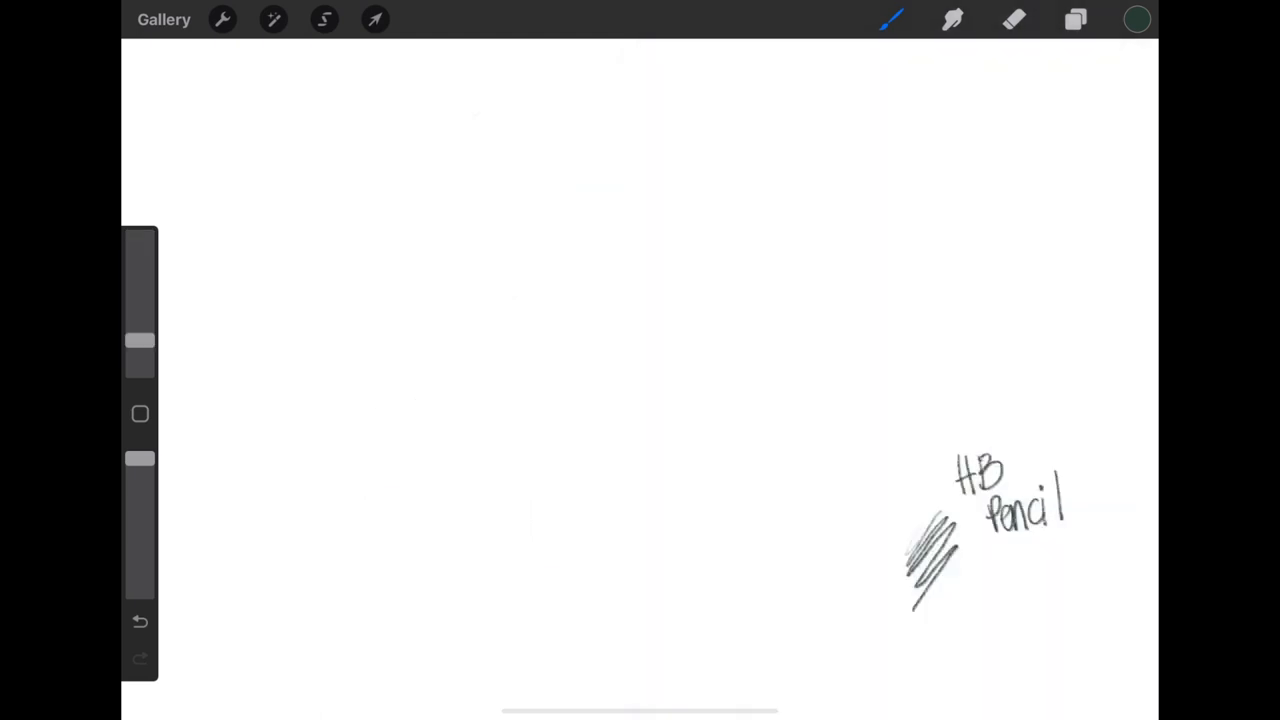
pyautogui.moveTo(784, 352); pyautogui.dragTo(870, 270)
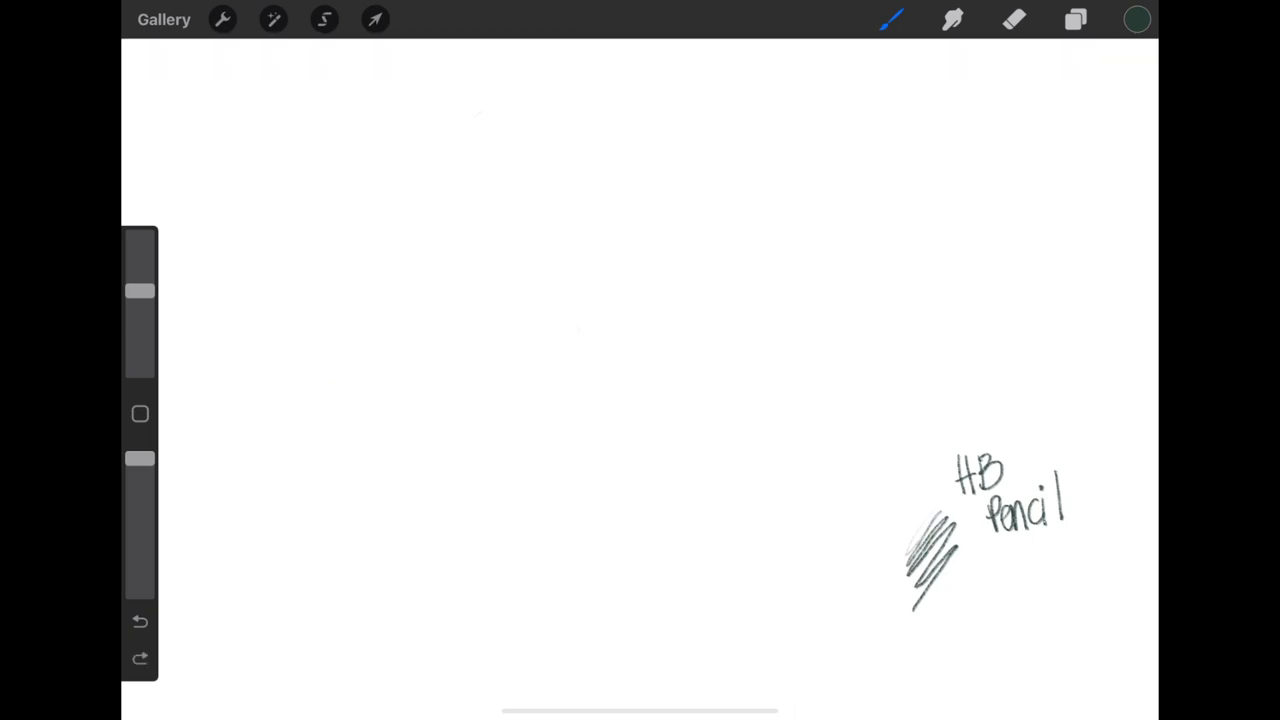
# Draw two long tapered test curves, undo them, then ink wavy and curved strokes near the top.
pyautogui.moveTo(356, 420); pyautogui.dragTo(844, 216)
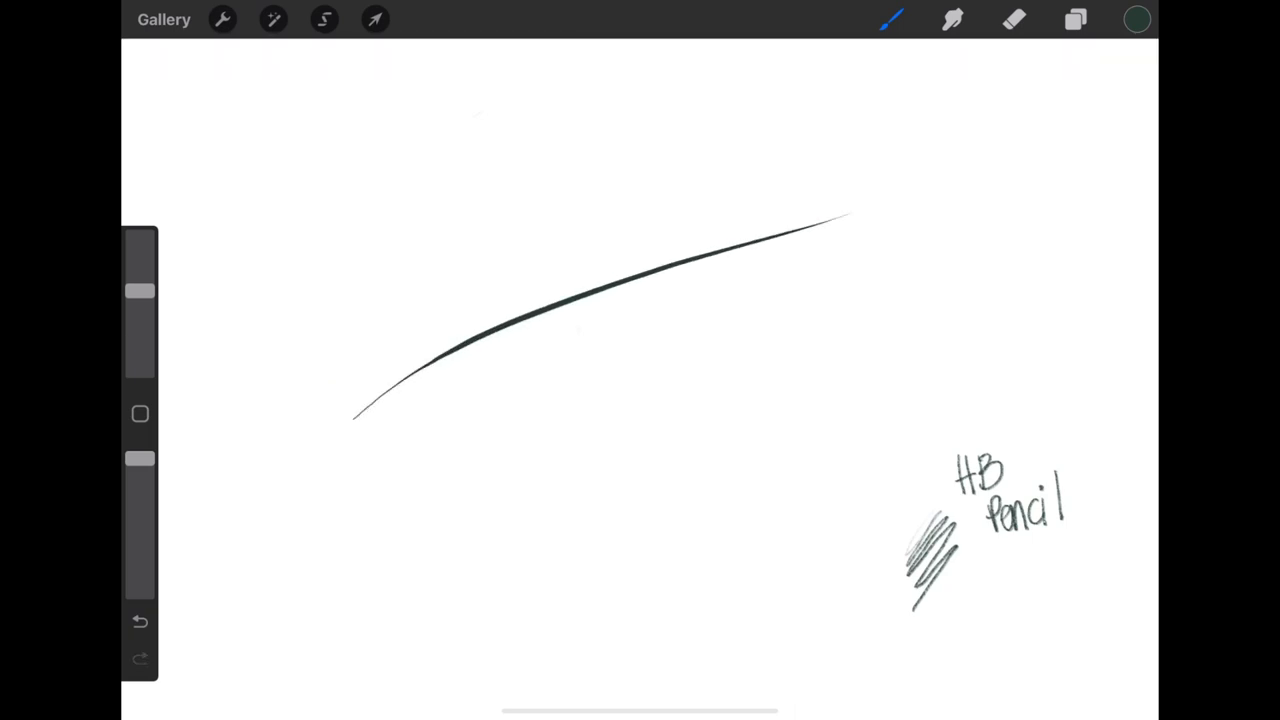
pyautogui.moveTo(410, 490); pyautogui.dragTo(920, 264)
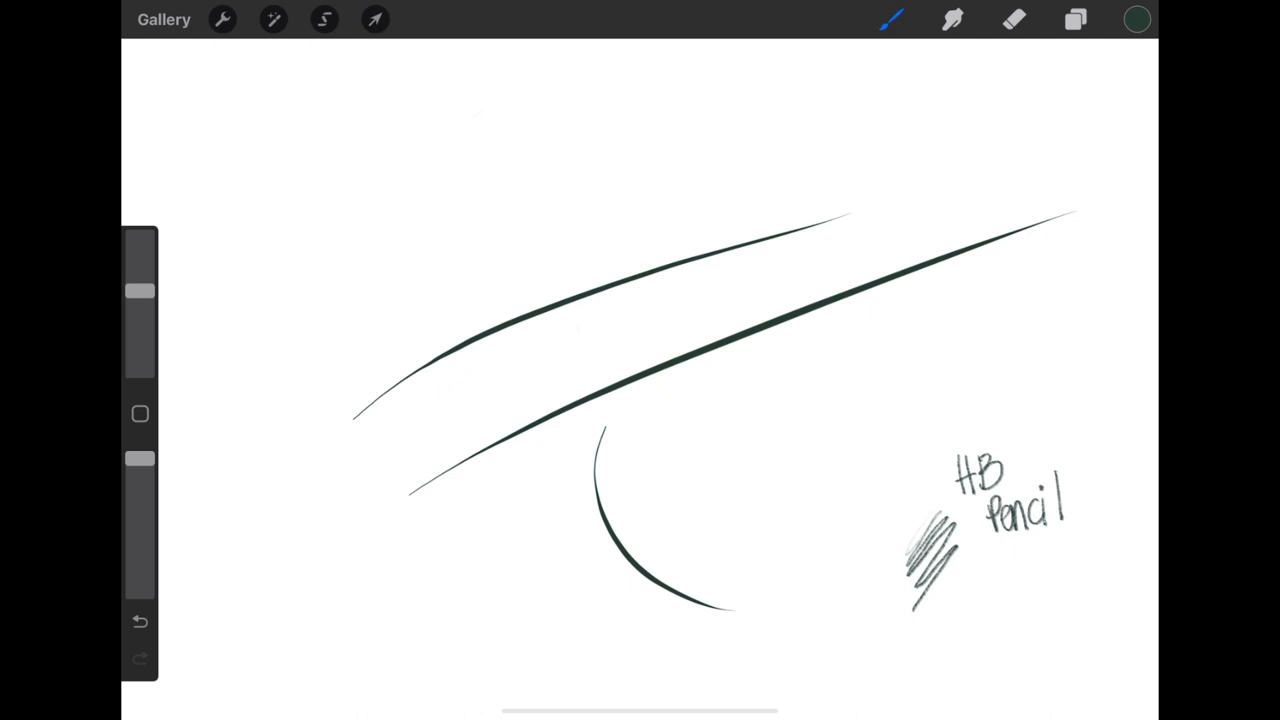
pyautogui.click(140, 620)
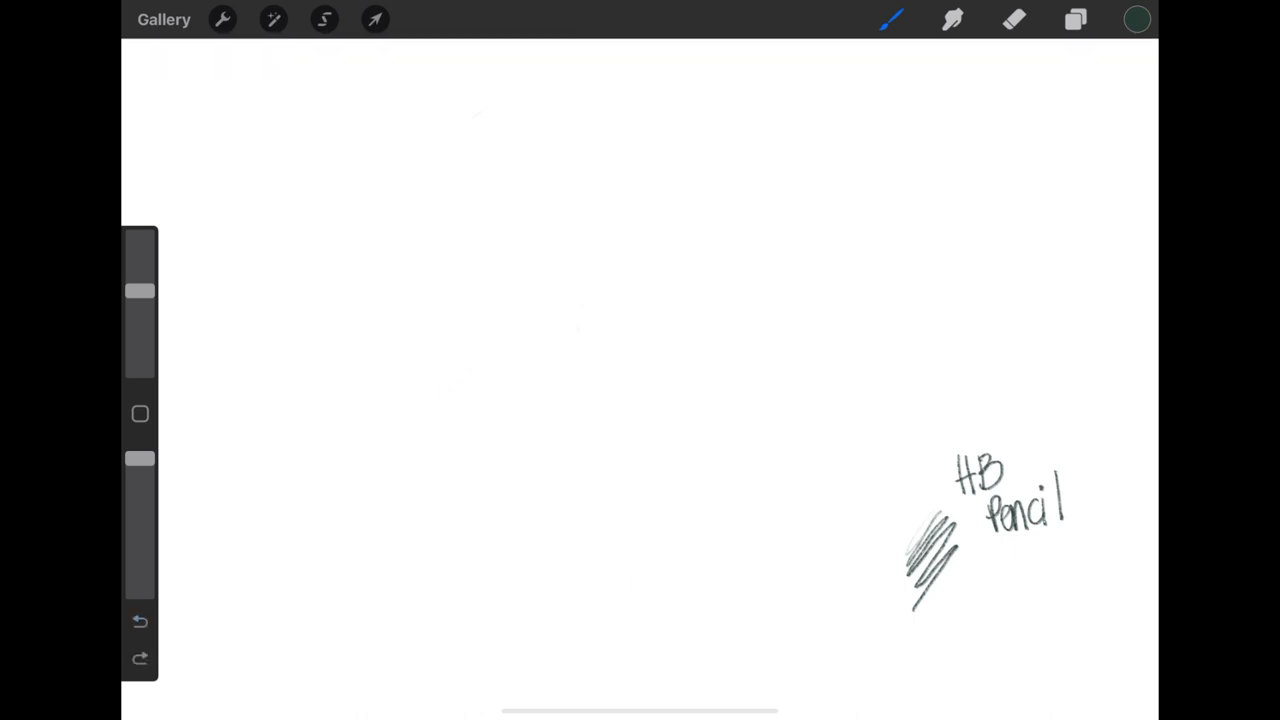
pyautogui.moveTo(664, 144); pyautogui.dragTo(664, 290)
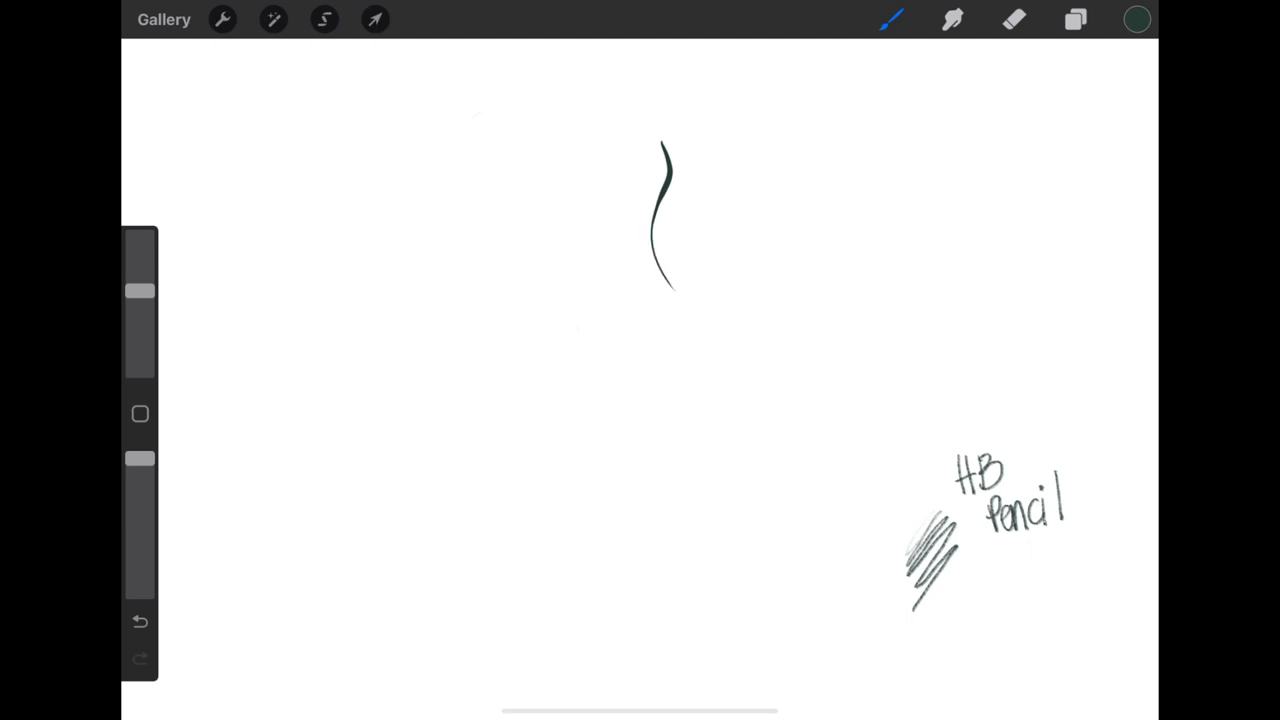
pyautogui.moveTo(680, 300); pyautogui.dragTo(644, 460)
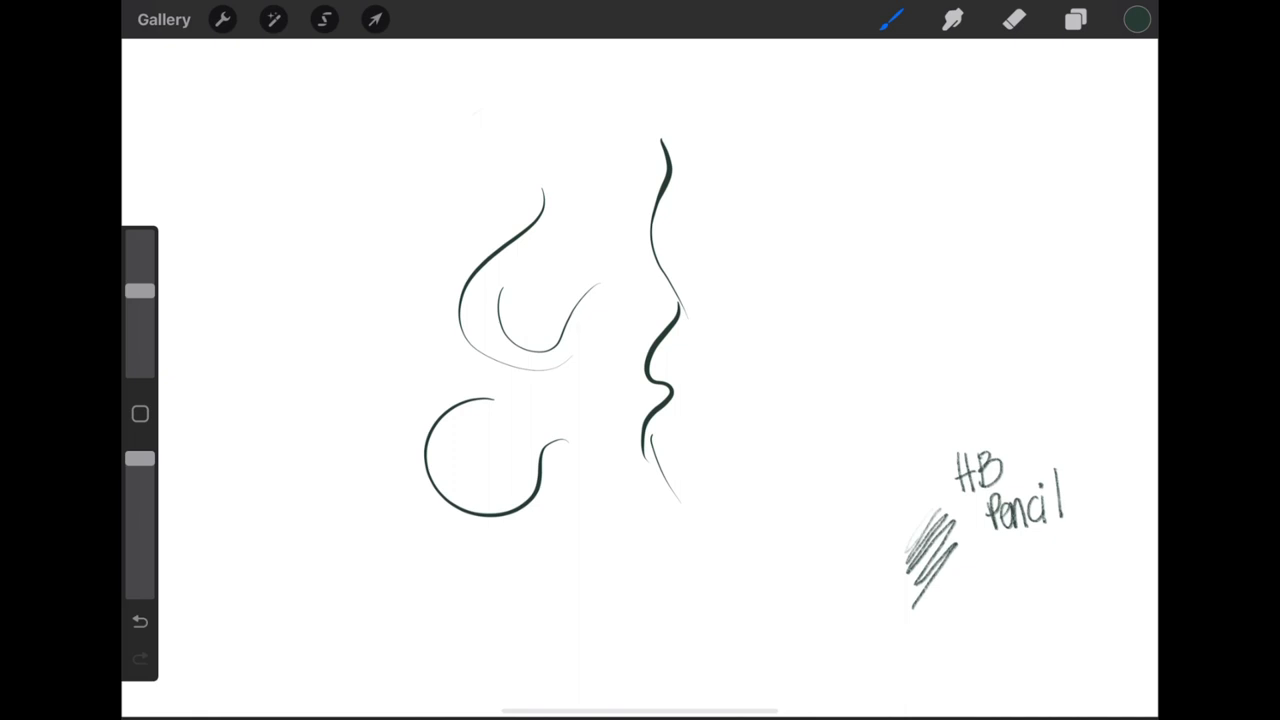
# Add an S-shaped stroke and loops above the HB Pencil label, handwriting the technical pen label beside them.
pyautogui.moveTo(756, 190); pyautogui.dragTo(728, 262)
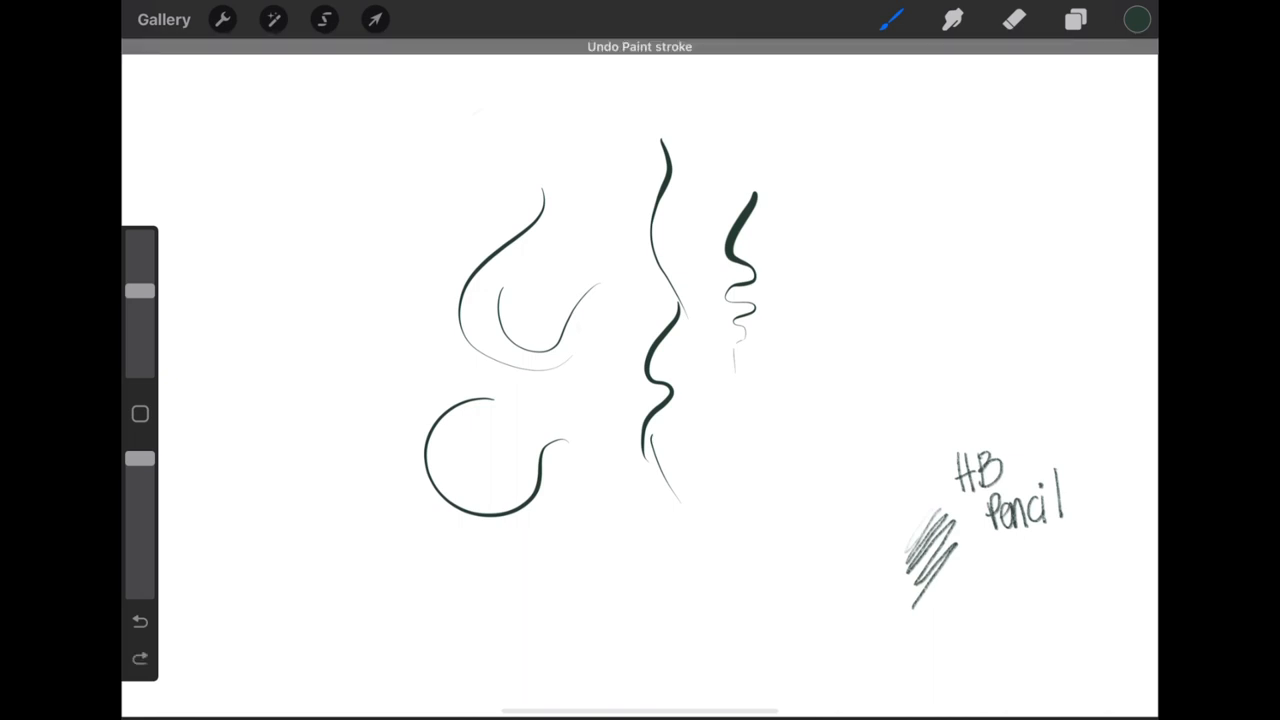
pyautogui.moveTo(864, 380); pyautogui.dragTo(920, 344)
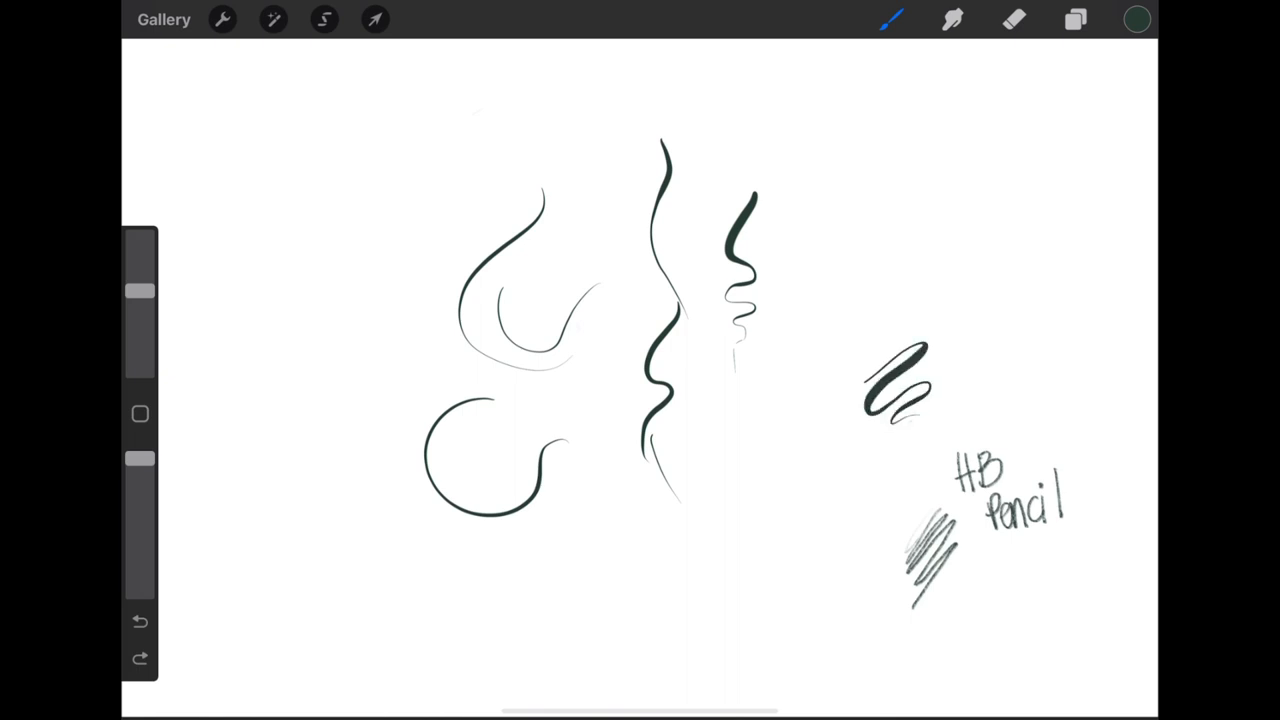
pyautogui.moveTo(956, 344); pyautogui.dragTo(964, 384)
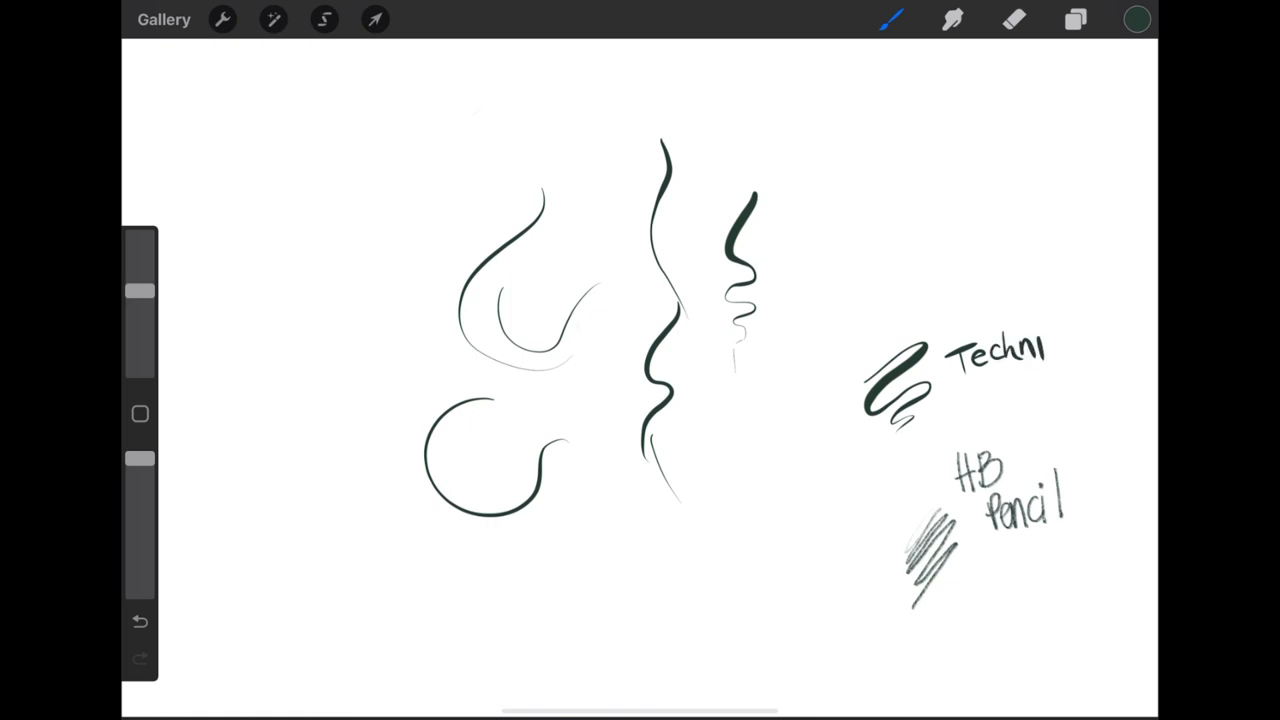
# Undo the last letter of the Studio pen label and rewrite it.
pyautogui.click(892, 18)
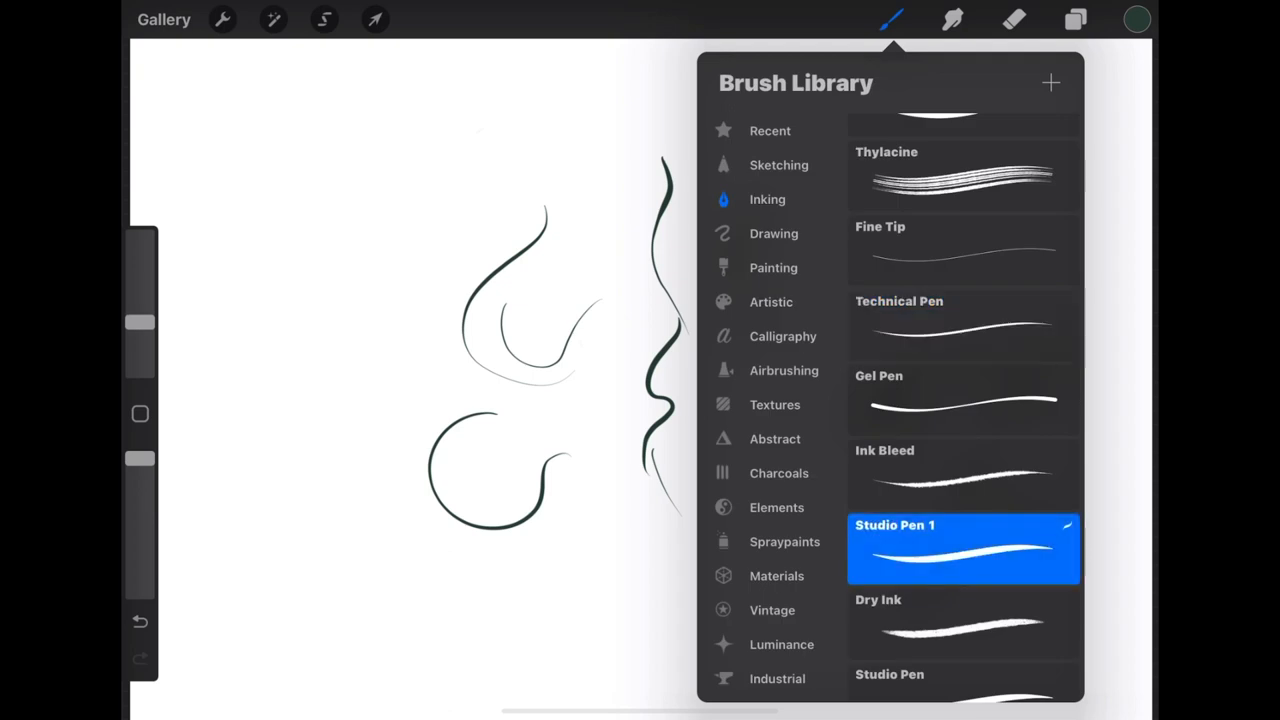
pyautogui.scroll(-3)
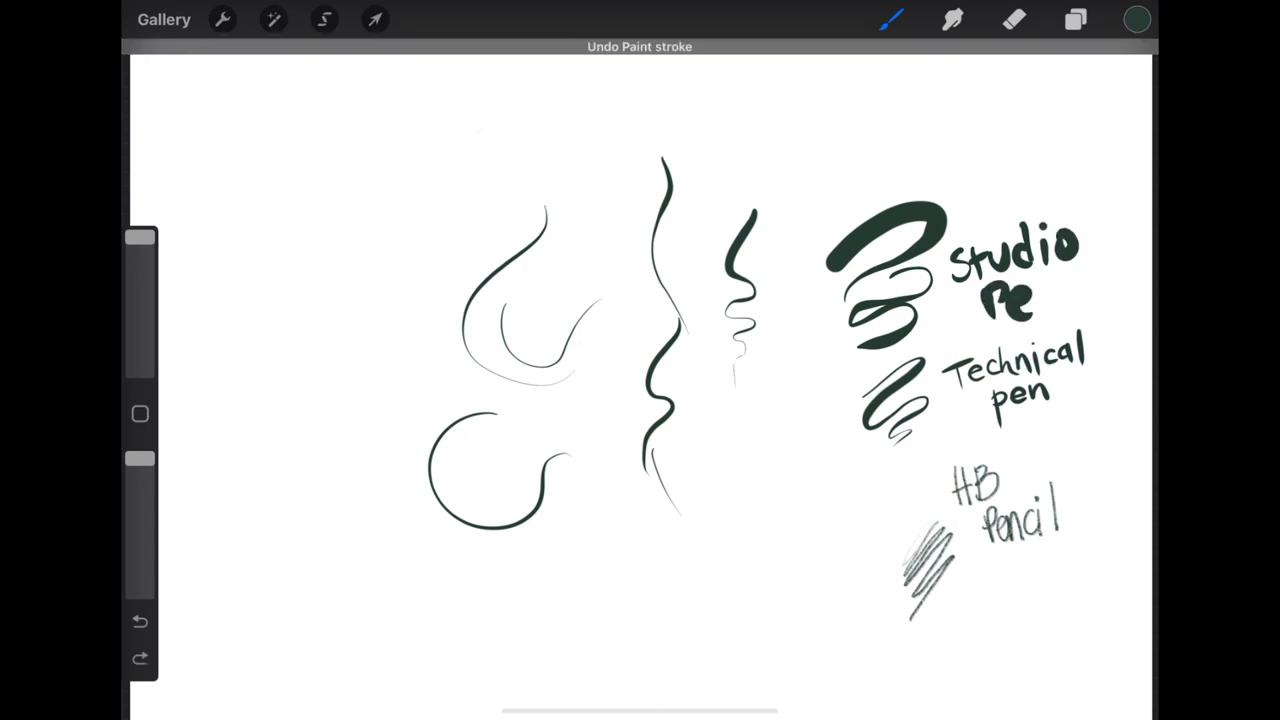
pyautogui.press('cmd+z')
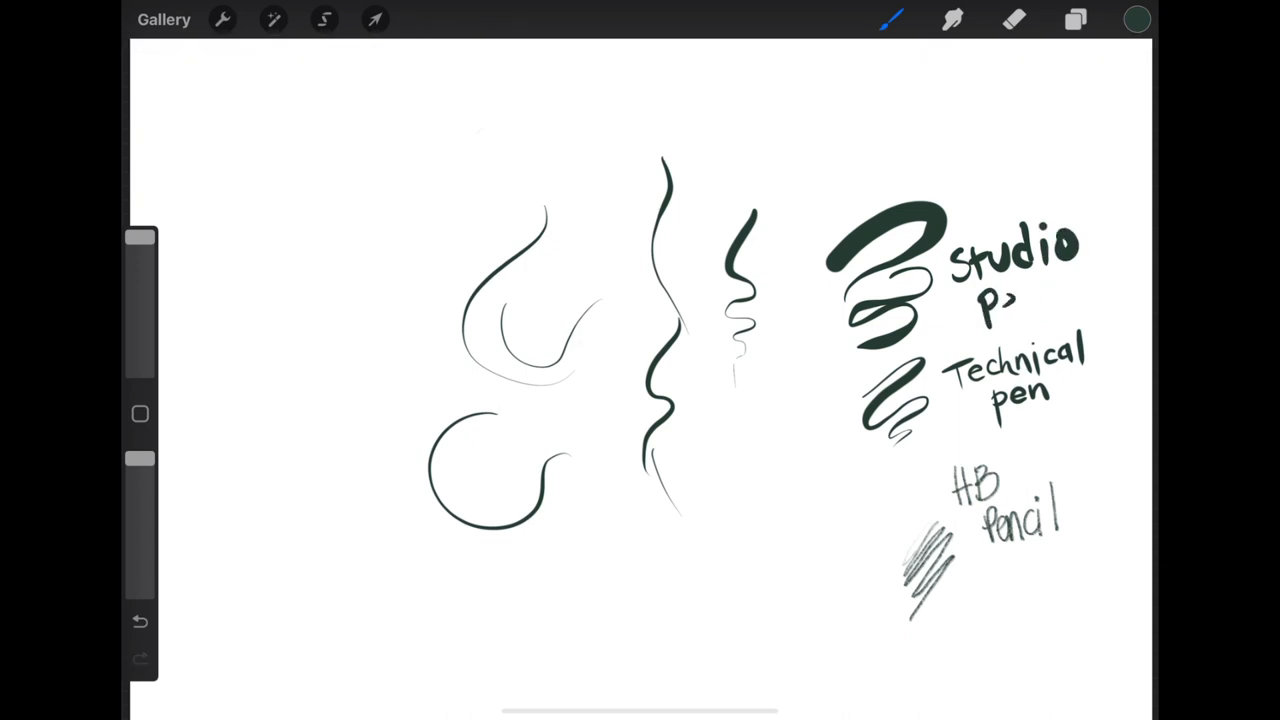
pyautogui.click(1076, 20)
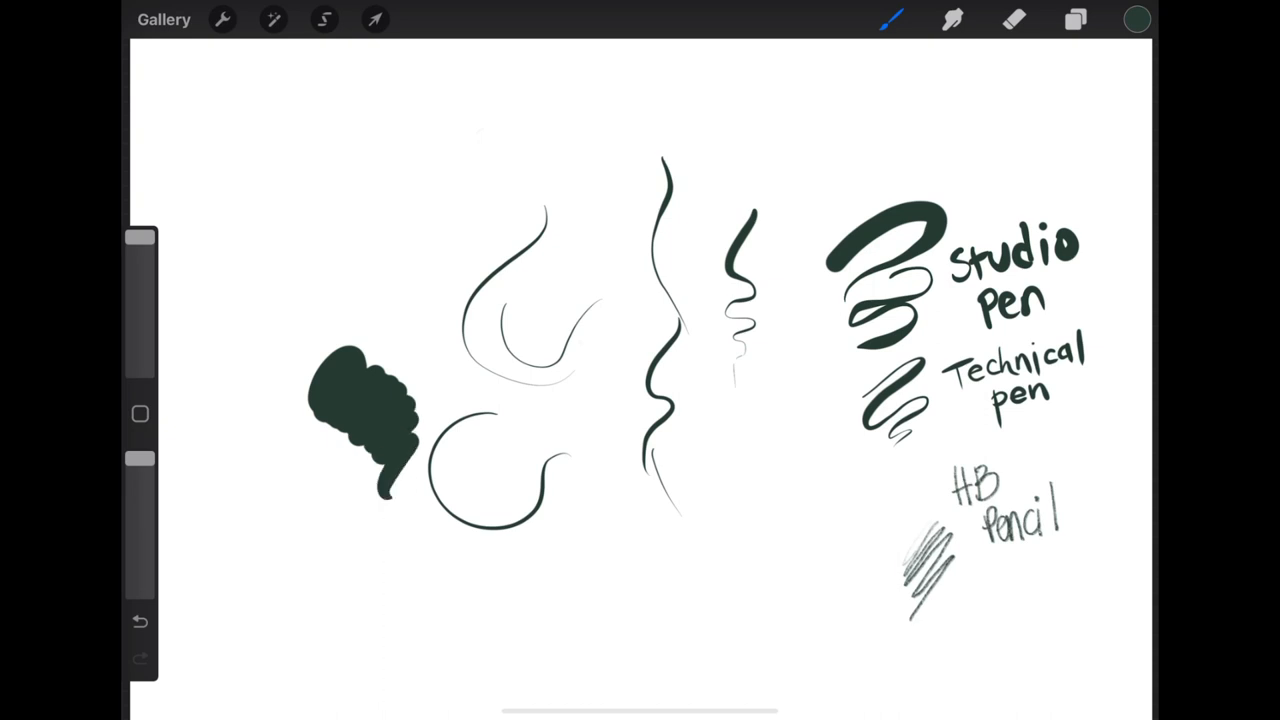
# Draw bold Studio Pen samples at left: a long curve, a squiggly zigzag and a dark filled patch.
pyautogui.moveTo(384, 190); pyautogui.dragTo(256, 450)
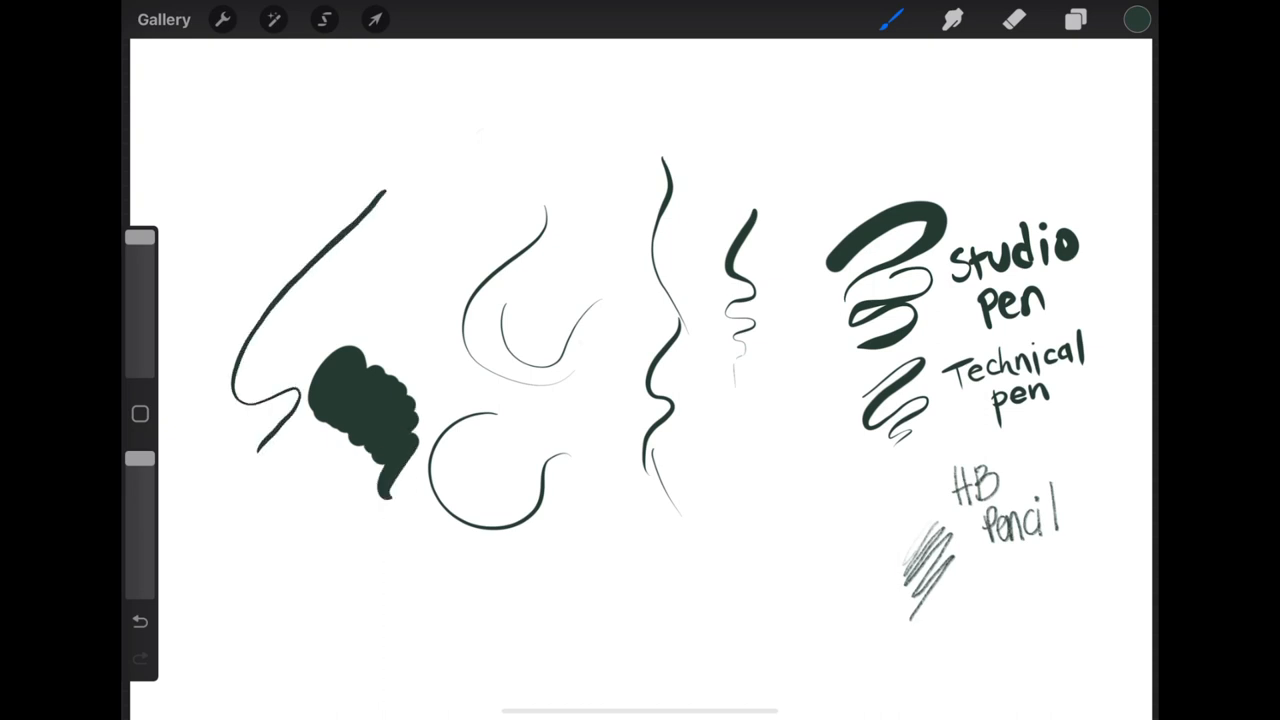
pyautogui.moveTo(260, 450); pyautogui.dragTo(400, 600)
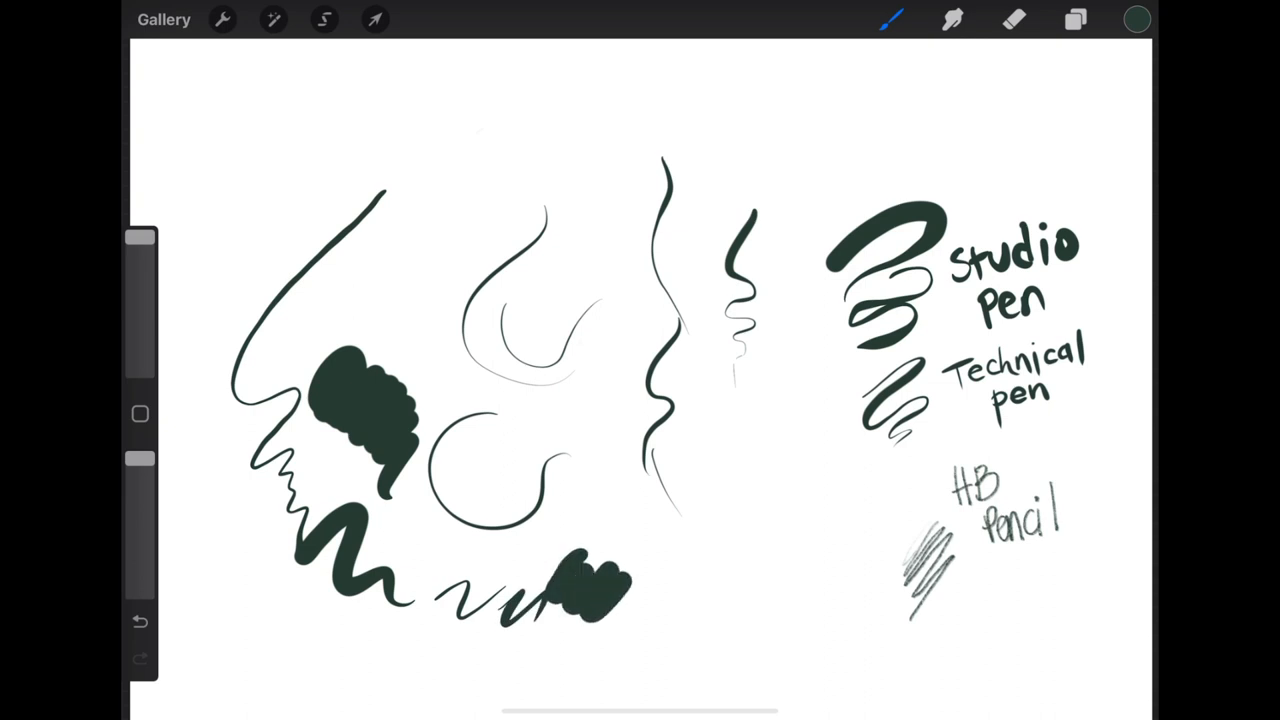
pyautogui.moveTo(576, 590); pyautogui.dragTo(670, 610)
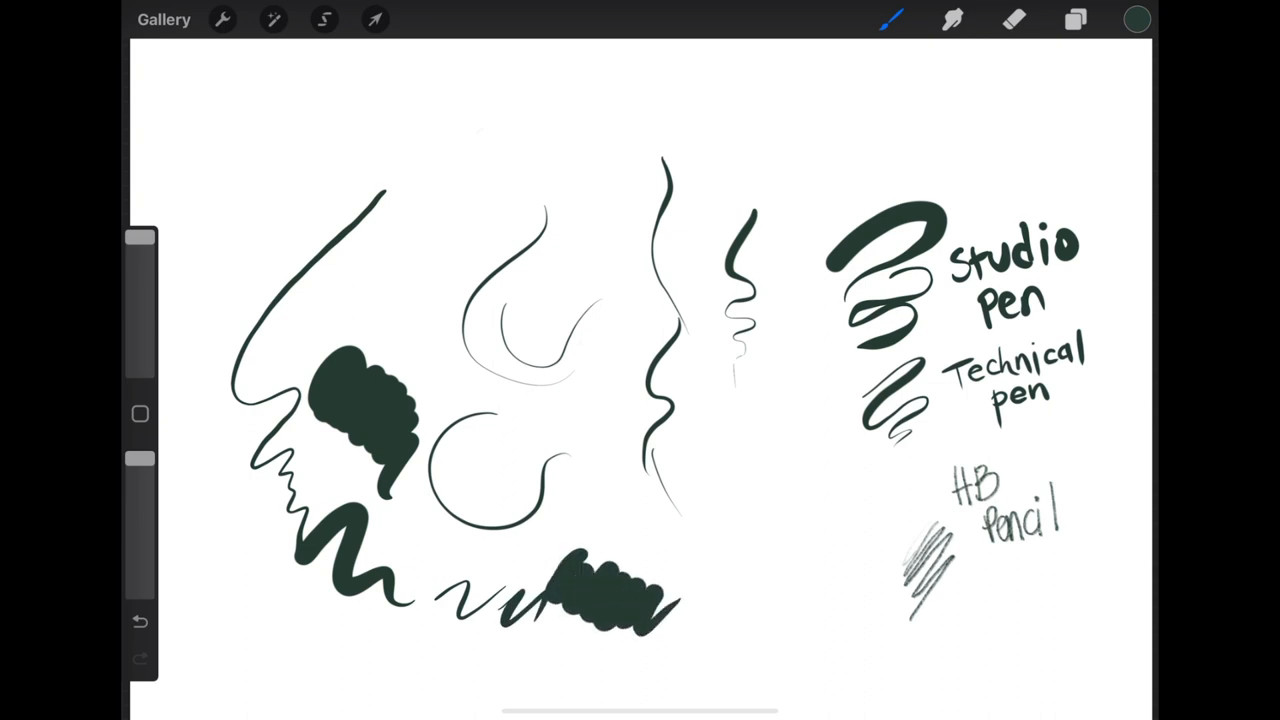
pyautogui.click(890, 20)
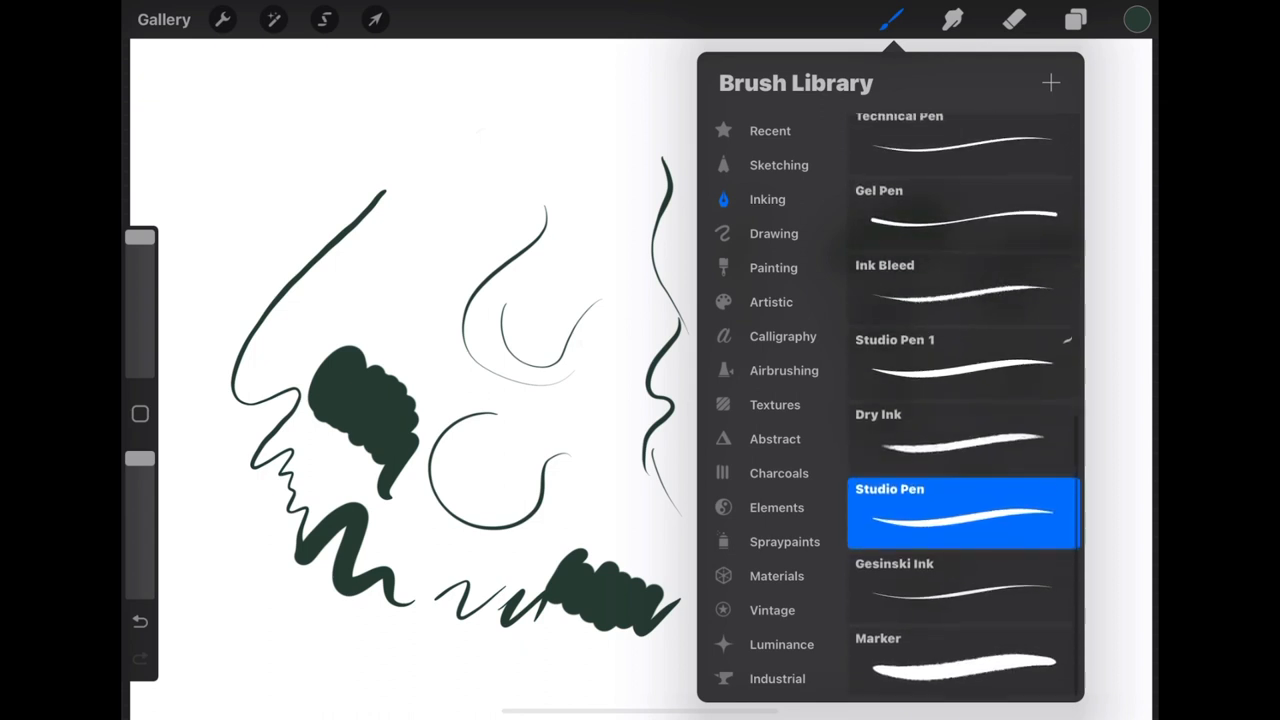
# Switch to the Dry Ink brush, draw scribbles and a swirl above the Studio pen sample, labelled 'Dry ink pen'.
pyautogui.click(964, 438)
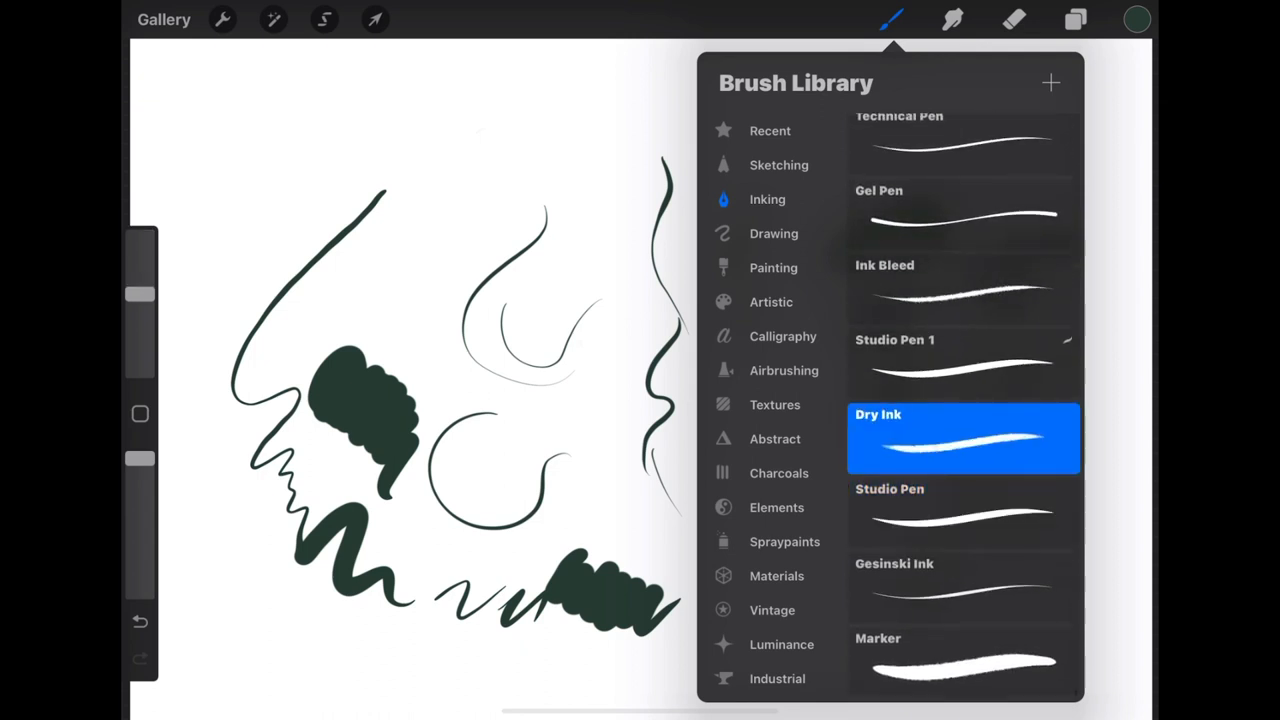
pyautogui.click(890, 20)
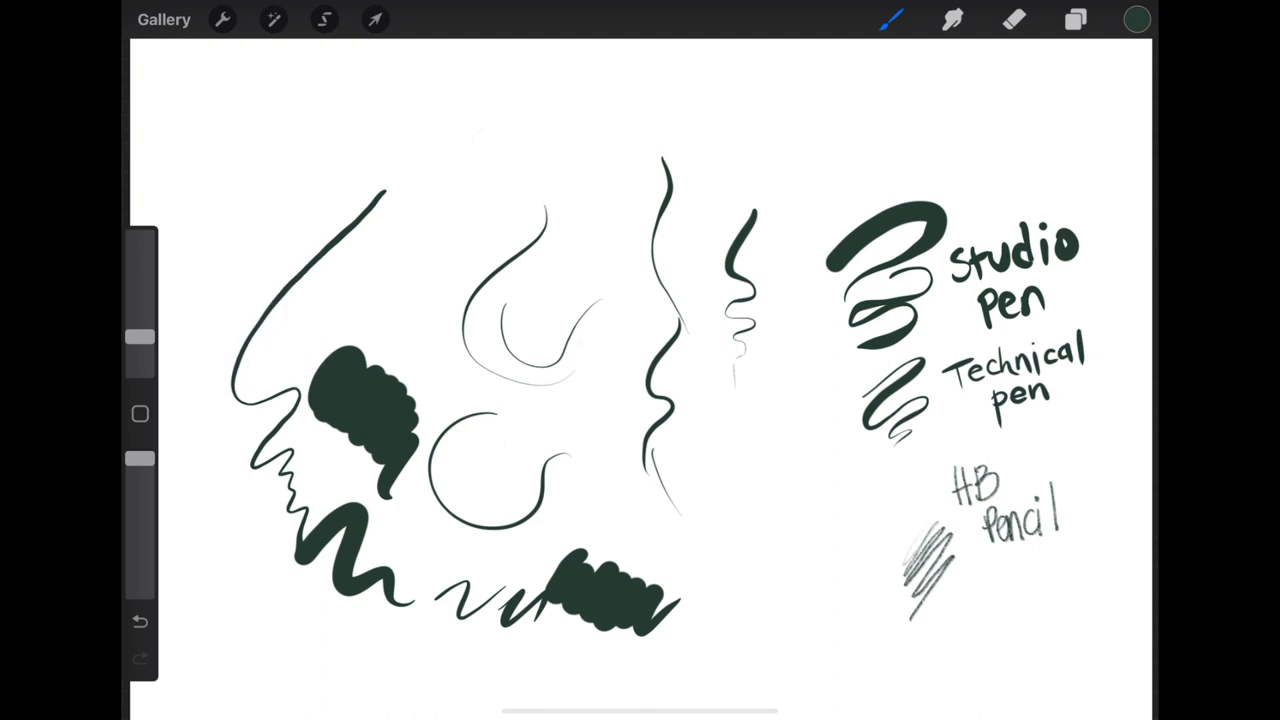
pyautogui.moveTo(764, 500); pyautogui.dragTo(778, 544)
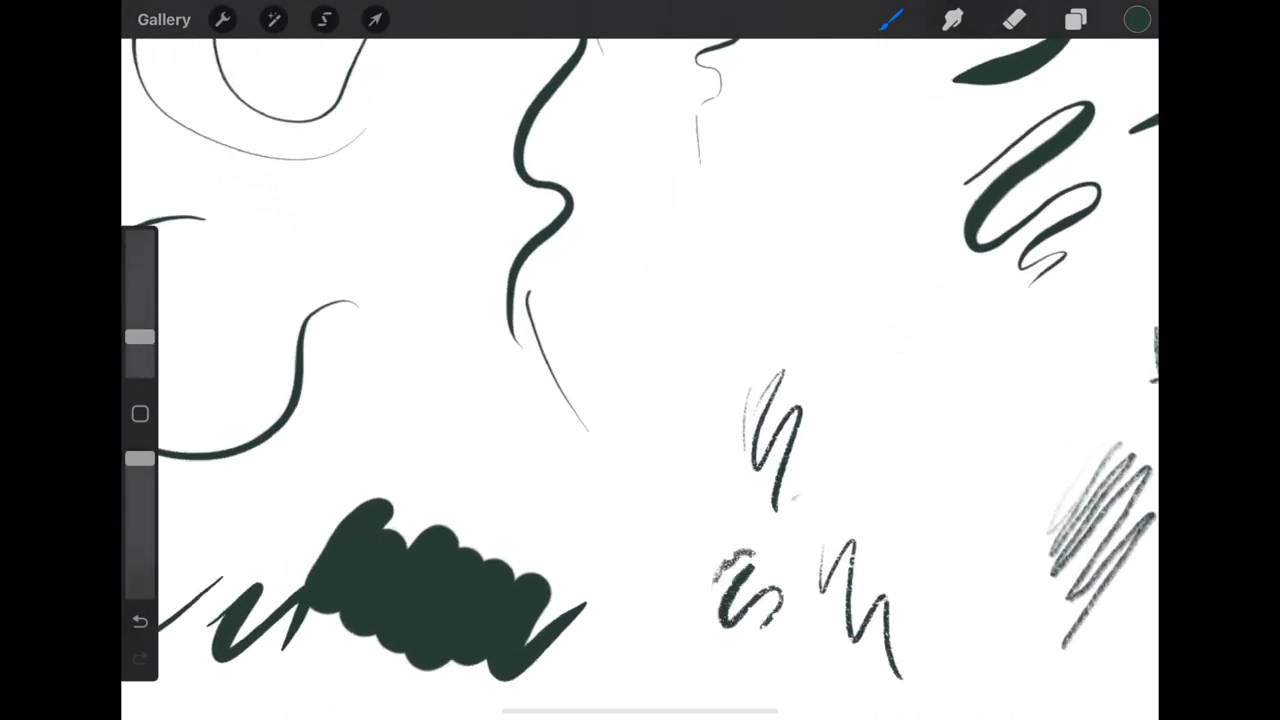
pyautogui.moveTo(770, 640); pyautogui.dragTo(870, 440)
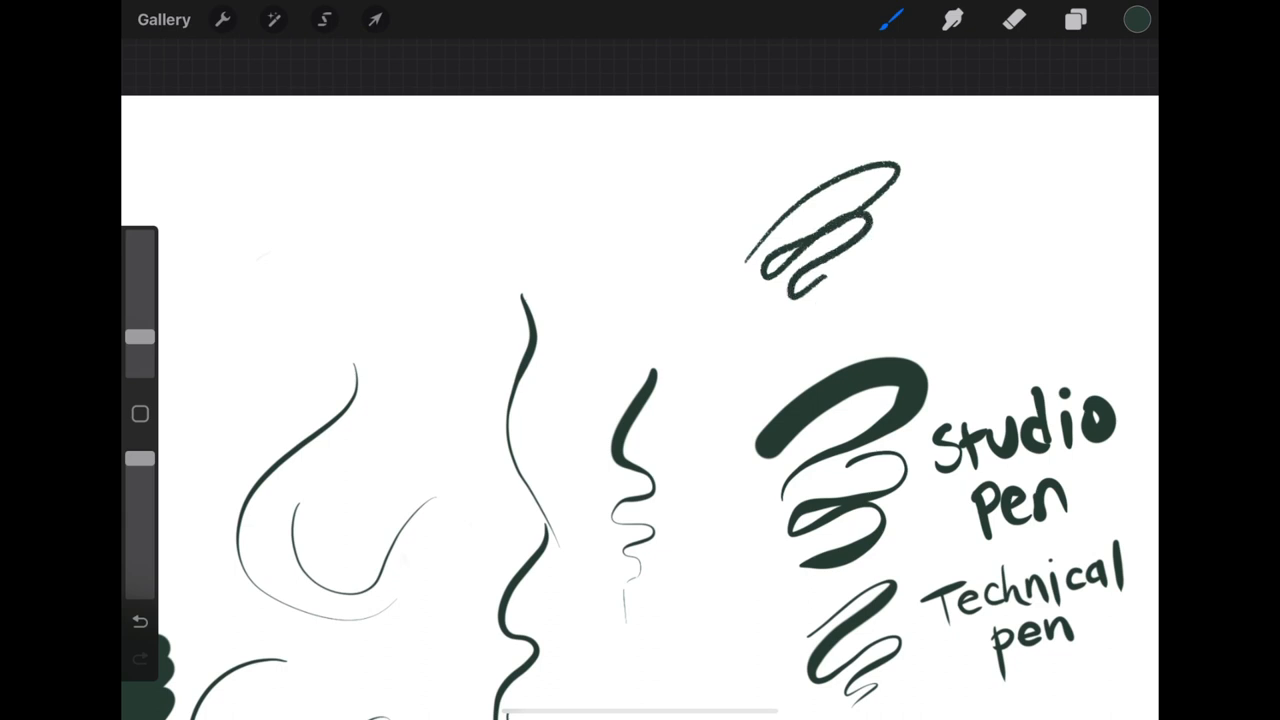
pyautogui.moveTo(836, 300); pyautogui.dragTo(920, 240)
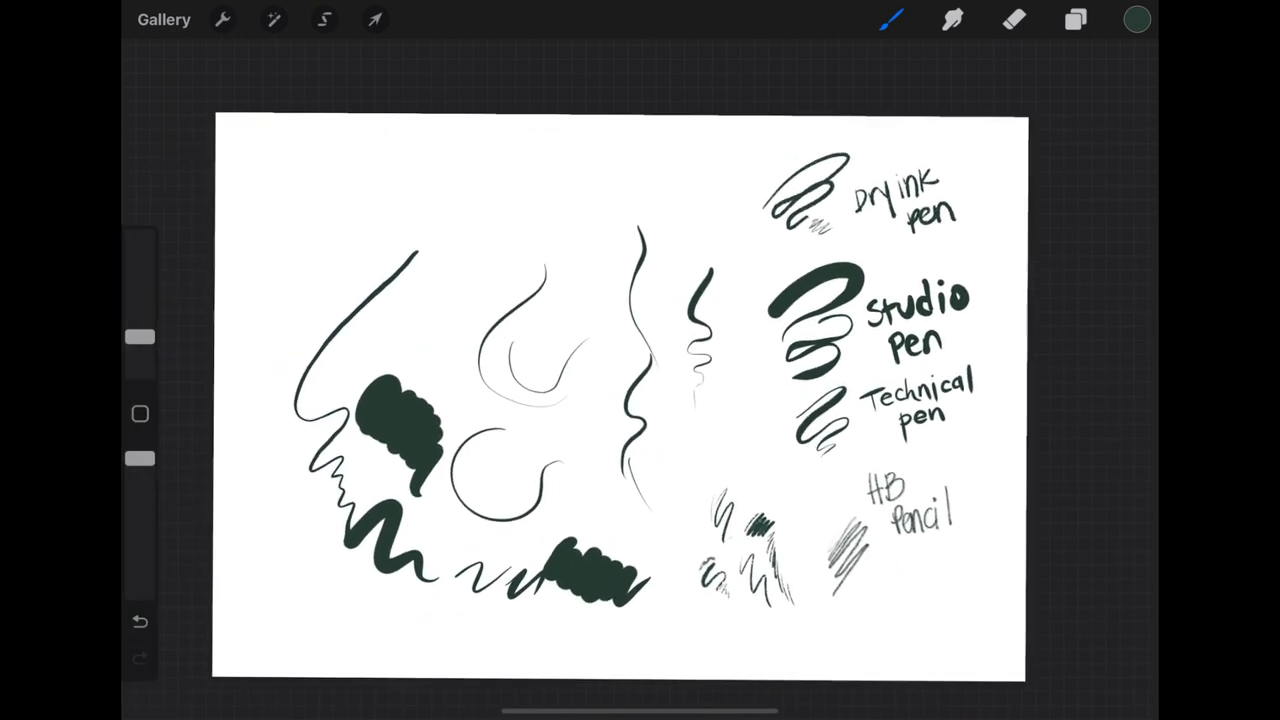
# Draw thick Gesinski Ink strokes along the top and handwrite the 'Gesinski Ink' label beside them.
pyautogui.click(1076, 20)
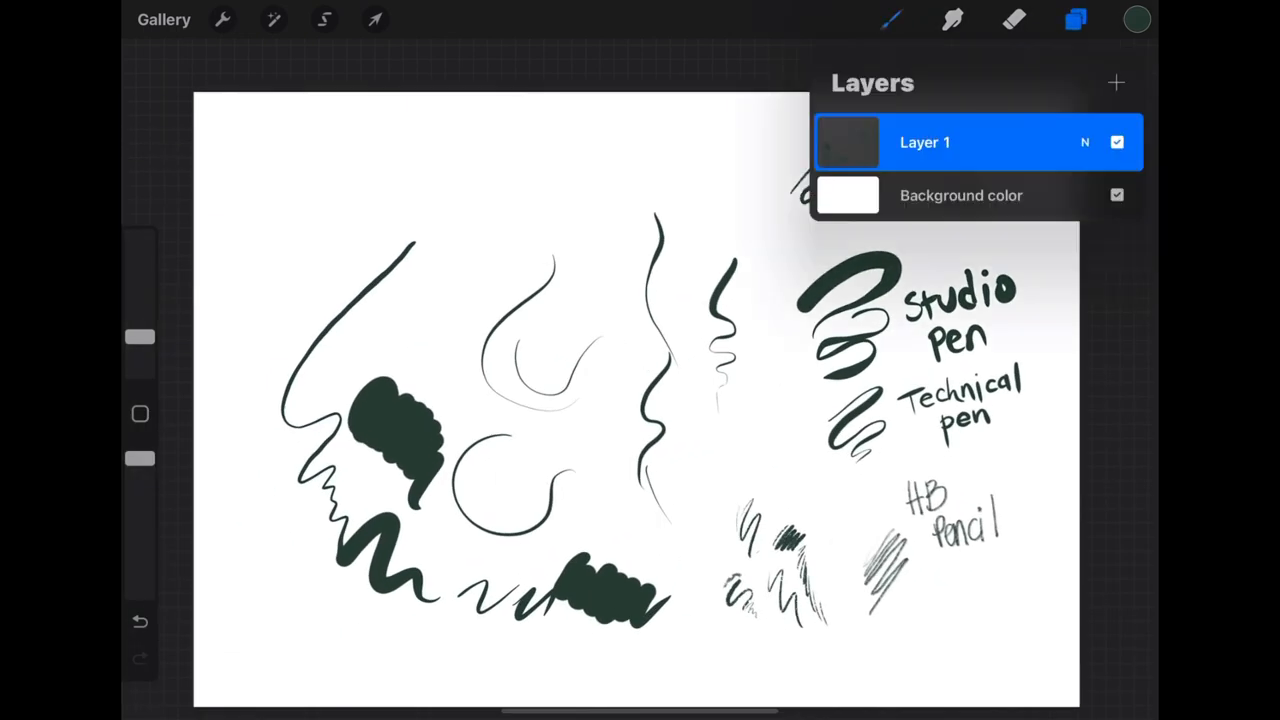
pyautogui.click(890, 20)
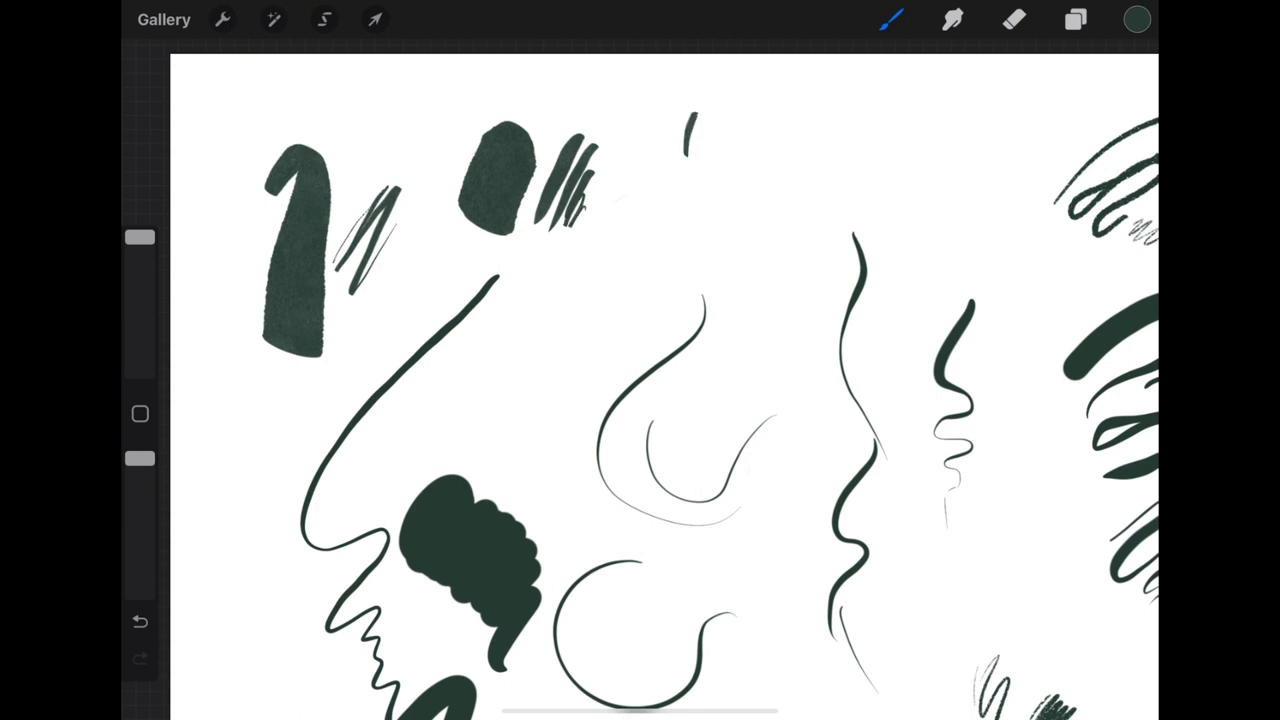
pyautogui.moveTo(690, 130); pyautogui.dragTo(760, 280)
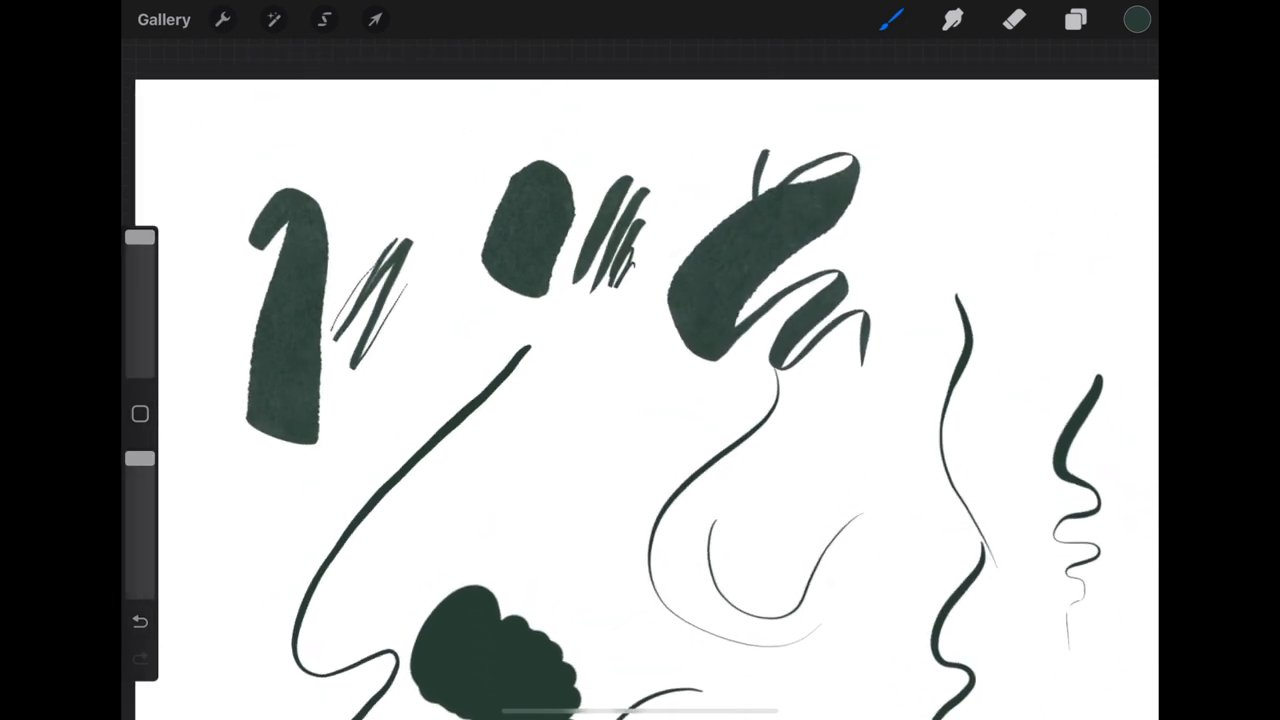
pyautogui.click(890, 20)
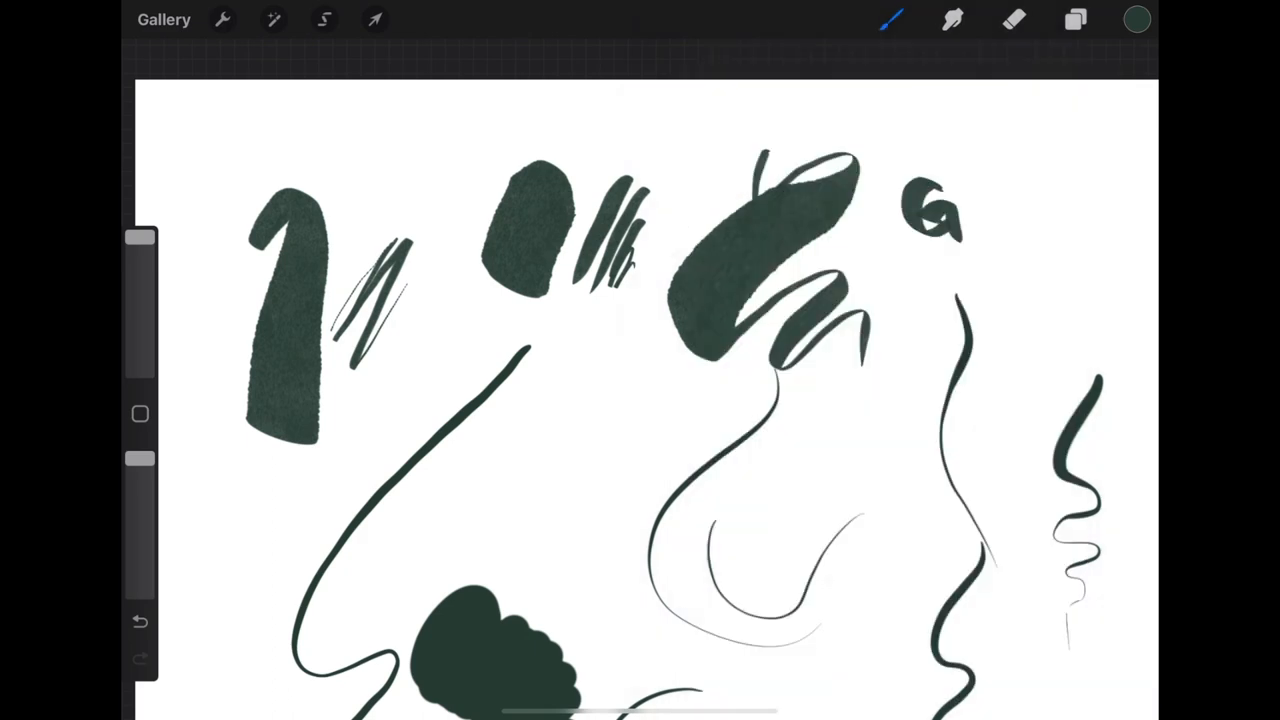
pyautogui.moveTo(920, 200); pyautogui.dragTo(1020, 200)
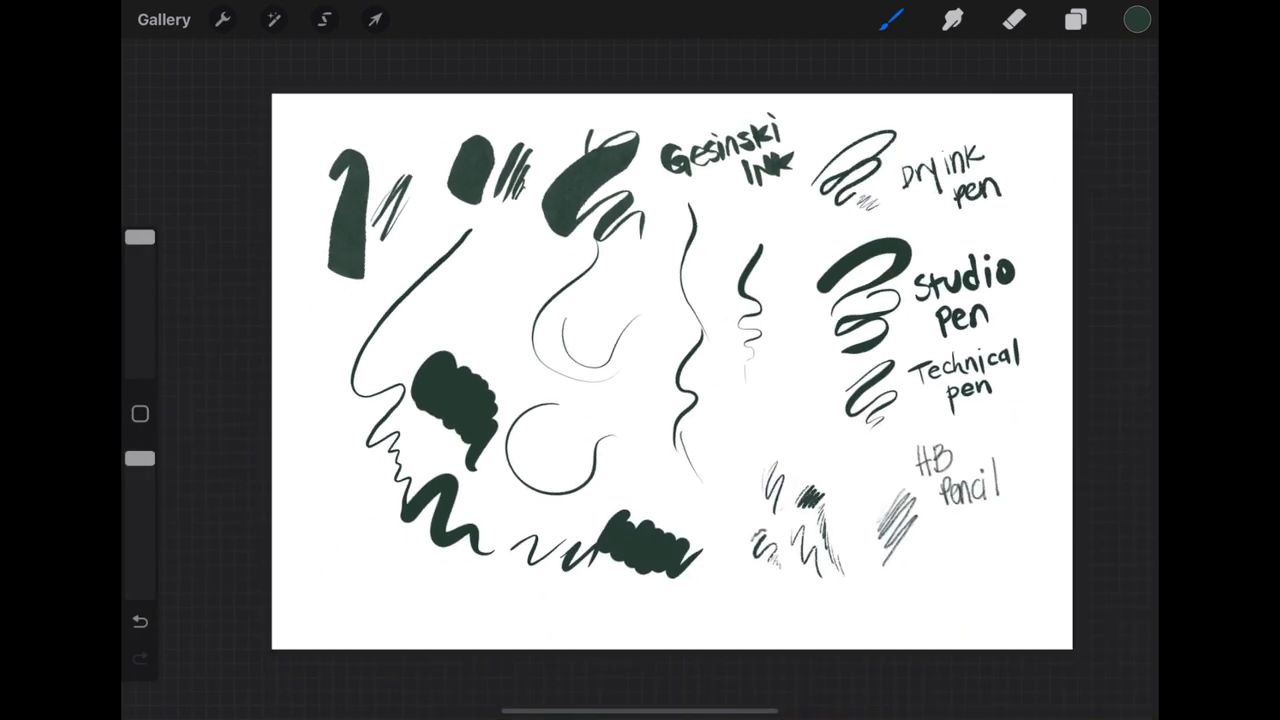
pyautogui.click(980, 590)
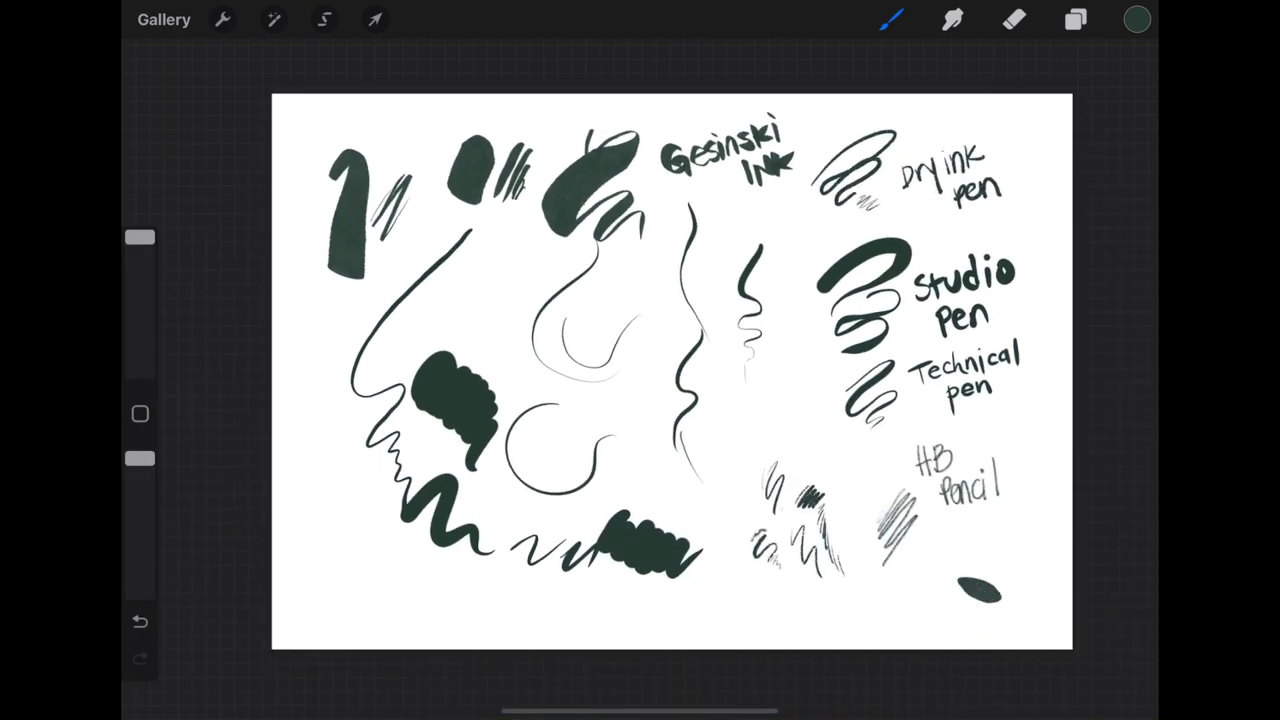
# Browse the Calligraphy, Elements, Luminance and Water brush sets in the Brush Library, then return to the gallery.
pyautogui.click(890, 18)
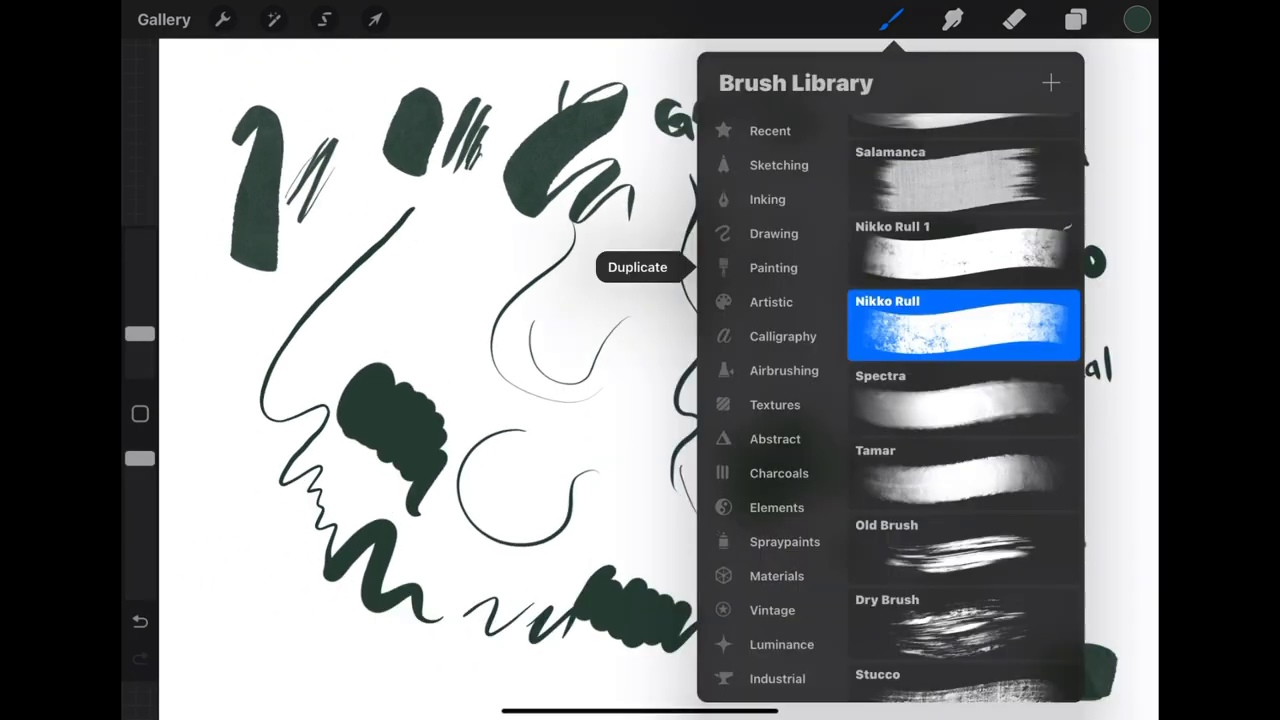
pyautogui.click(772, 302)
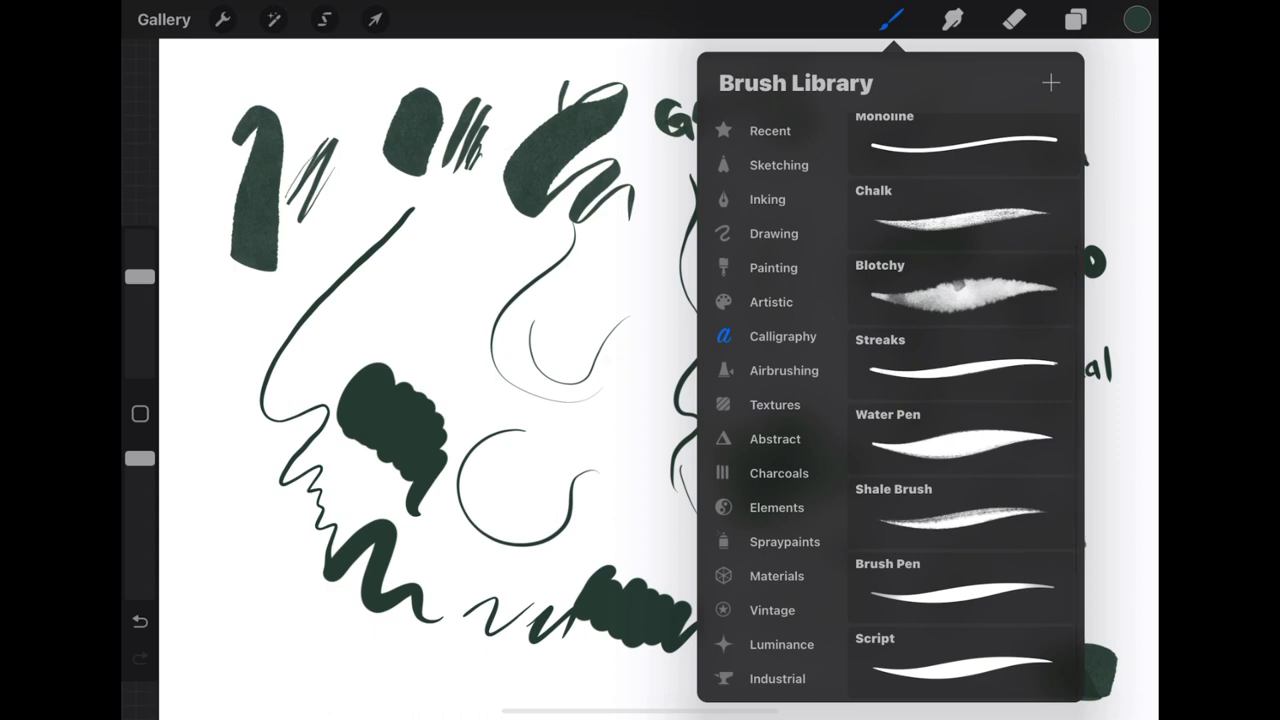
pyautogui.click(776, 404)
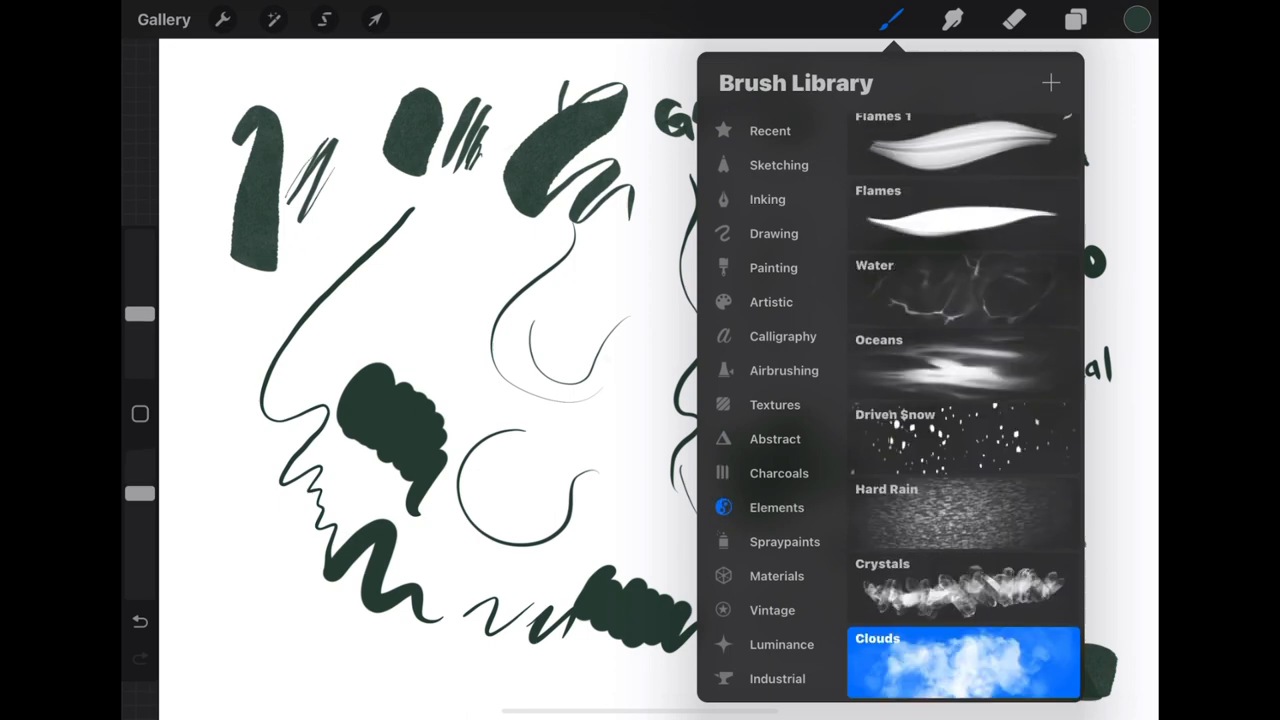
pyautogui.click(776, 576)
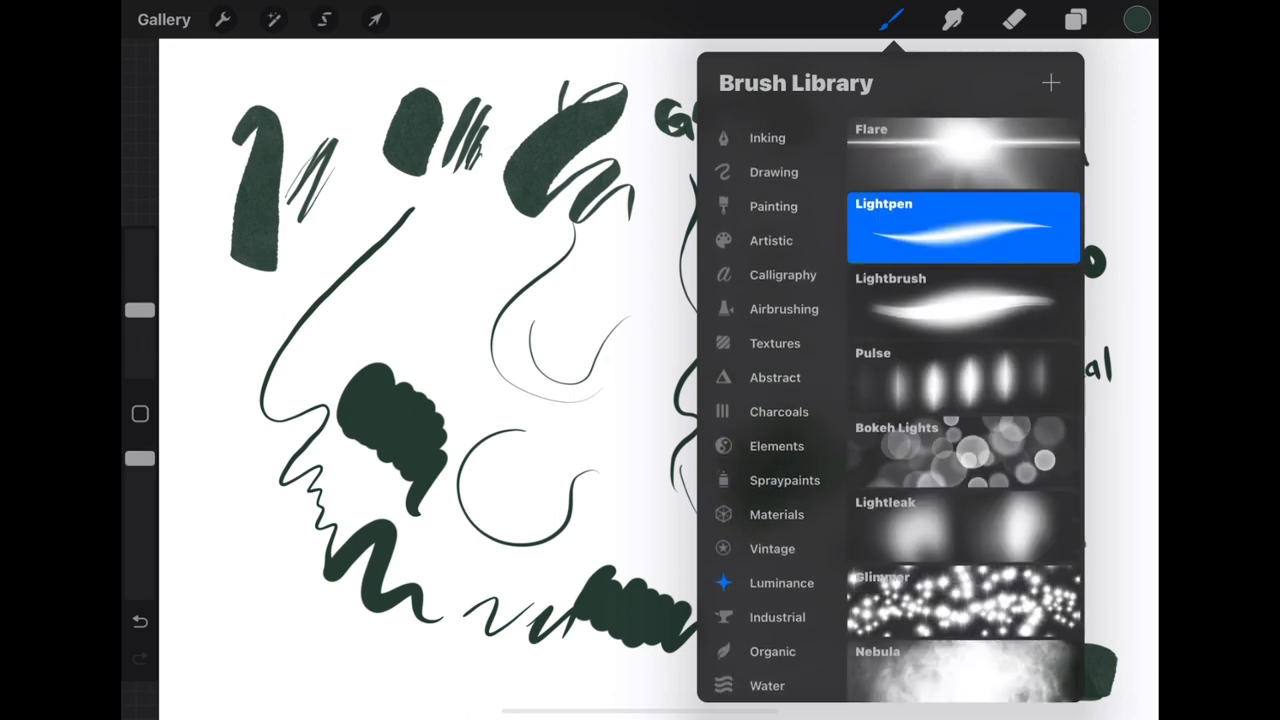
pyautogui.scroll(-3)
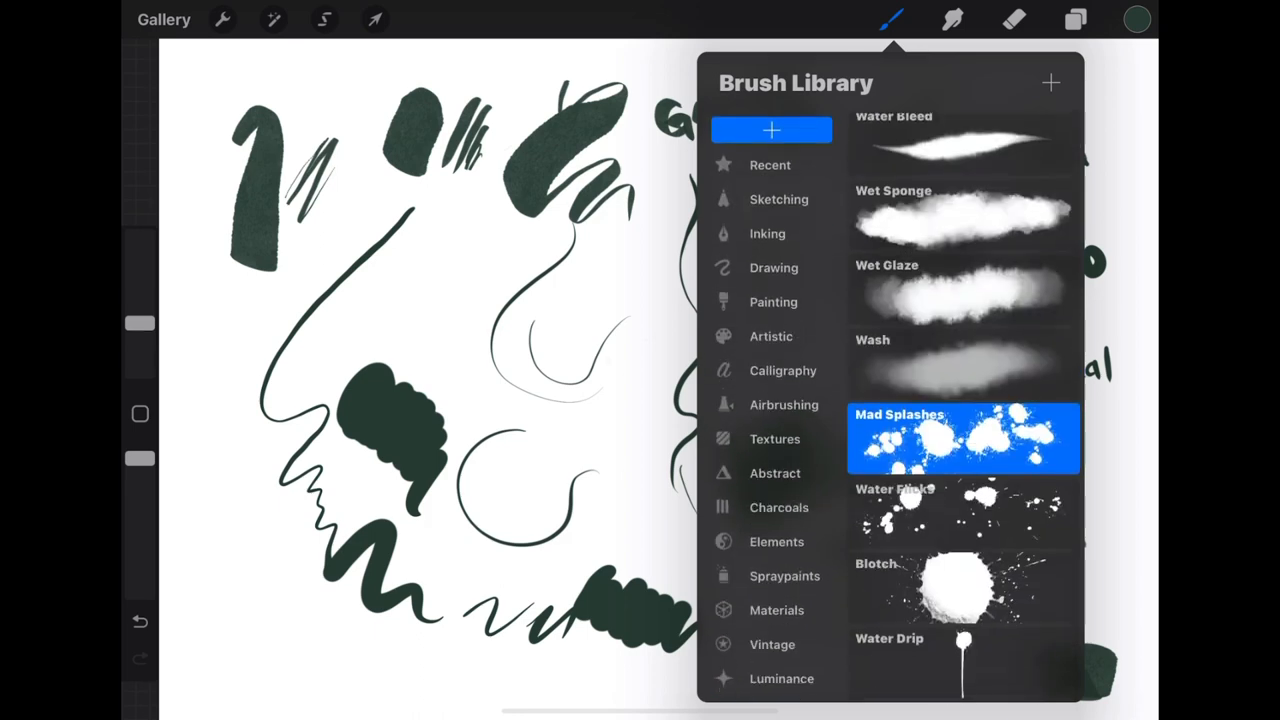
pyautogui.click(164, 20)
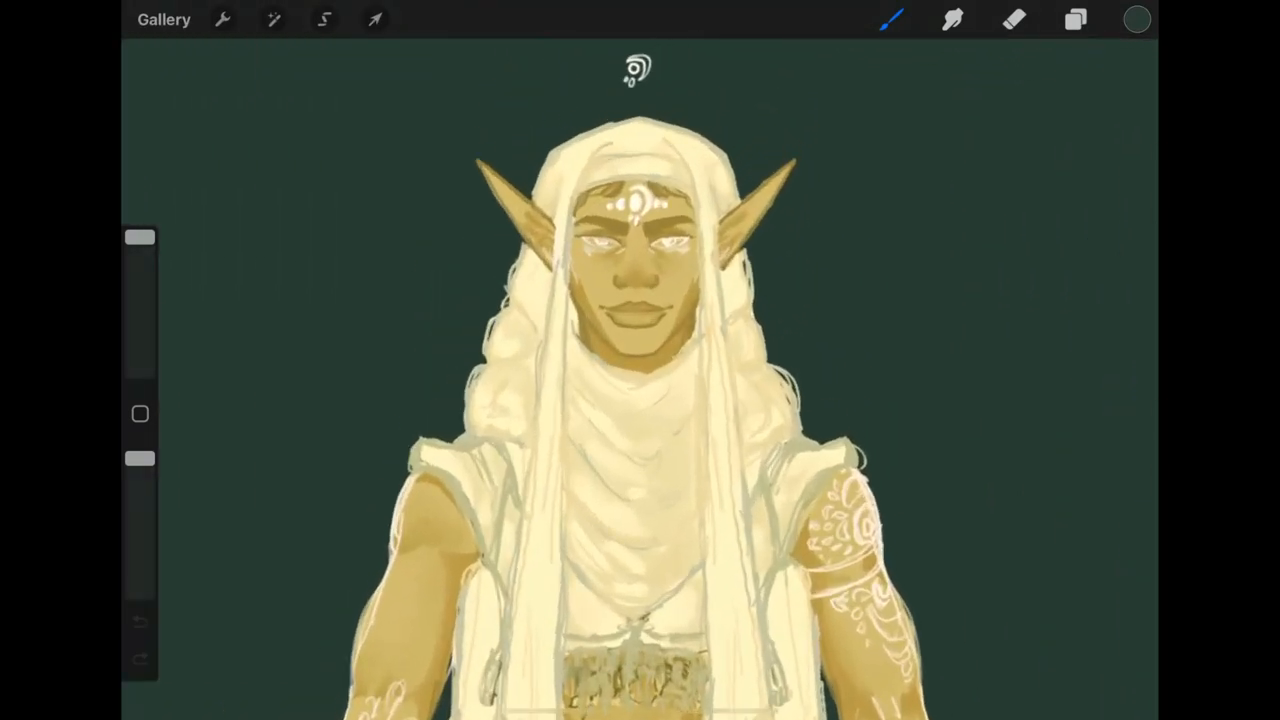
# Open the golden-skinned elf character painting from the gallery.
pyautogui.click(164, 18)
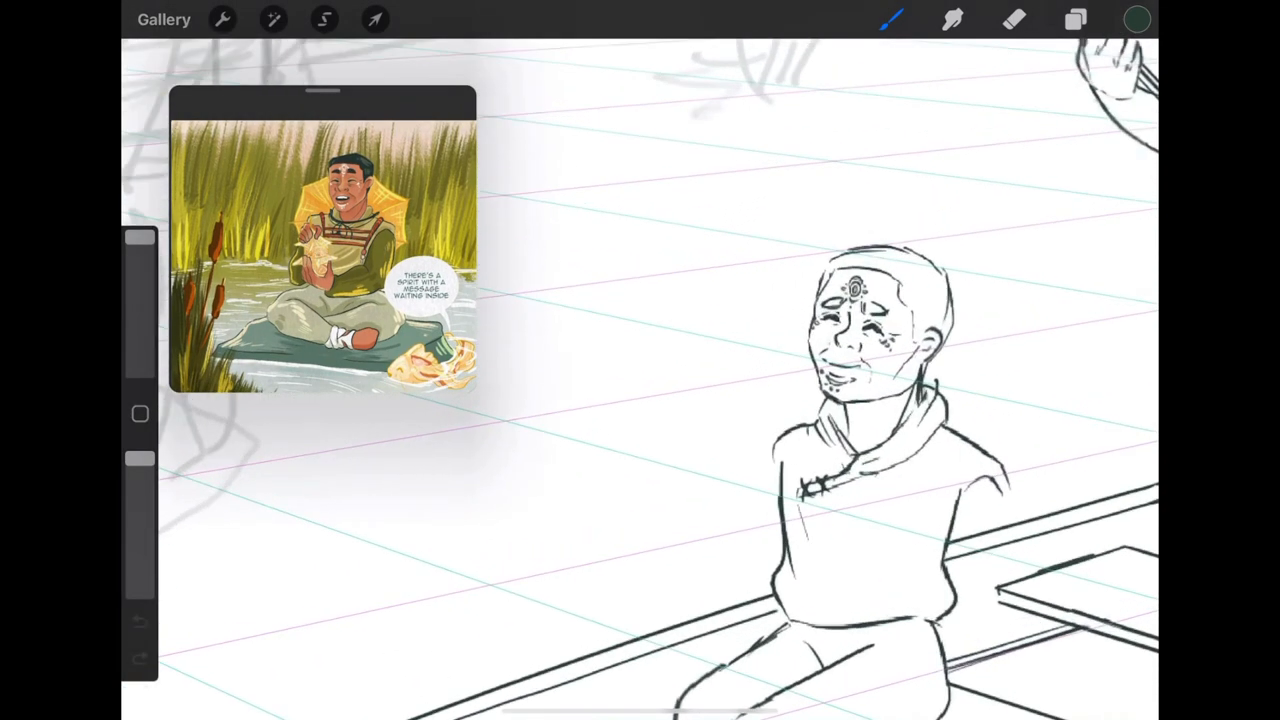
# Handwrite a few words of a note on the sketch left of the seated figure's head.
pyautogui.moveTo(600, 216); pyautogui.dragTo(620, 250)
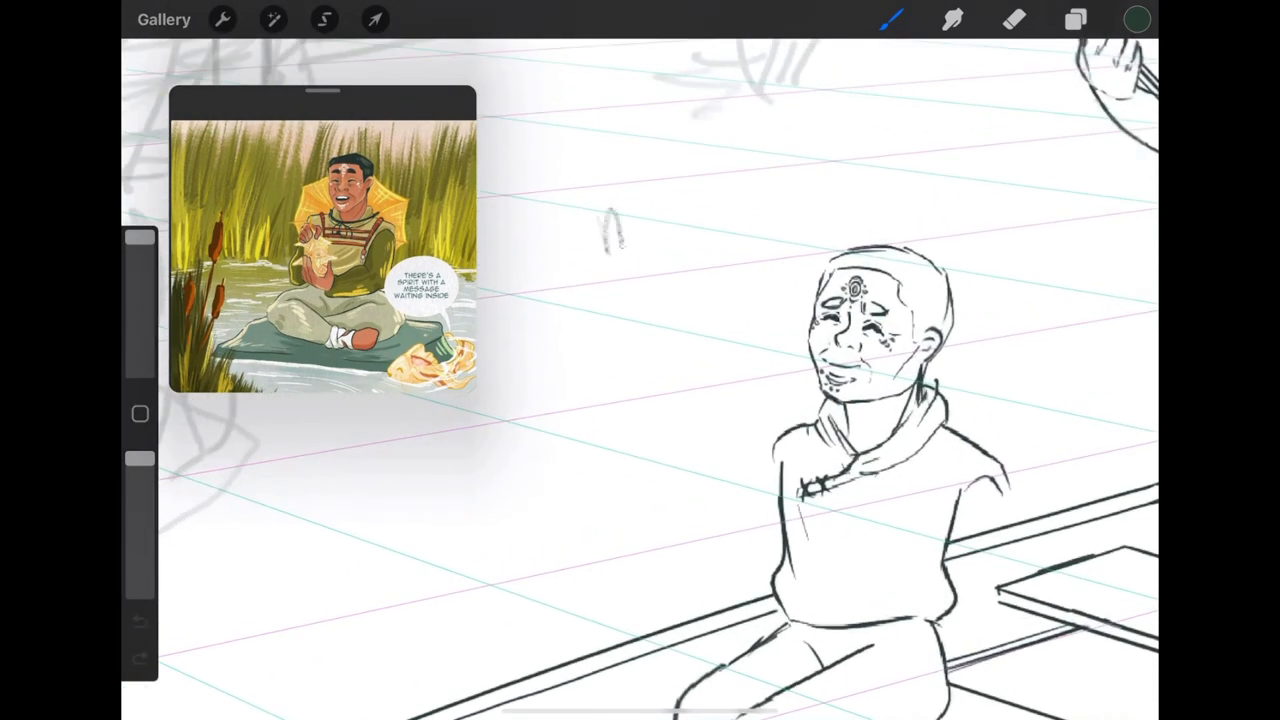
pyautogui.moveTo(610, 230); pyautogui.dragTo(664, 310)
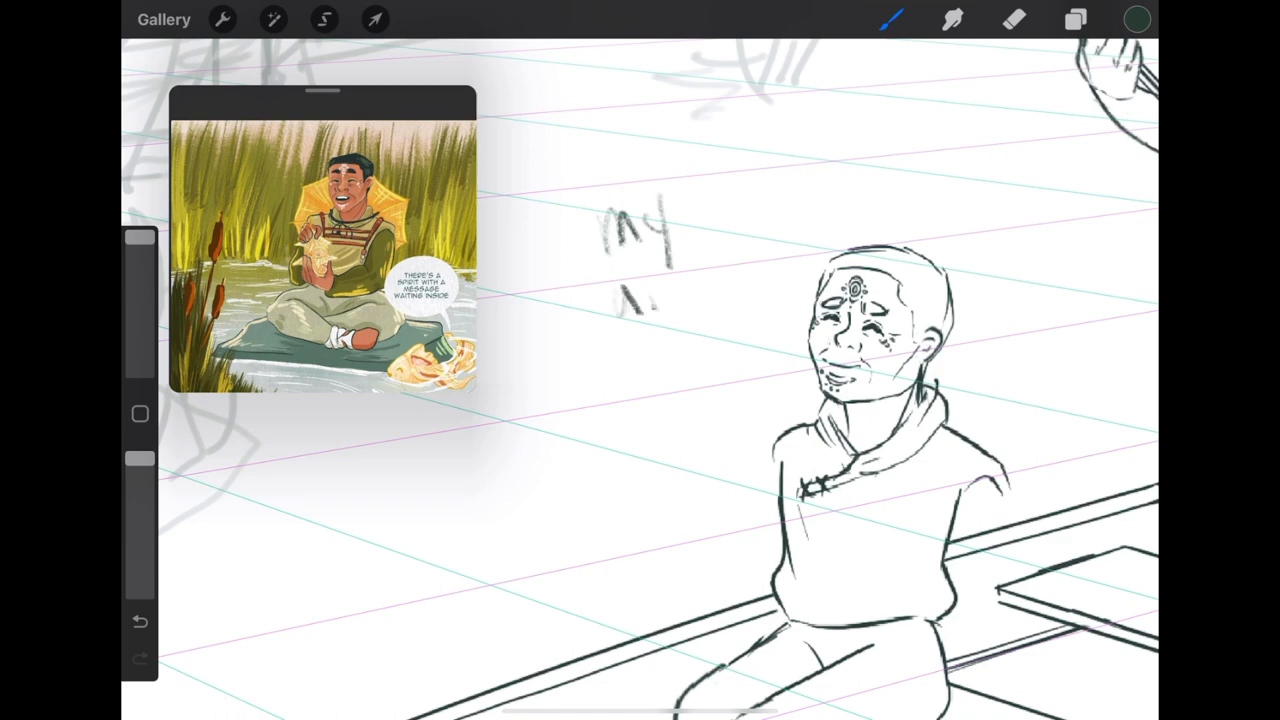
pyautogui.moveTo(640, 290); pyautogui.dragTo(740, 280)
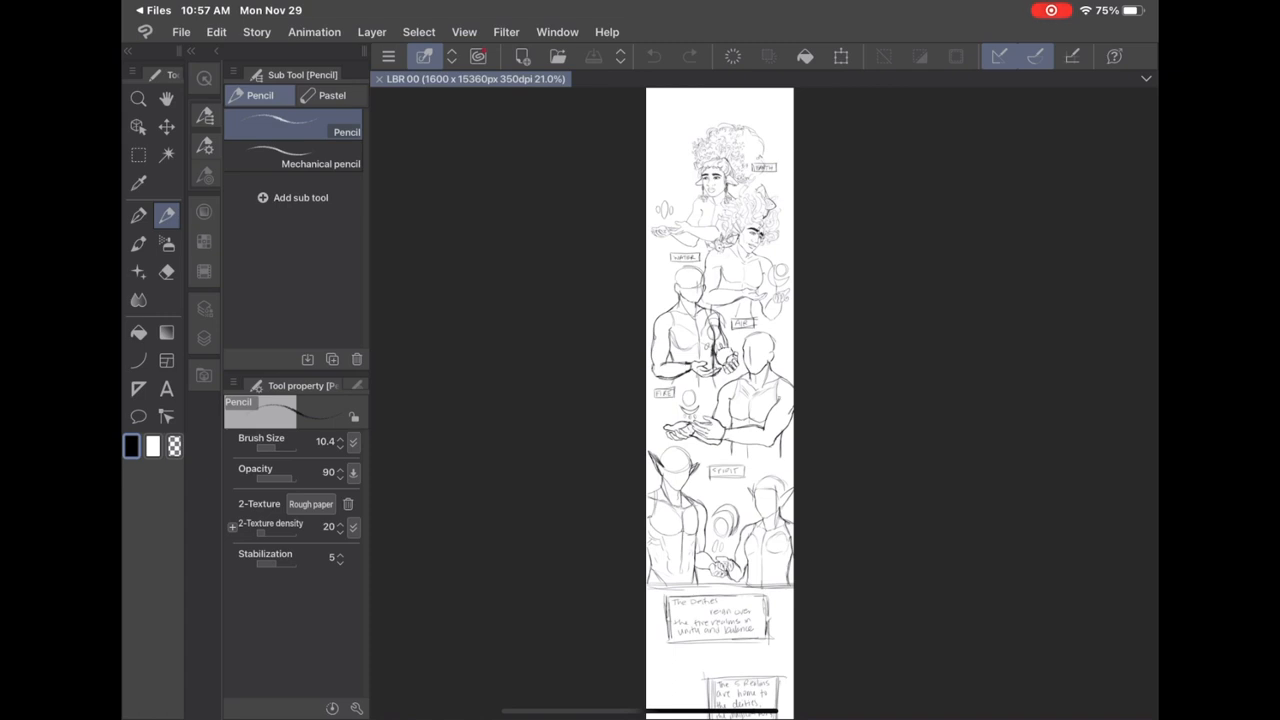
# Start a new document from the File menu with Comic as the use of work.
pyautogui.click(180, 32)
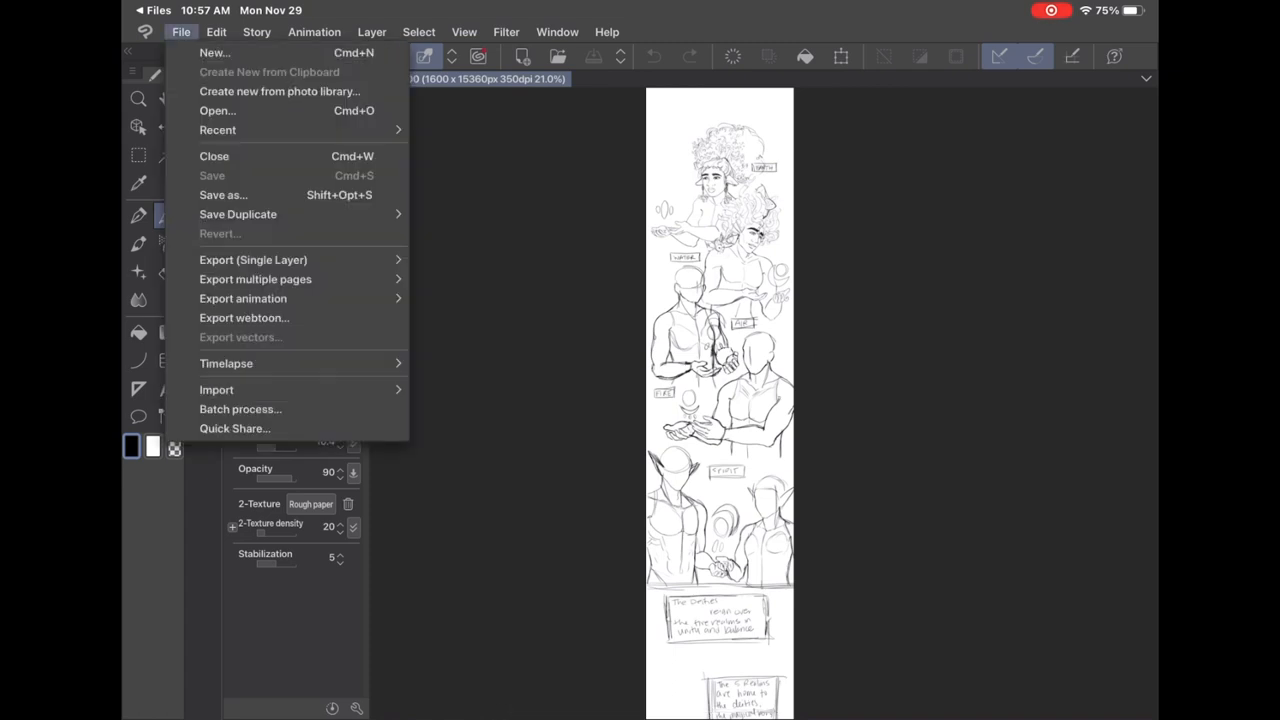
pyautogui.click(214, 52)
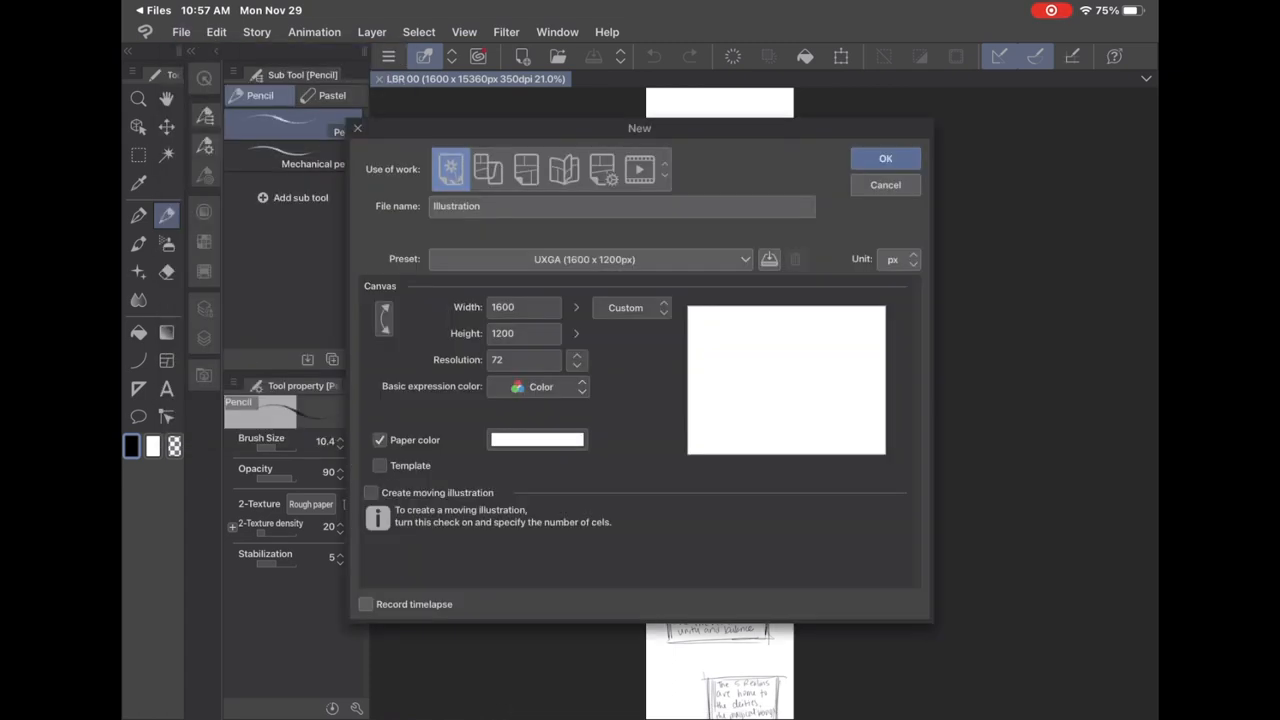
pyautogui.click(488, 168)
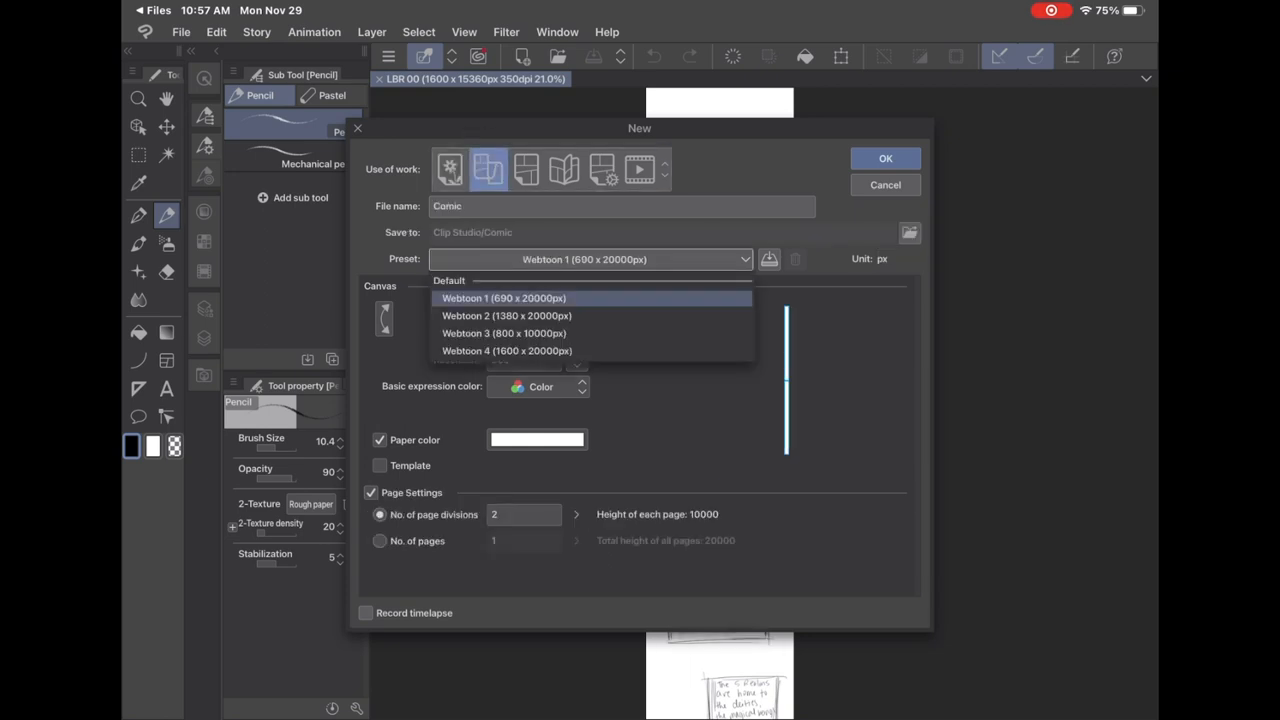
# Create the Webtoon 3 (800×10000 px) canvas named 'Test comic' with 4 pages.
pyautogui.click(504, 332)
pyautogui.write('4')
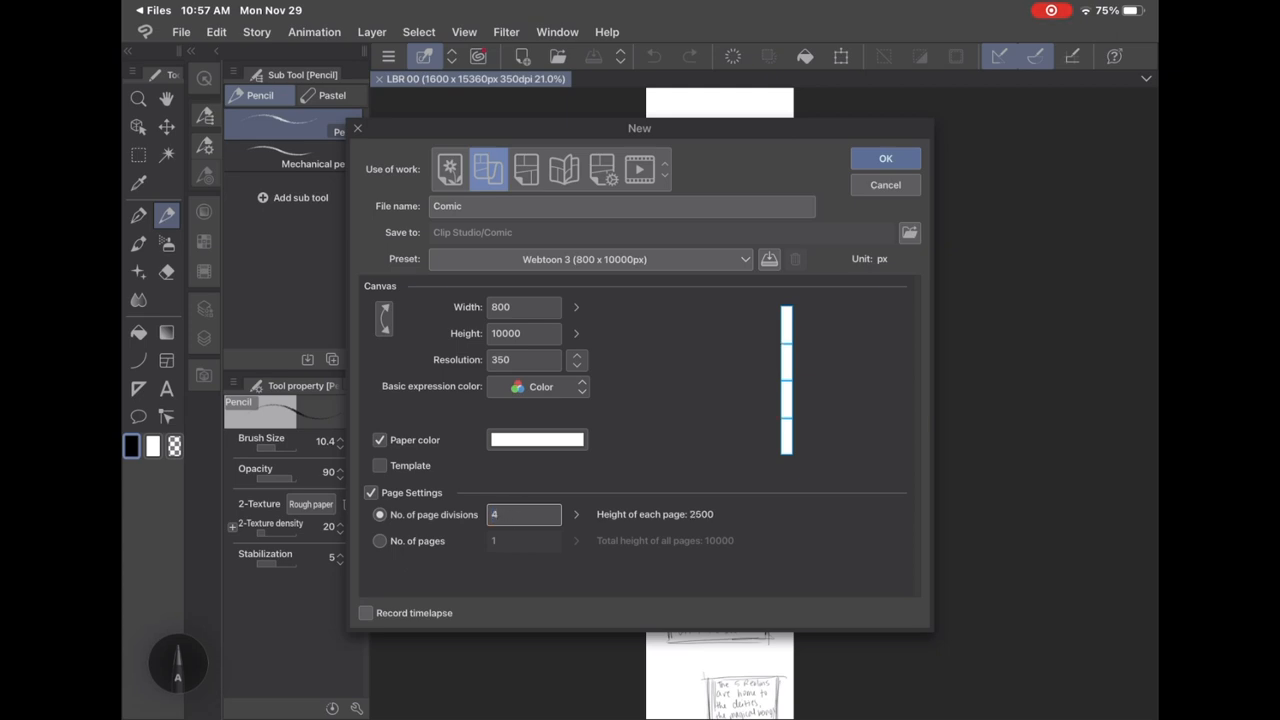
pyautogui.click(524, 514)
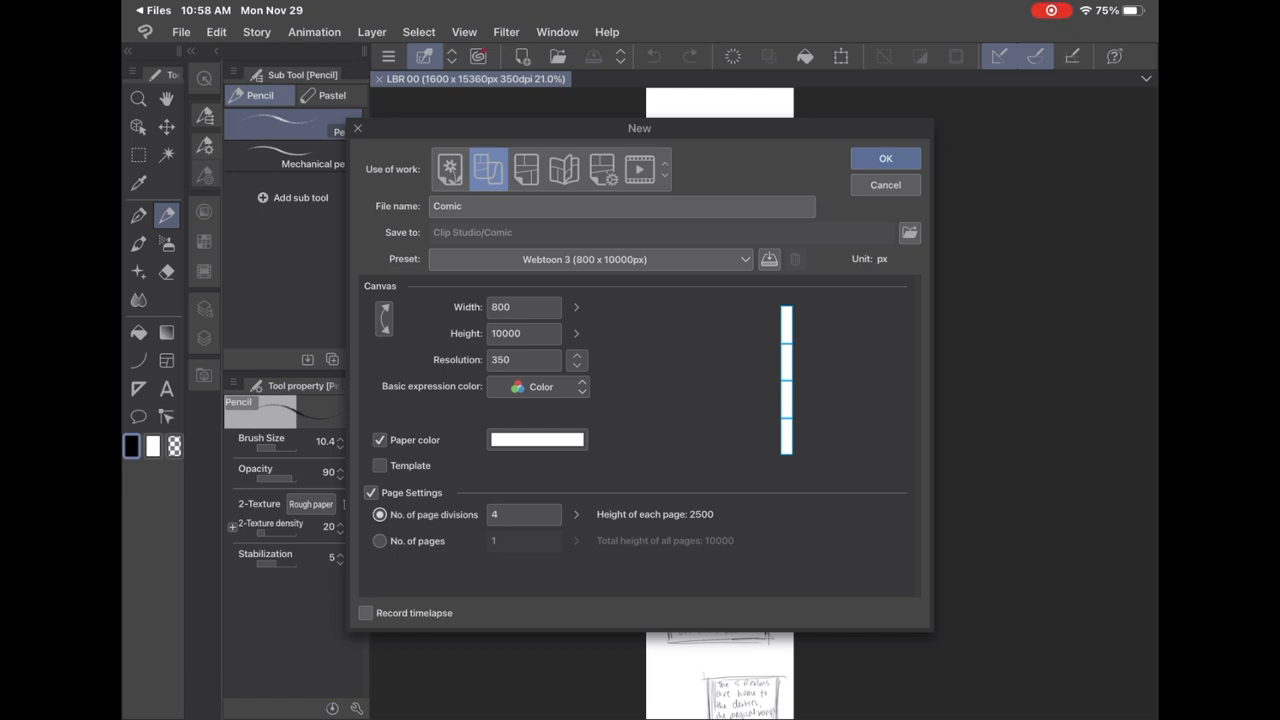
pyautogui.click(380, 540)
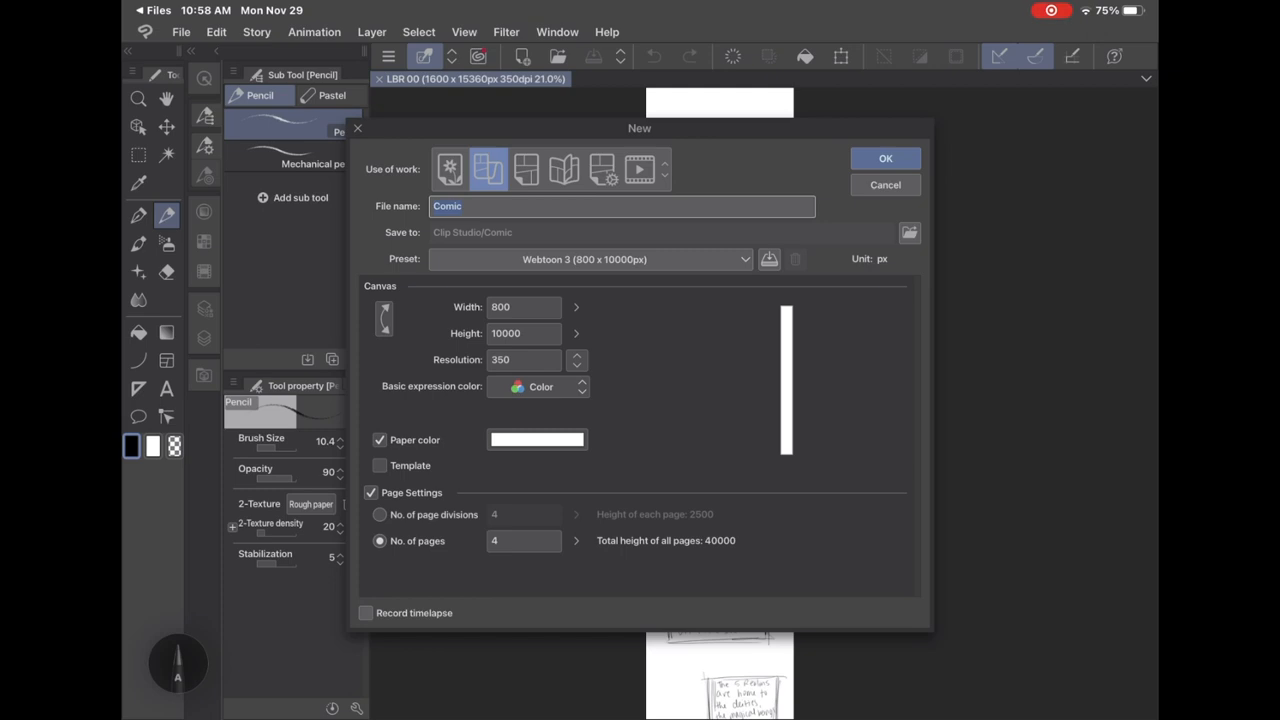
pyautogui.write('Test')
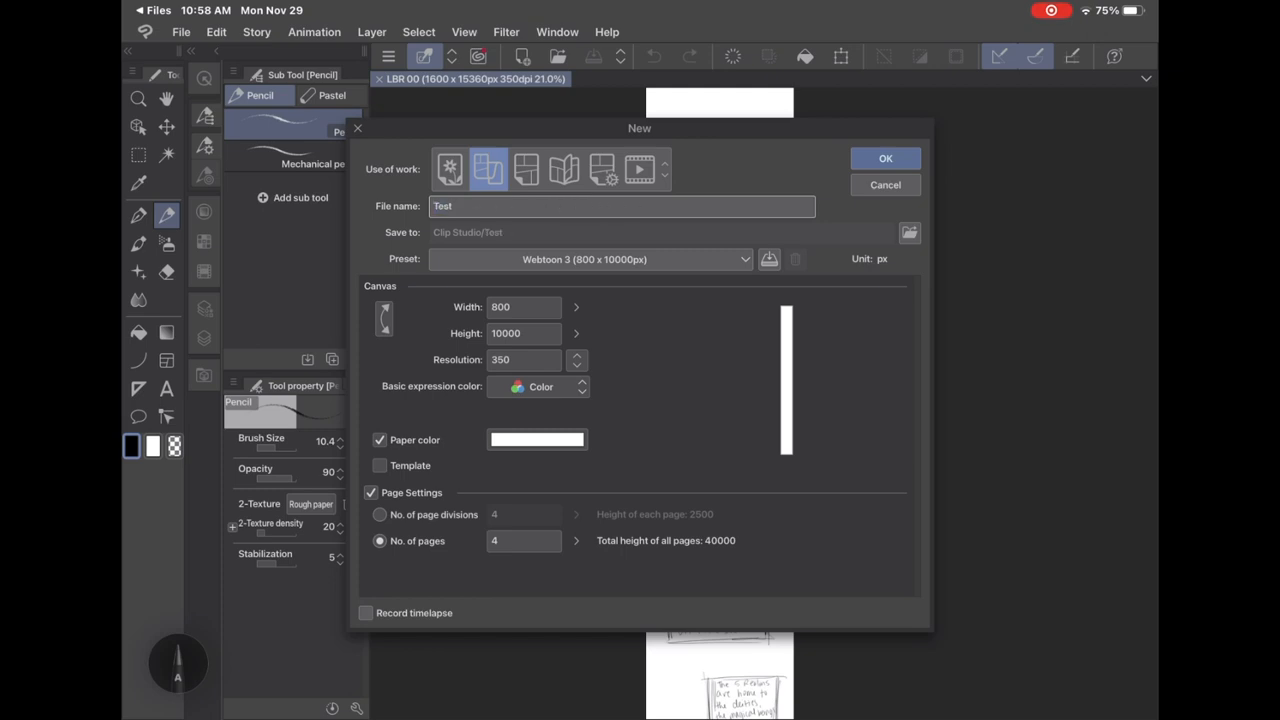
pyautogui.write('comic')
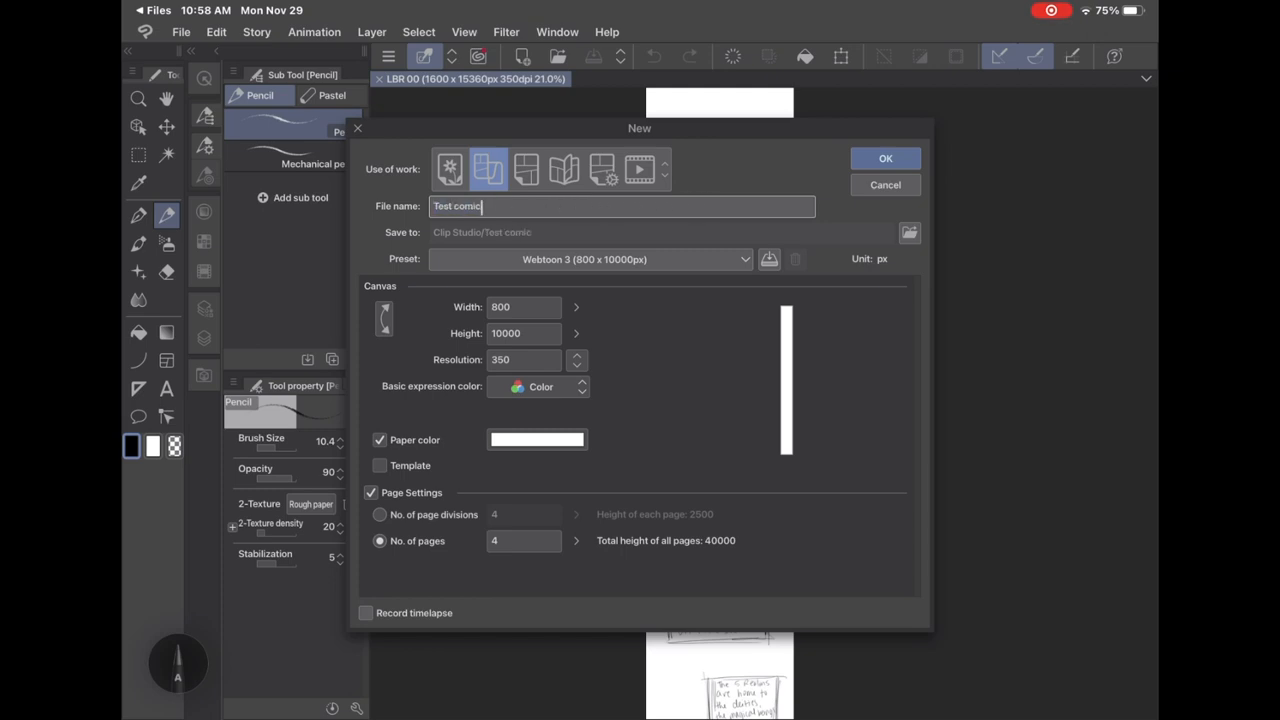
pyautogui.click(884, 158)
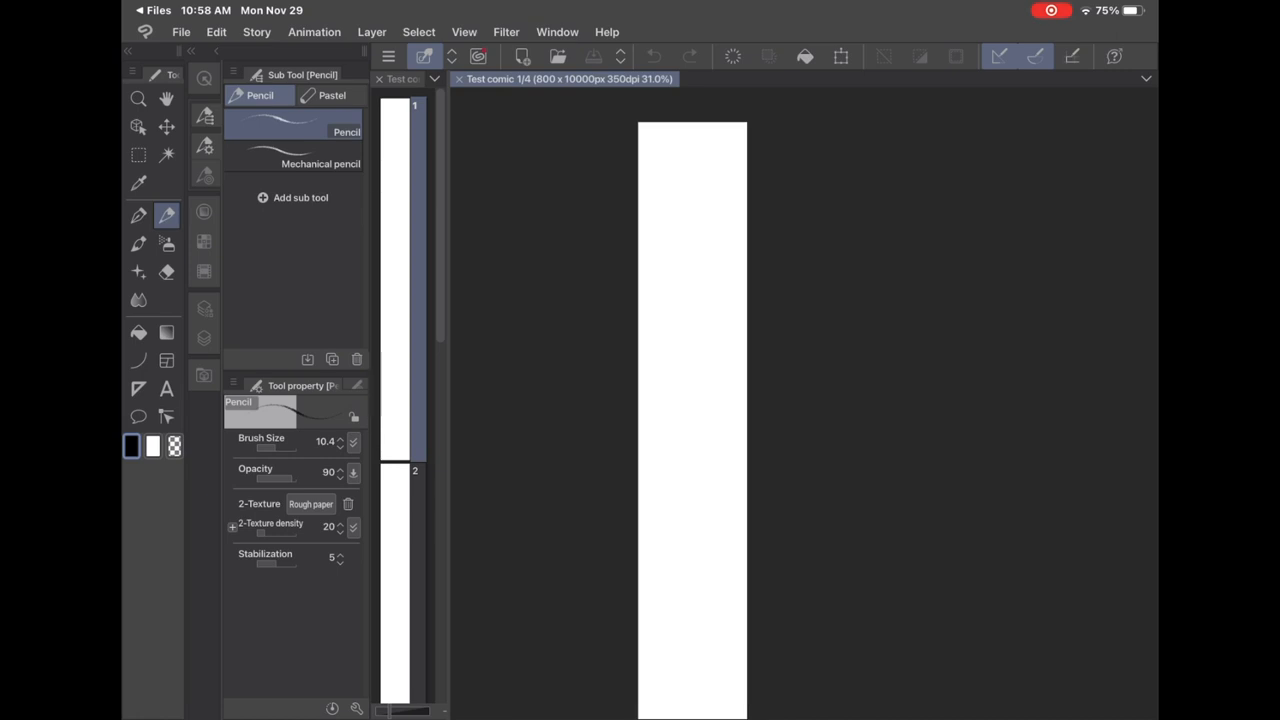
# Show the View menu with its on-screen area (webtoon) entries.
pyautogui.click(464, 32)
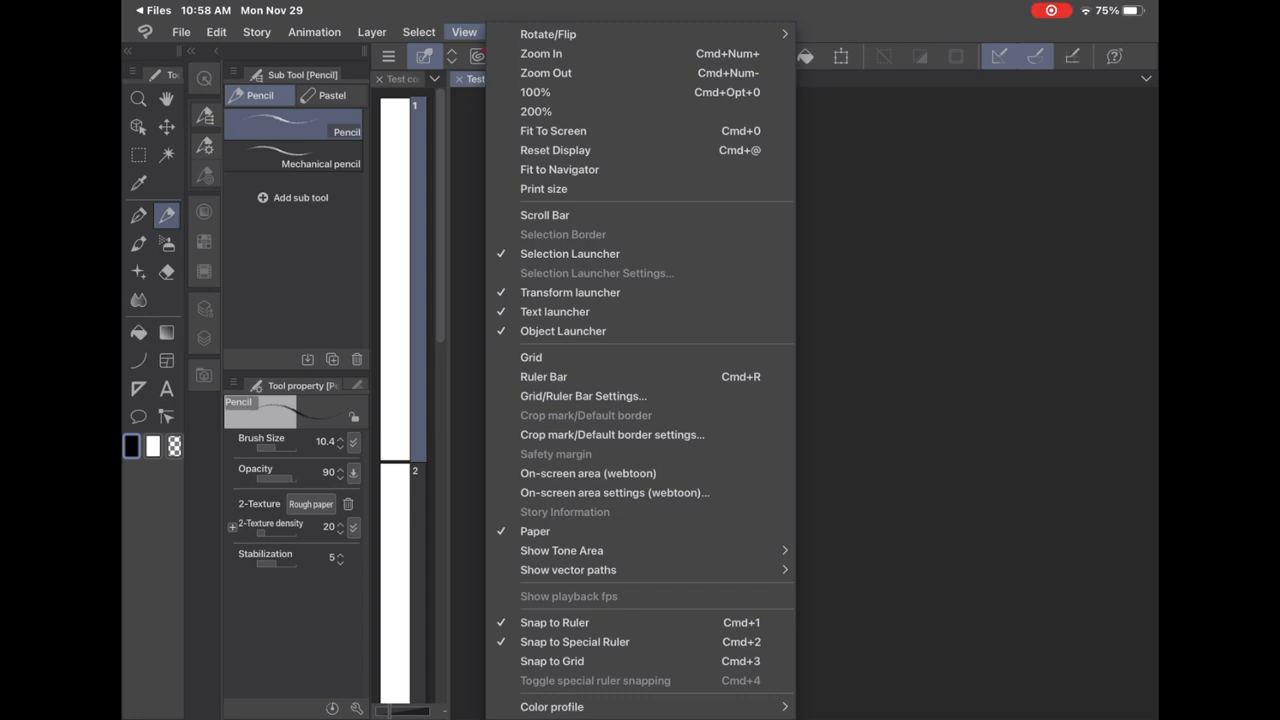
pyautogui.moveTo(588, 472)
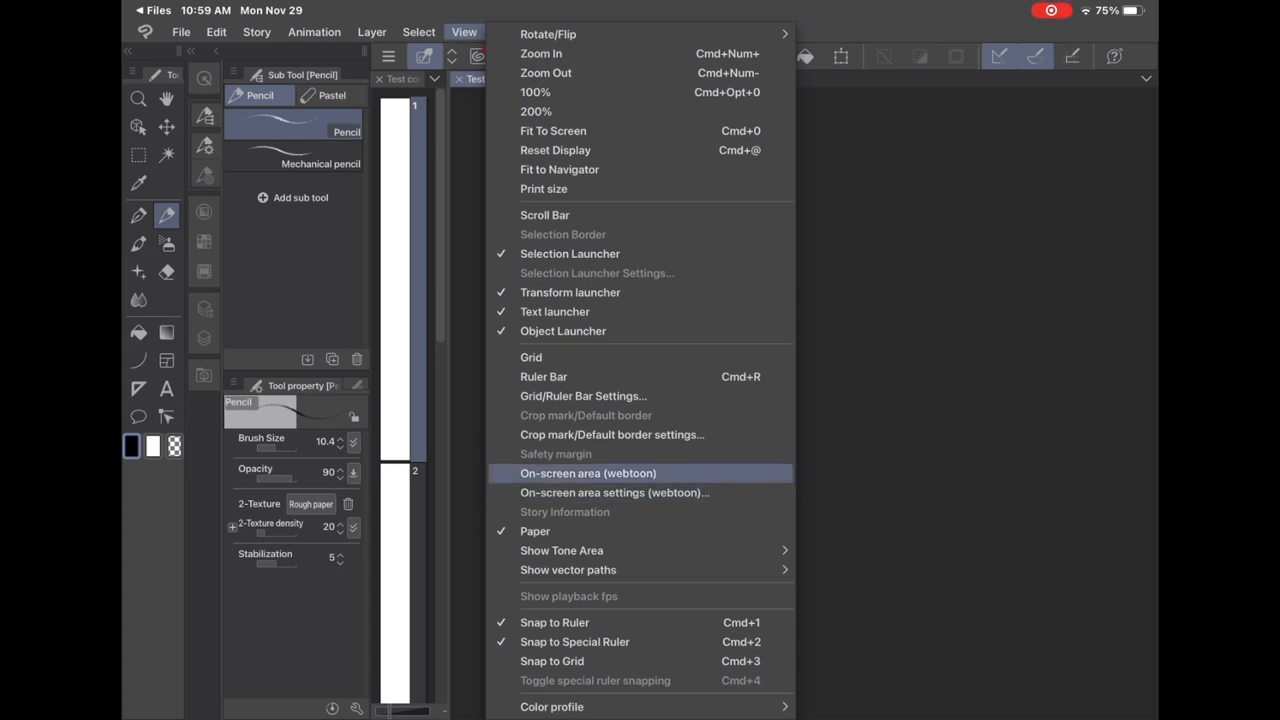
pyautogui.moveTo(612, 434)
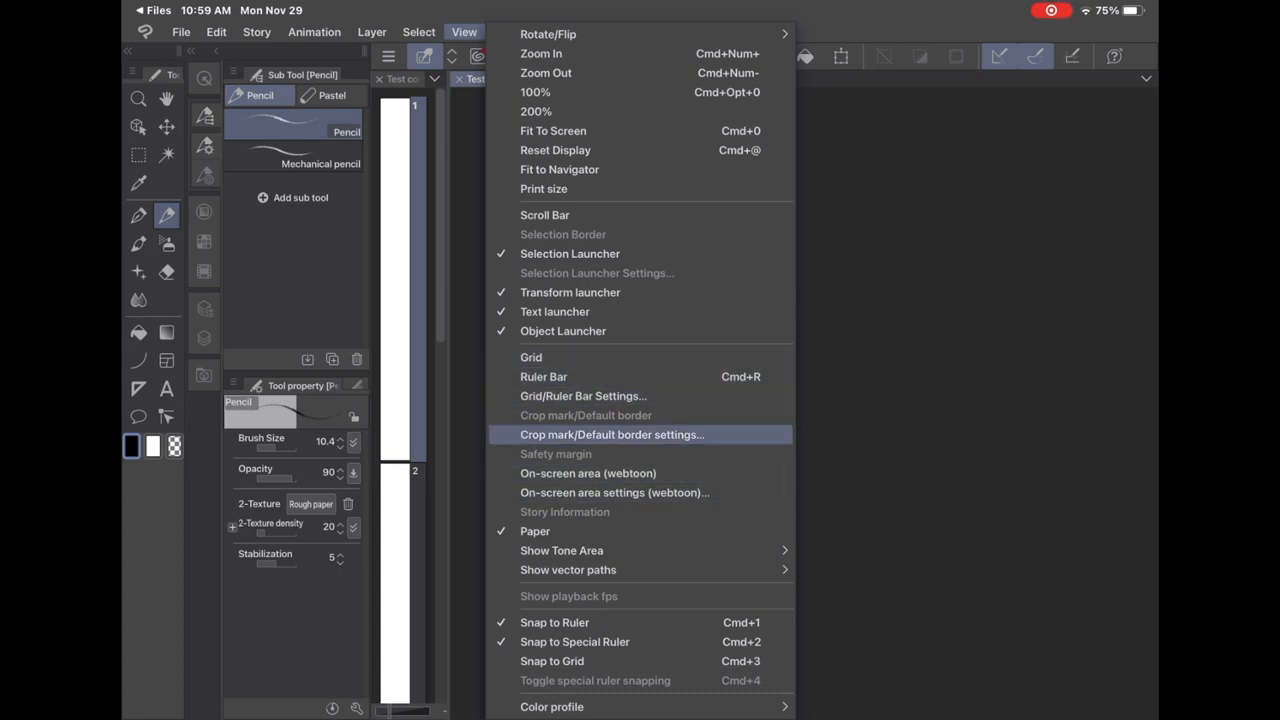
pyautogui.moveTo(614, 492)
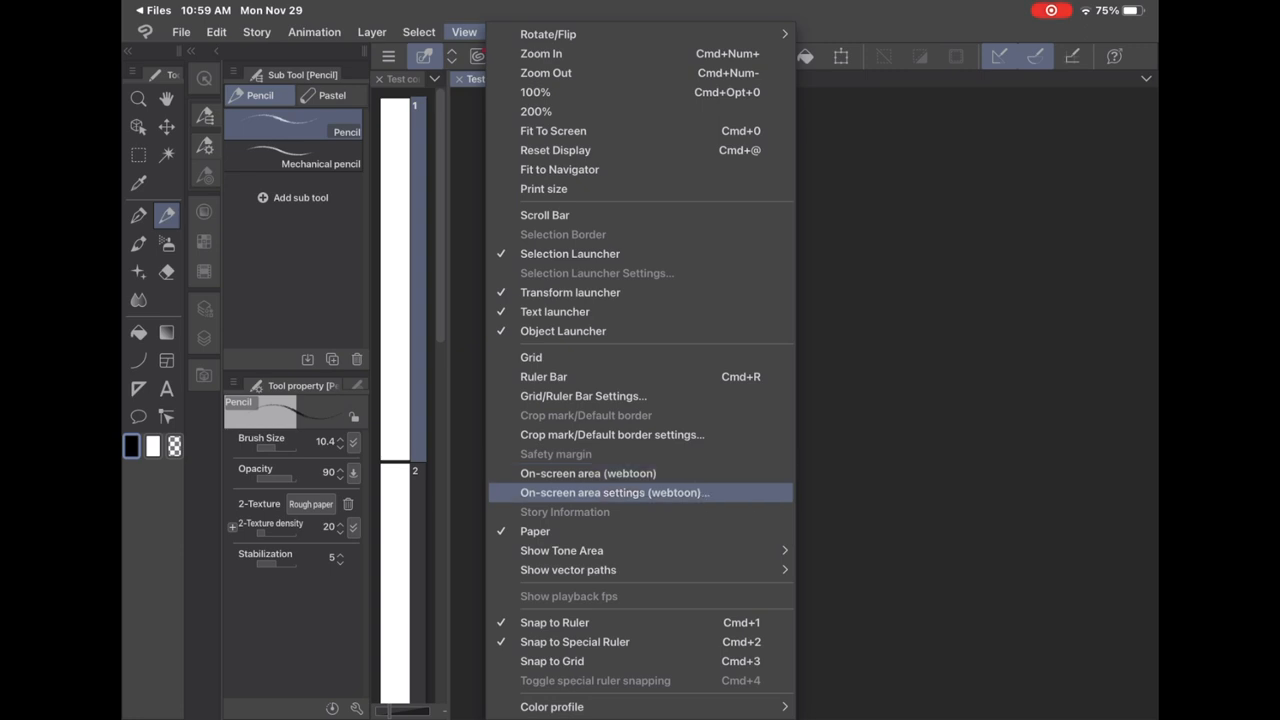
pyautogui.moveTo(588, 472)
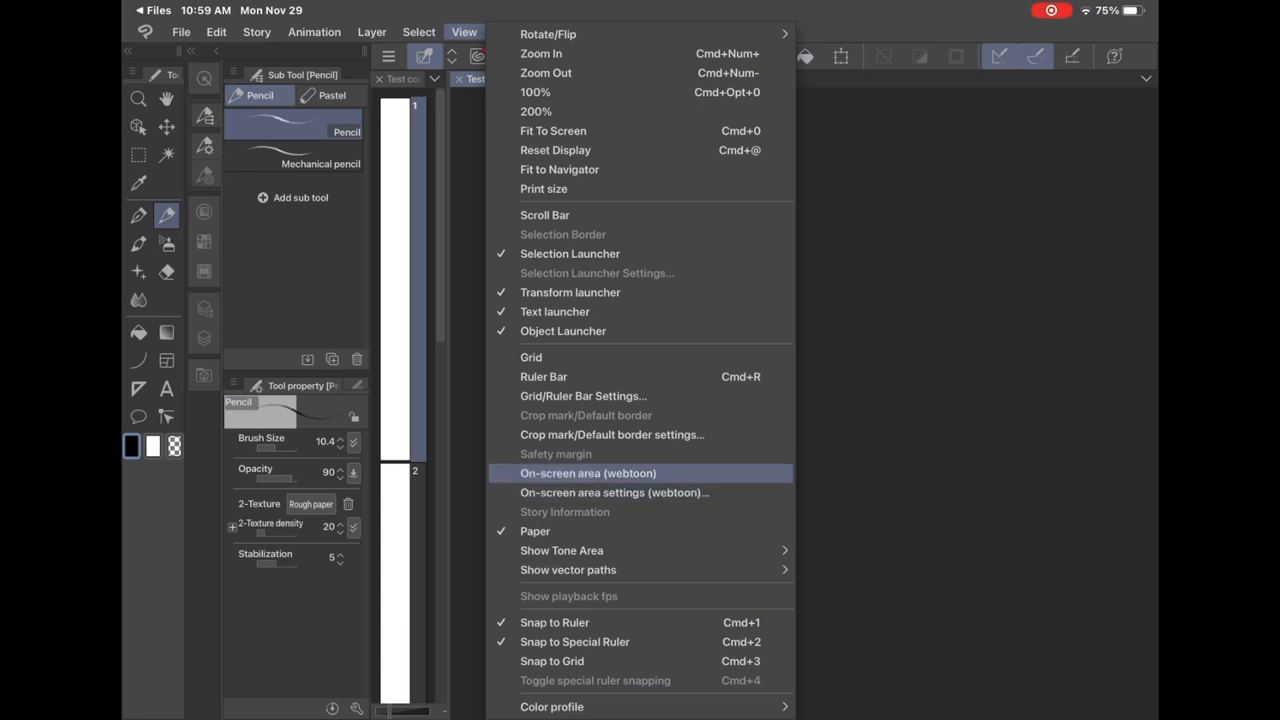
# Turn on the webtoon on-screen area shading outside the phone-screen section.
pyautogui.click(588, 472)
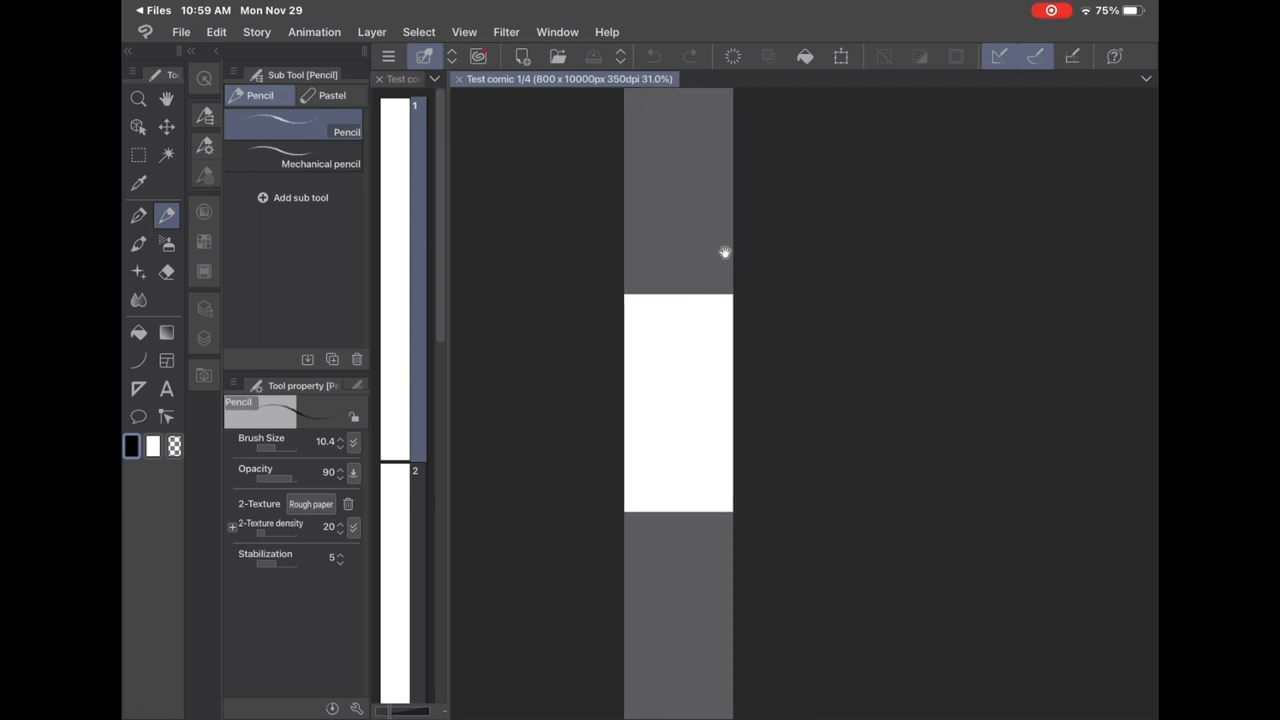
# Zoom into the blank page and sketch a rough head circle with the mechanical pencil.
pyautogui.moveTo(724, 252); pyautogui.dragTo(790, 388)
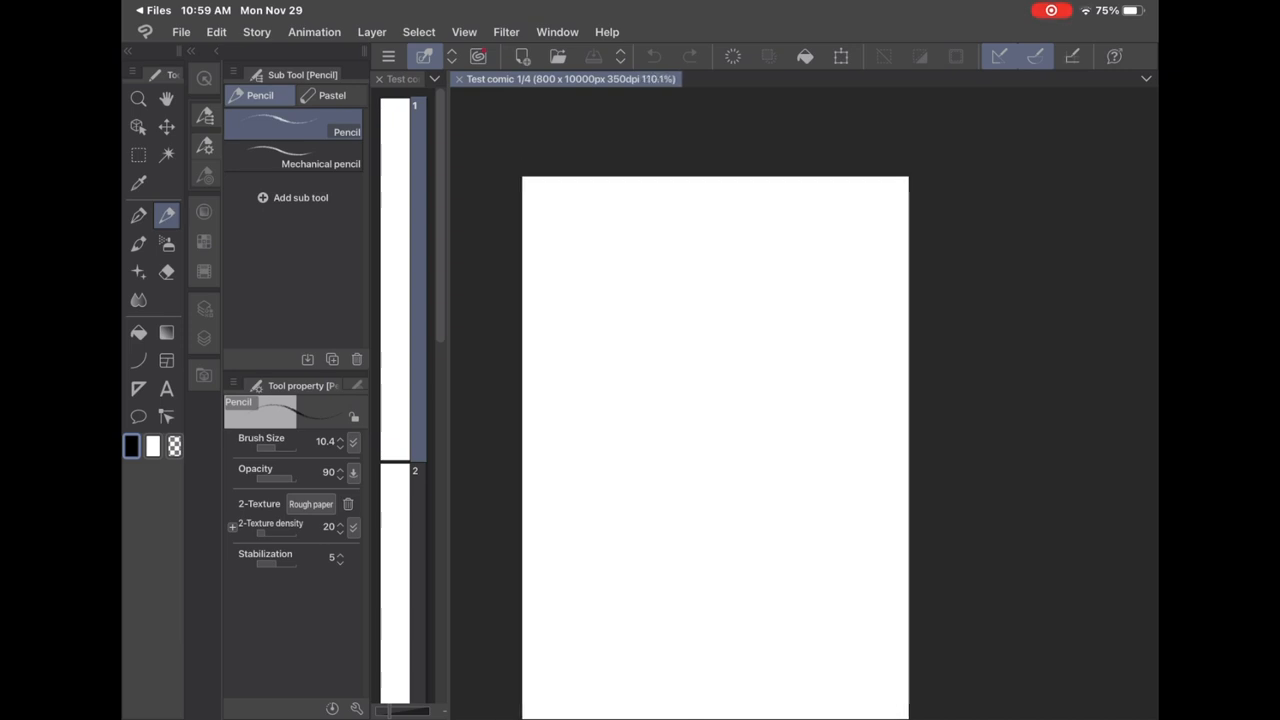
pyautogui.moveTo(556, 316); pyautogui.dragTo(652, 270)
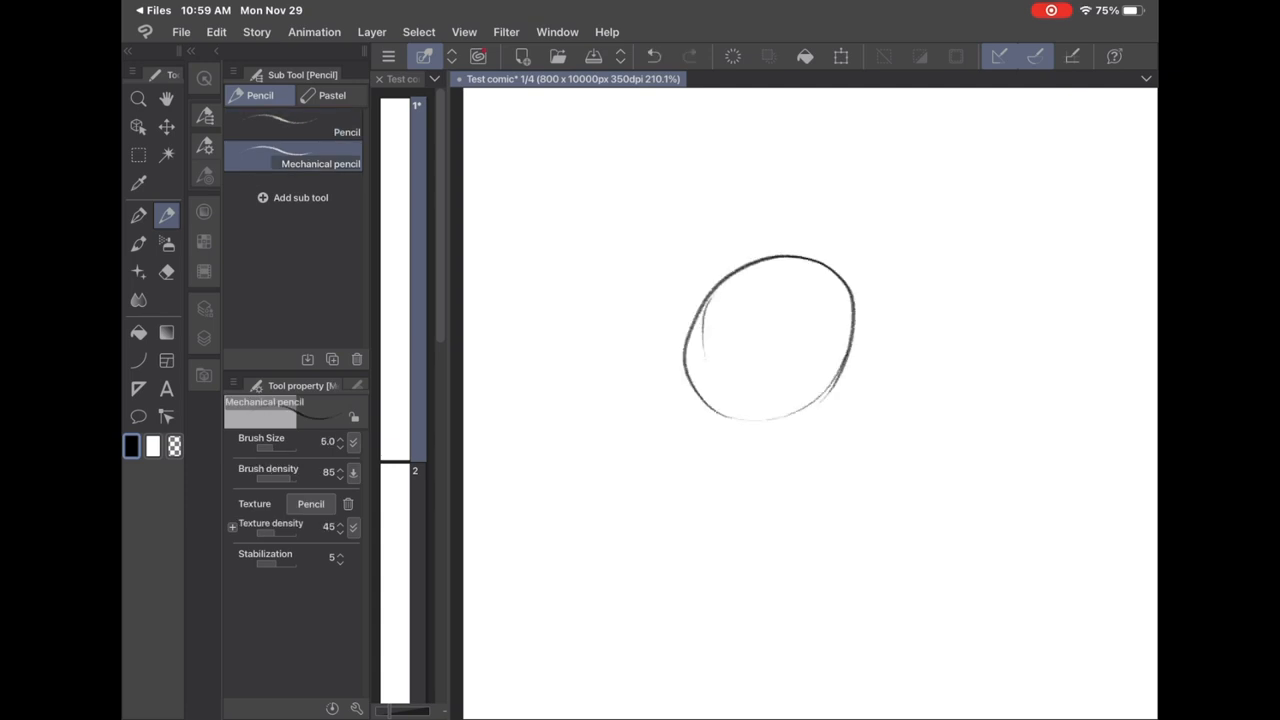
# Add centre line, ear, jaw and neck to the head and handwrite the mechanical pencil label, then pick the G-pen.
pyautogui.moveTo(770, 350); pyautogui.dragTo(776, 500)
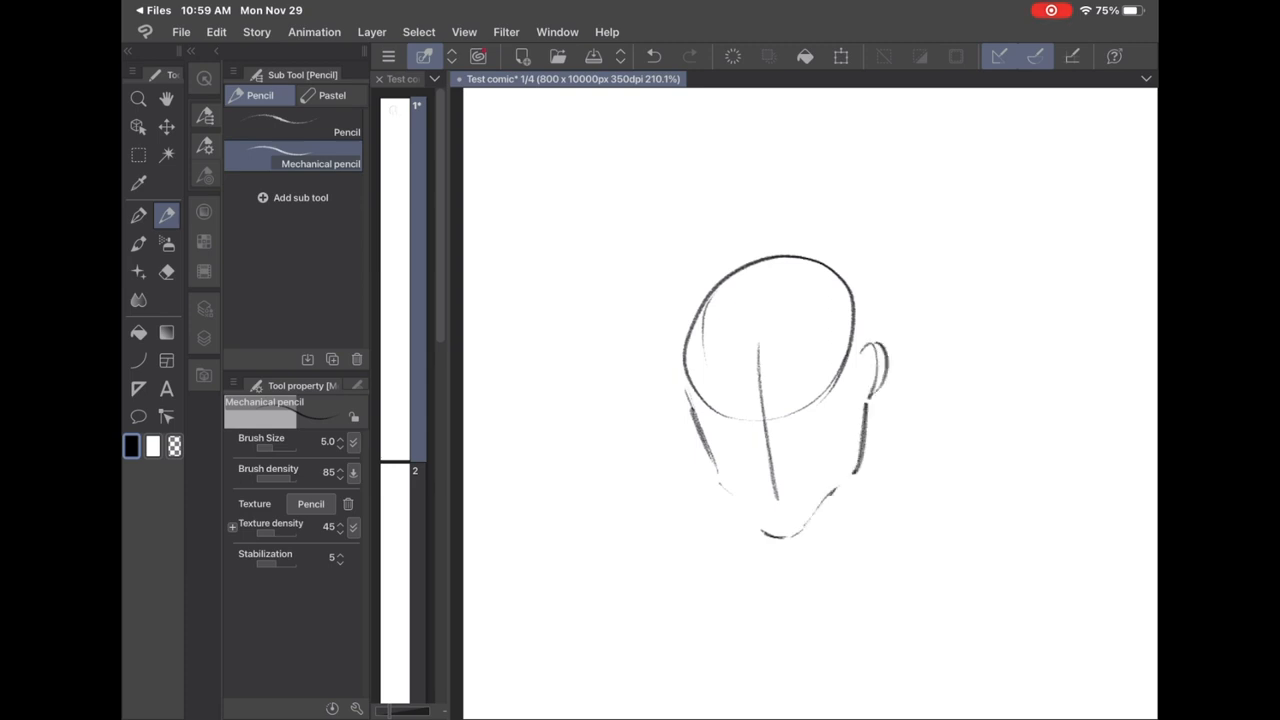
pyautogui.moveTo(870, 340); pyautogui.dragTo(890, 510)
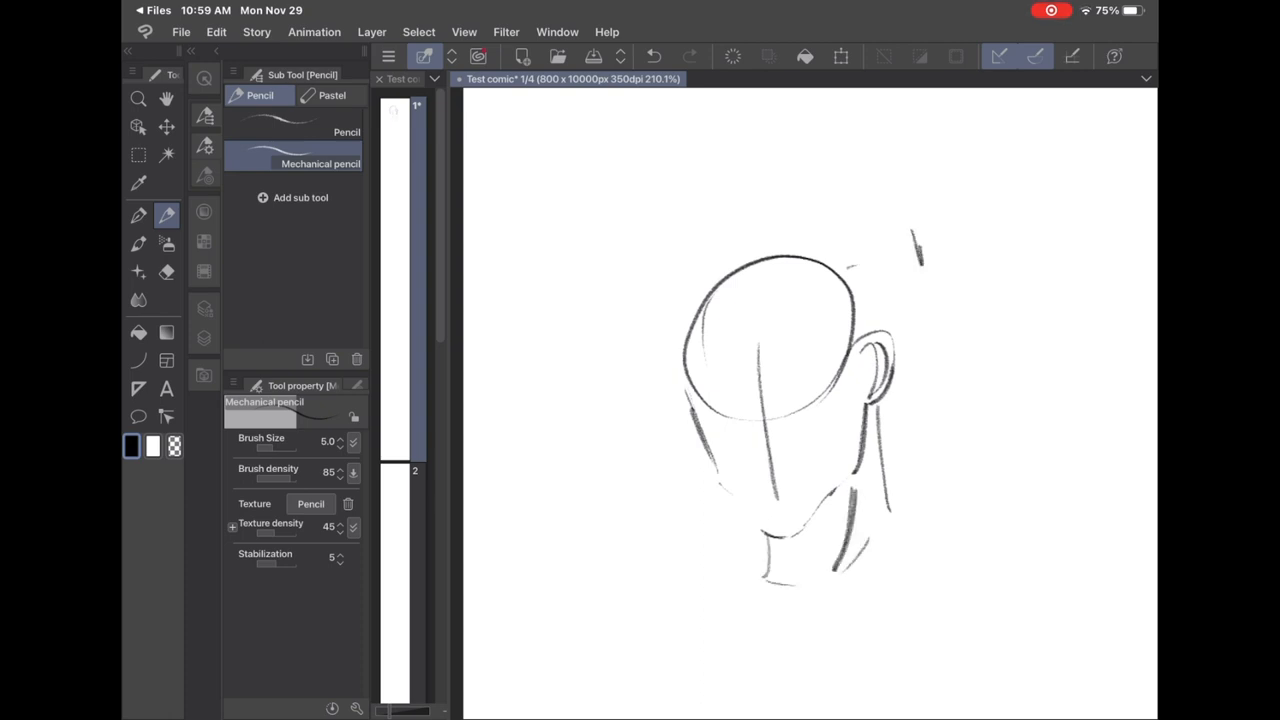
pyautogui.moveTo(910, 250); pyautogui.dragTo(1016, 224)
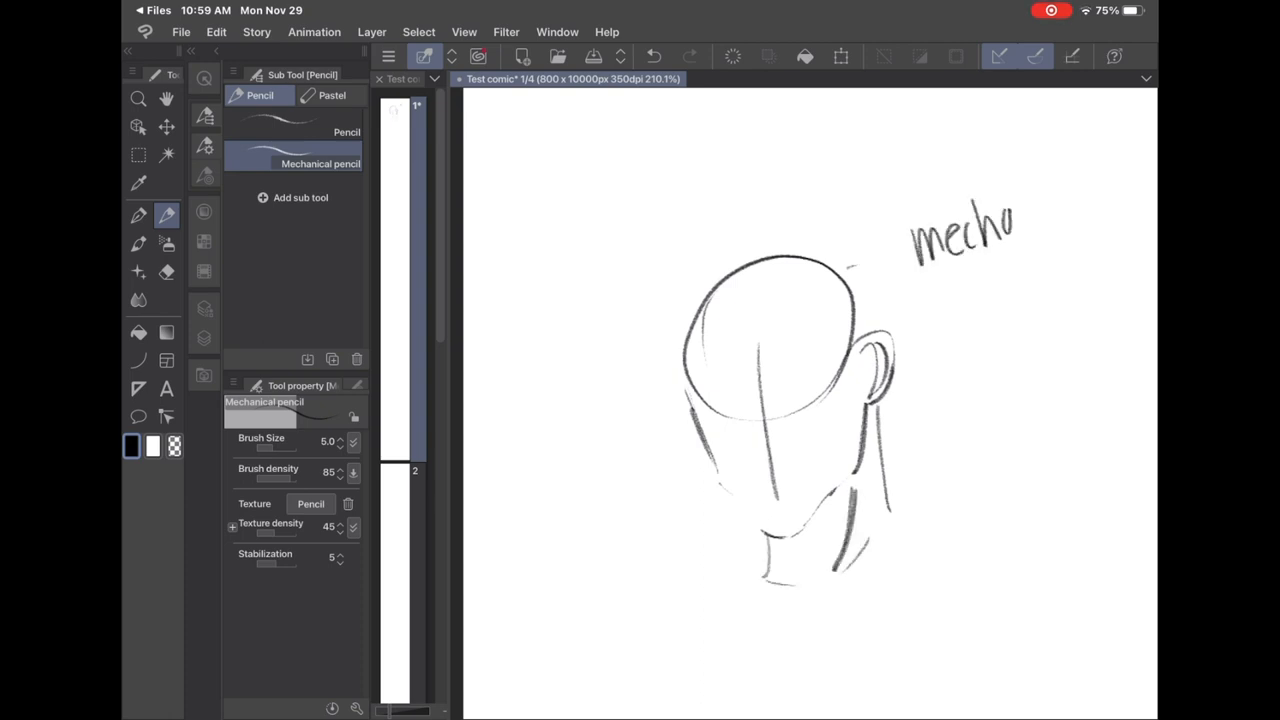
pyautogui.moveTo(1010, 230); pyautogui.dragTo(1090, 200)
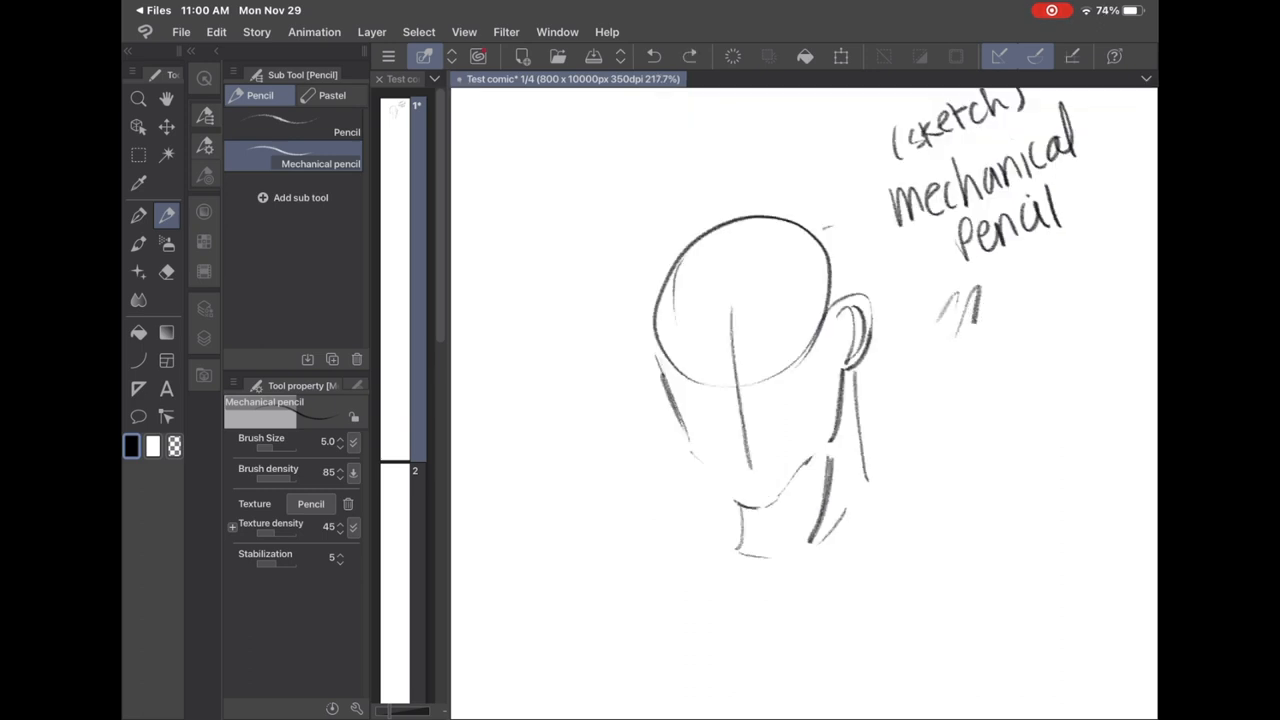
pyautogui.moveTo(976, 330); pyautogui.dragTo(1044, 276)
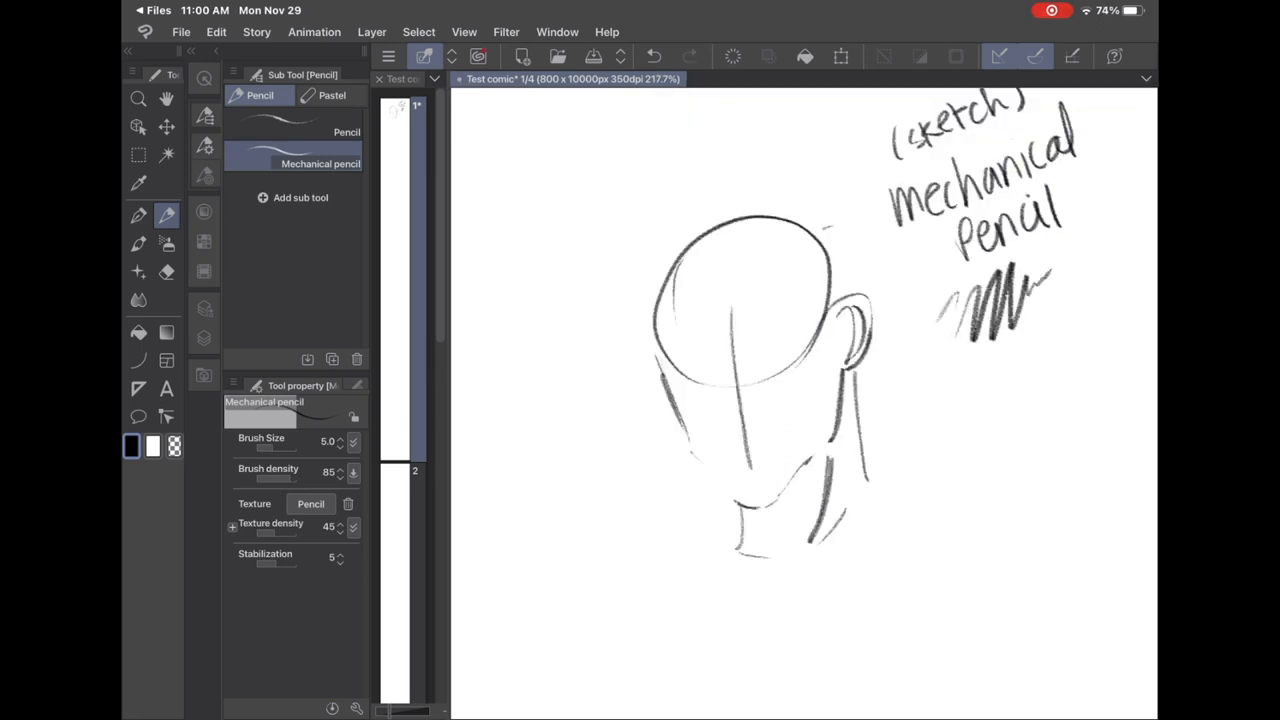
pyautogui.click(138, 216)
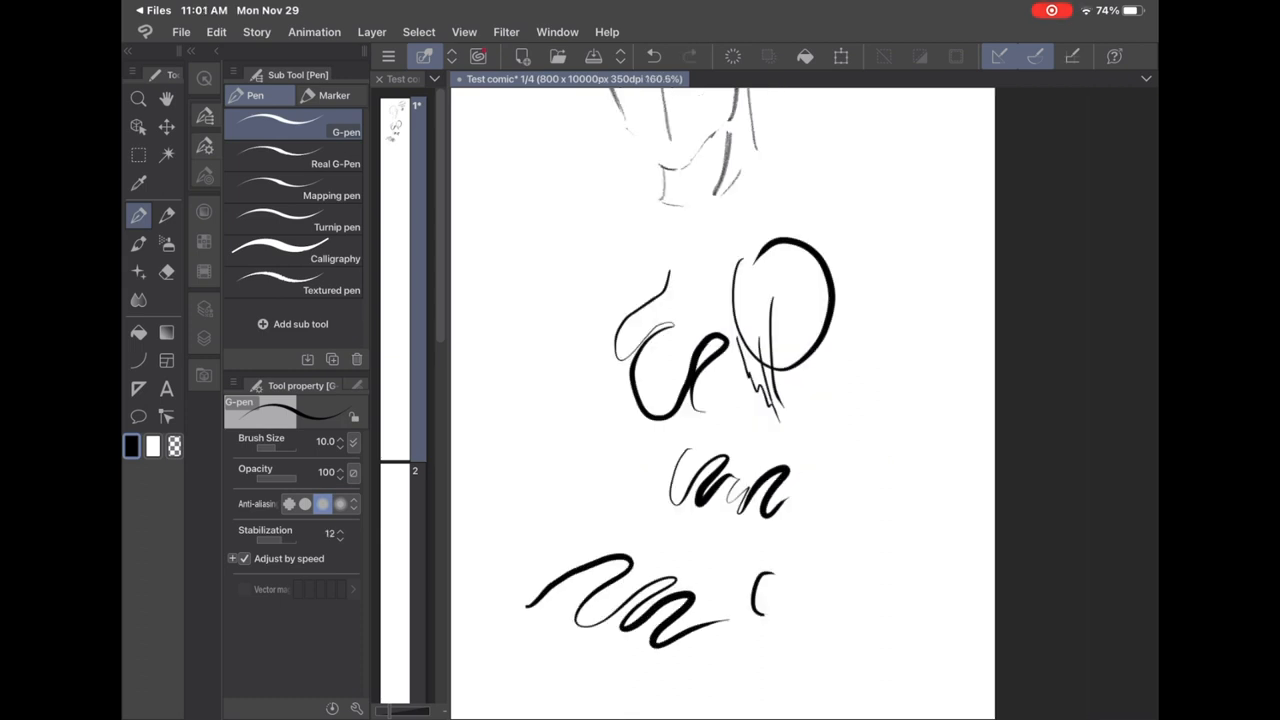
# Handwrite 'G-Pen' beside both stroke groups and bring up the Material palette.
pyautogui.moveTo(744, 600); pyautogui.dragTo(844, 596)
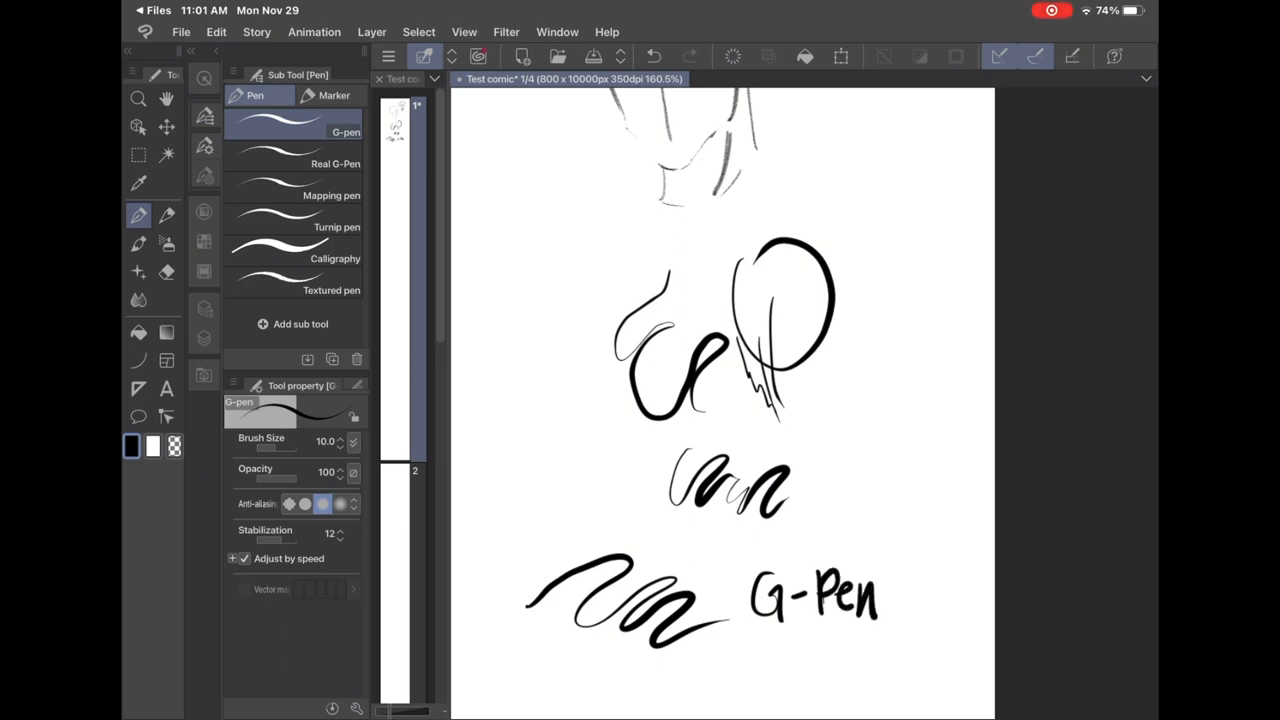
pyautogui.moveTo(820, 460); pyautogui.dragTo(856, 490)
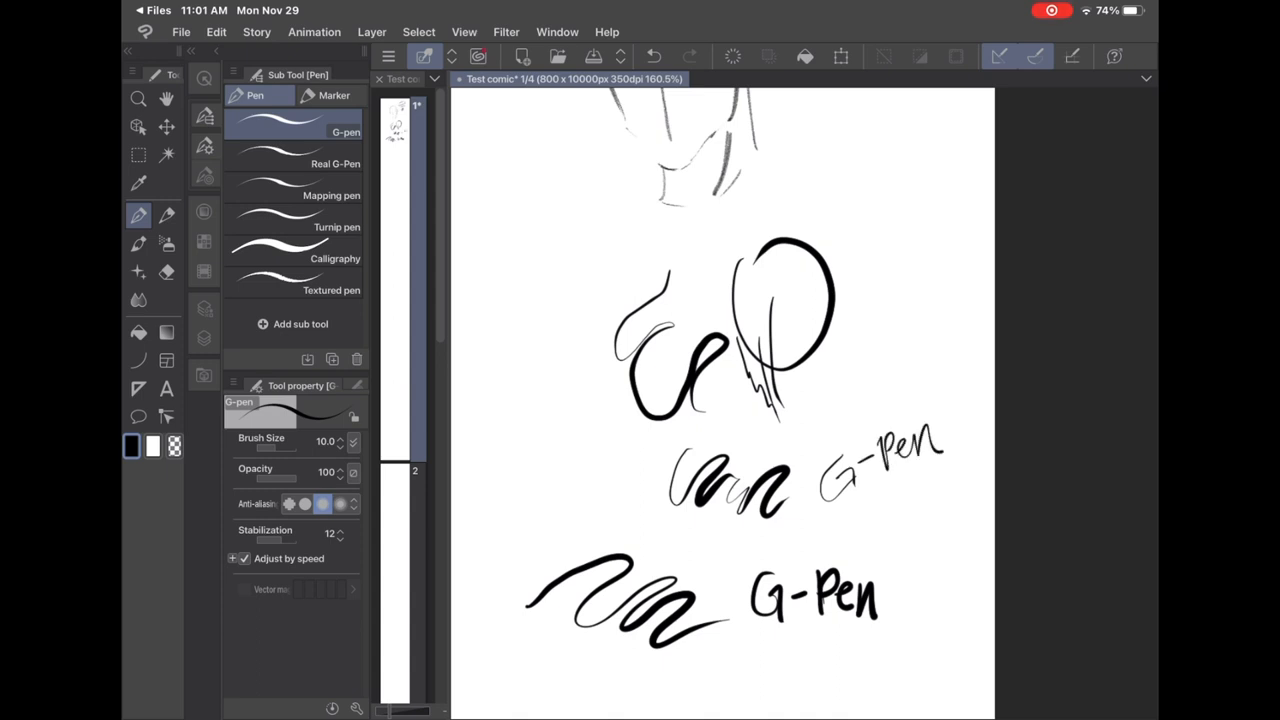
pyautogui.click(138, 126)
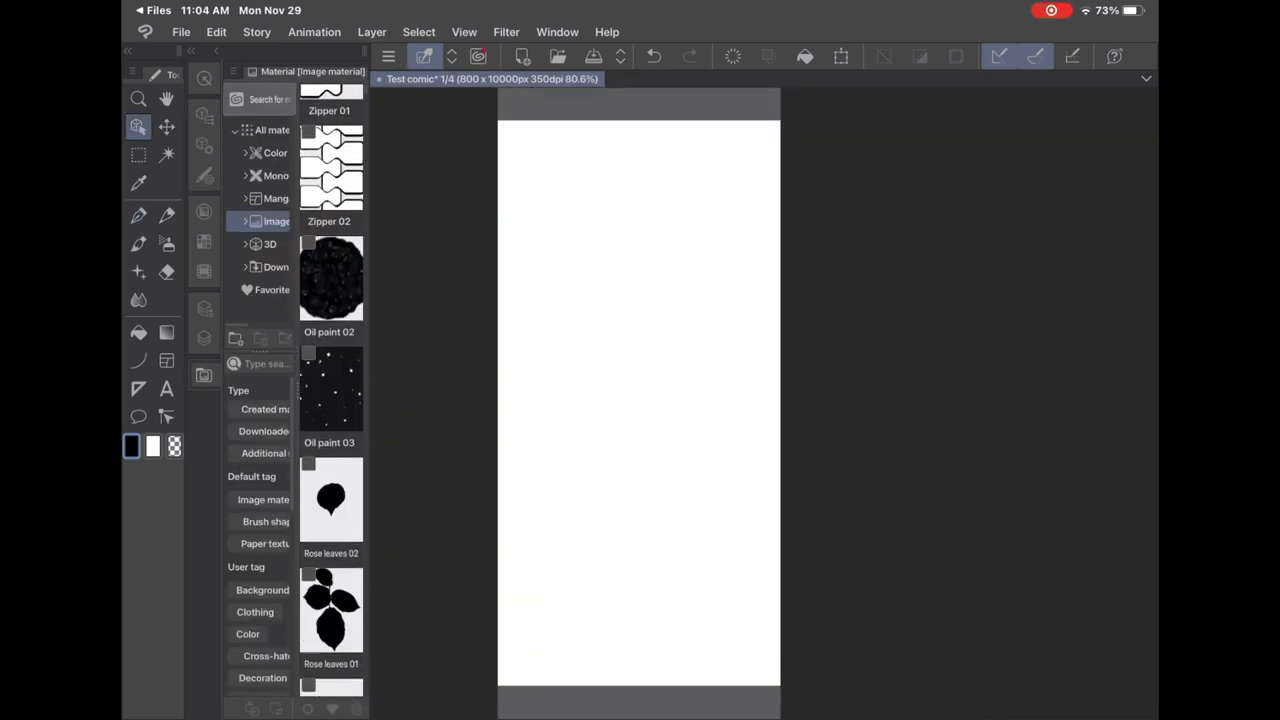
# Scroll through the image material thumbnails and paper textures.
pyautogui.scroll(-3)
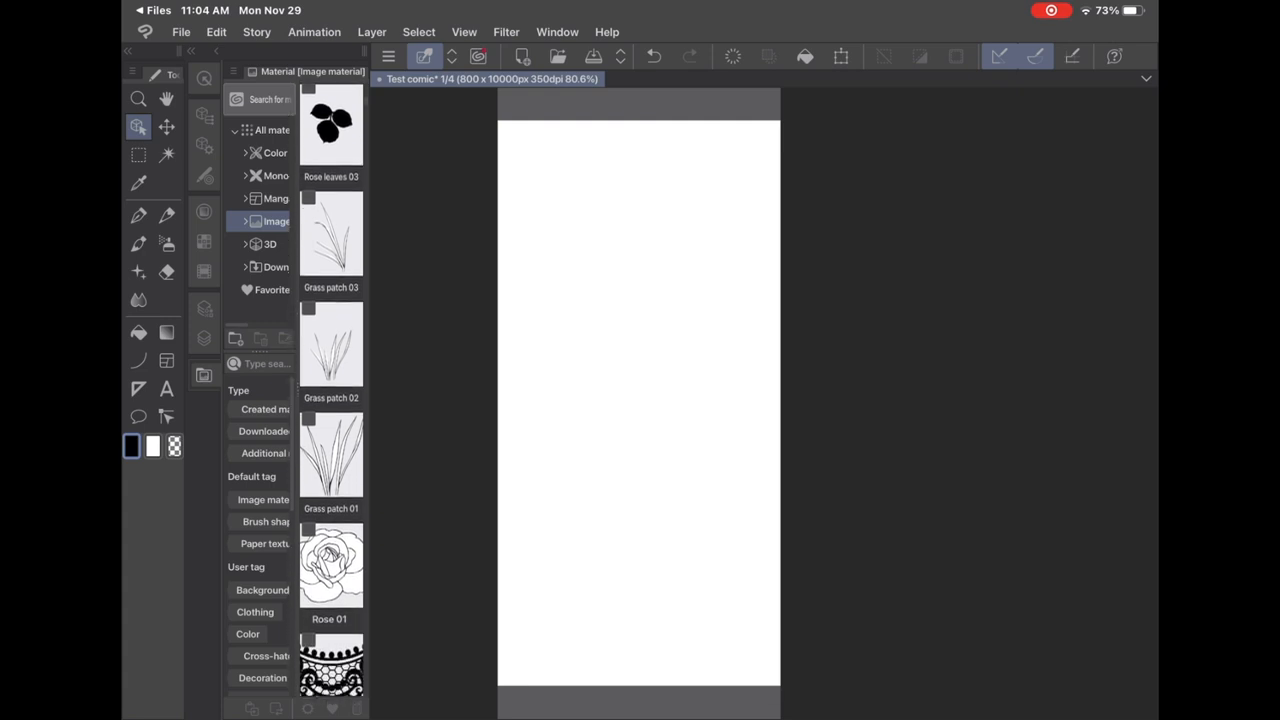
pyautogui.scroll(-3)
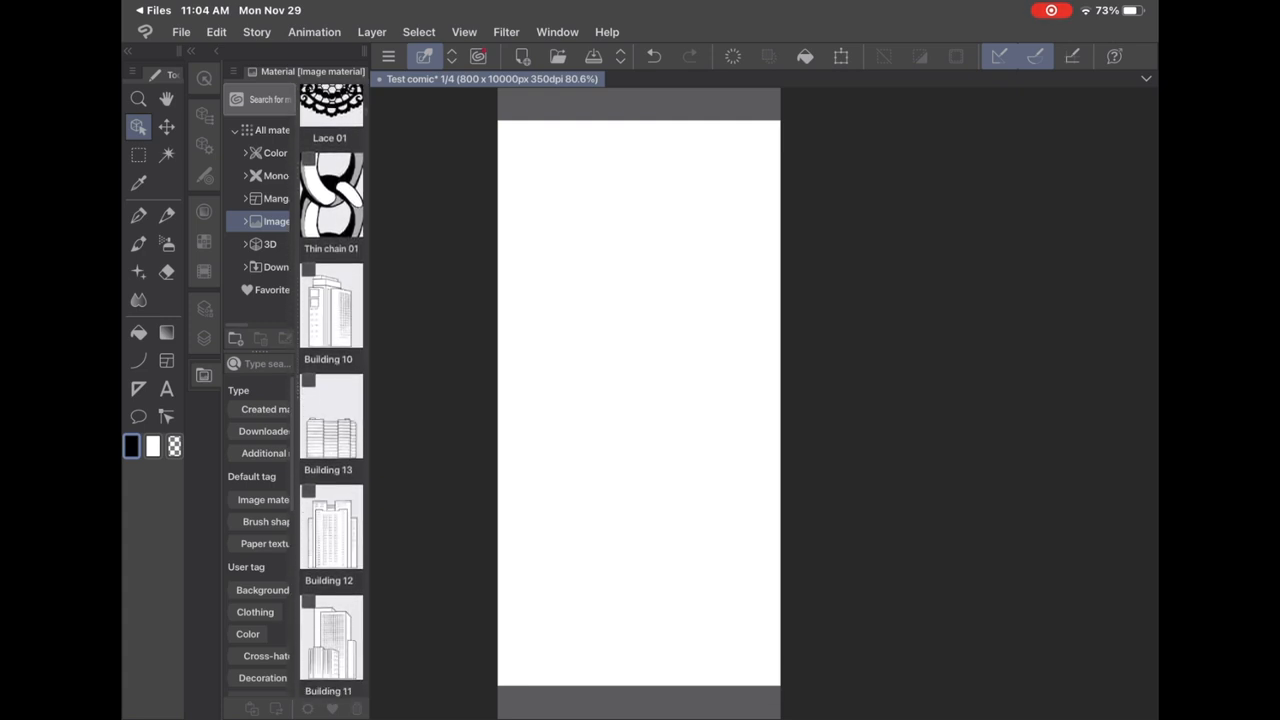
pyautogui.scroll(-3)
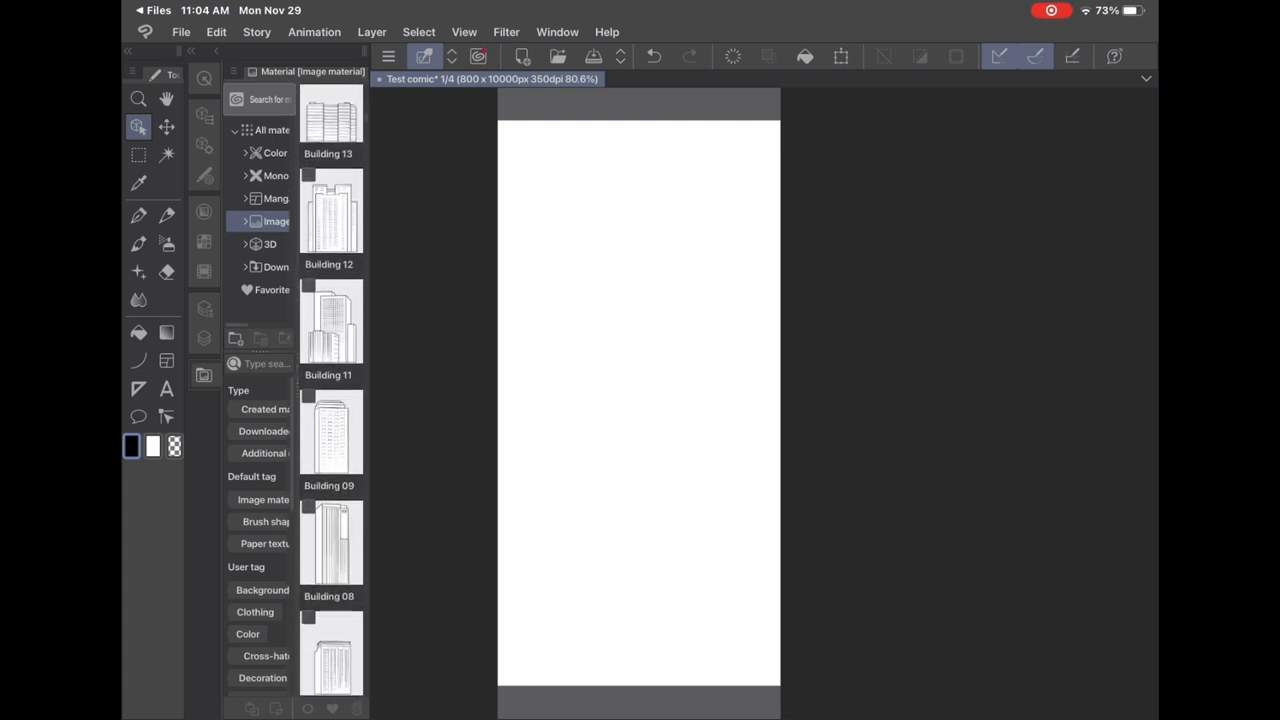
pyautogui.scroll(-3)
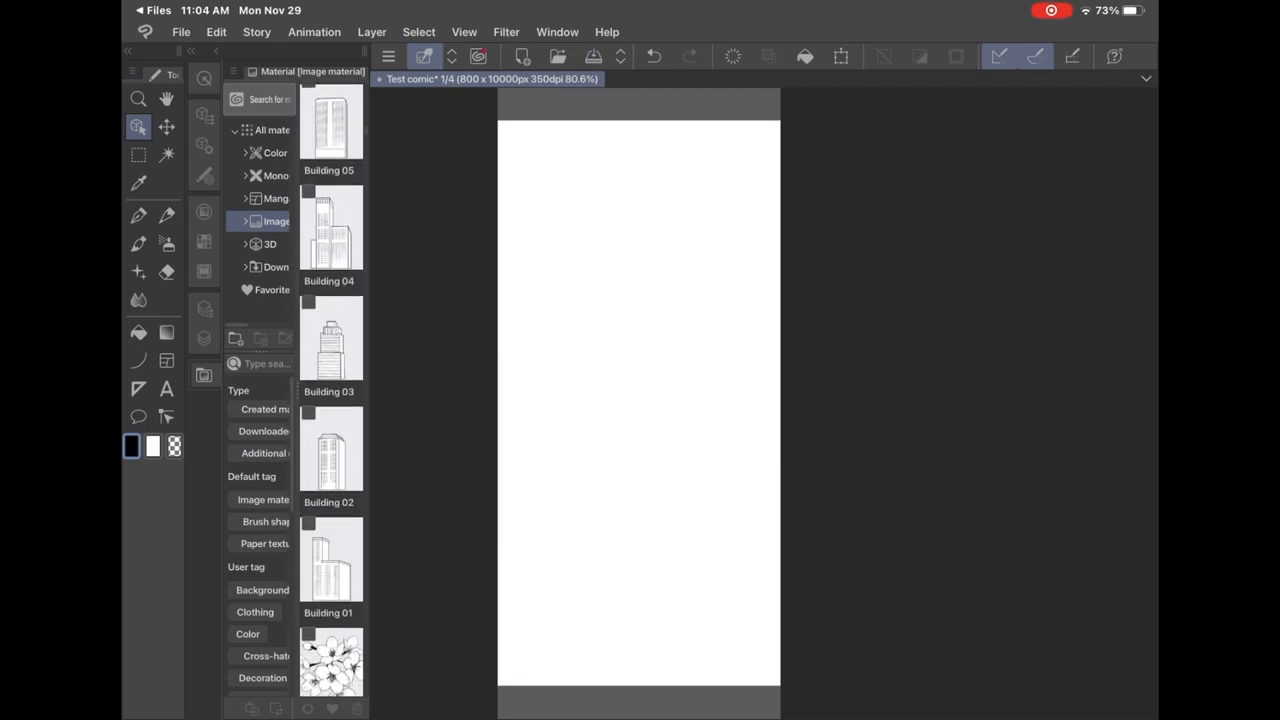
pyautogui.scroll(-3)
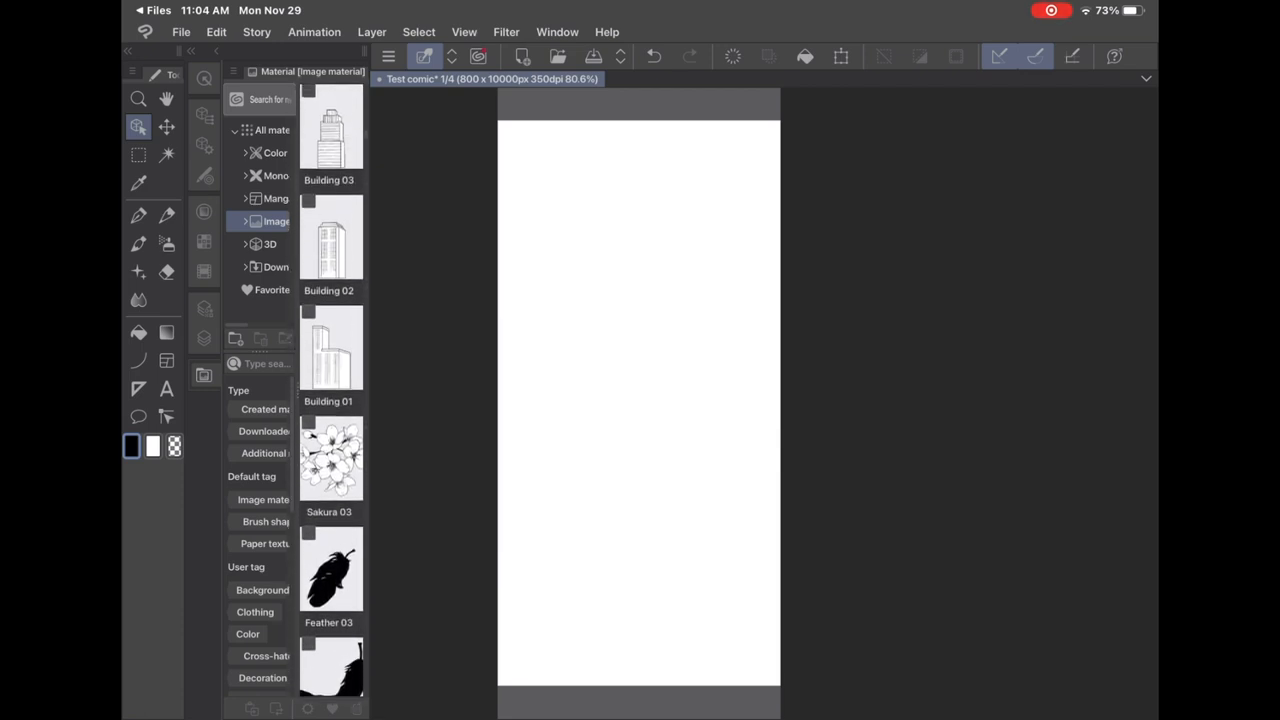
# Browse the monochromatic pattern and manga frame template folders, then expand the 3D folder.
pyautogui.click(276, 176)
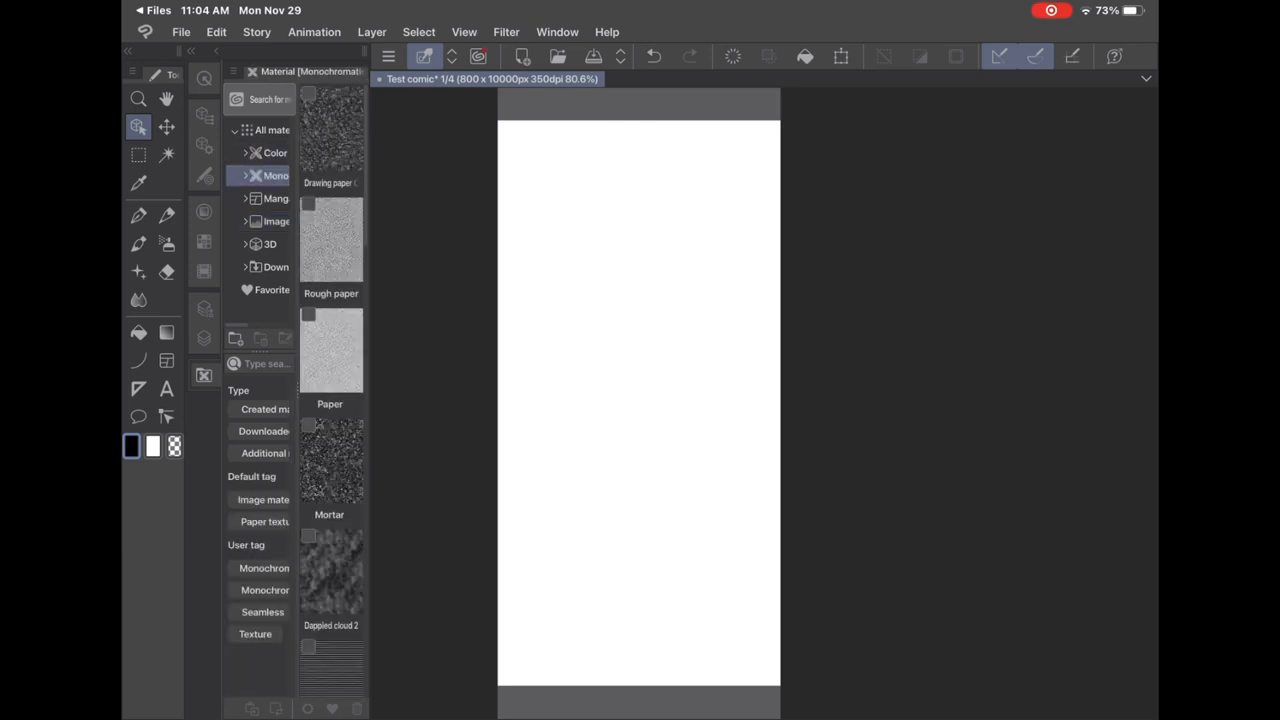
pyautogui.click(276, 198)
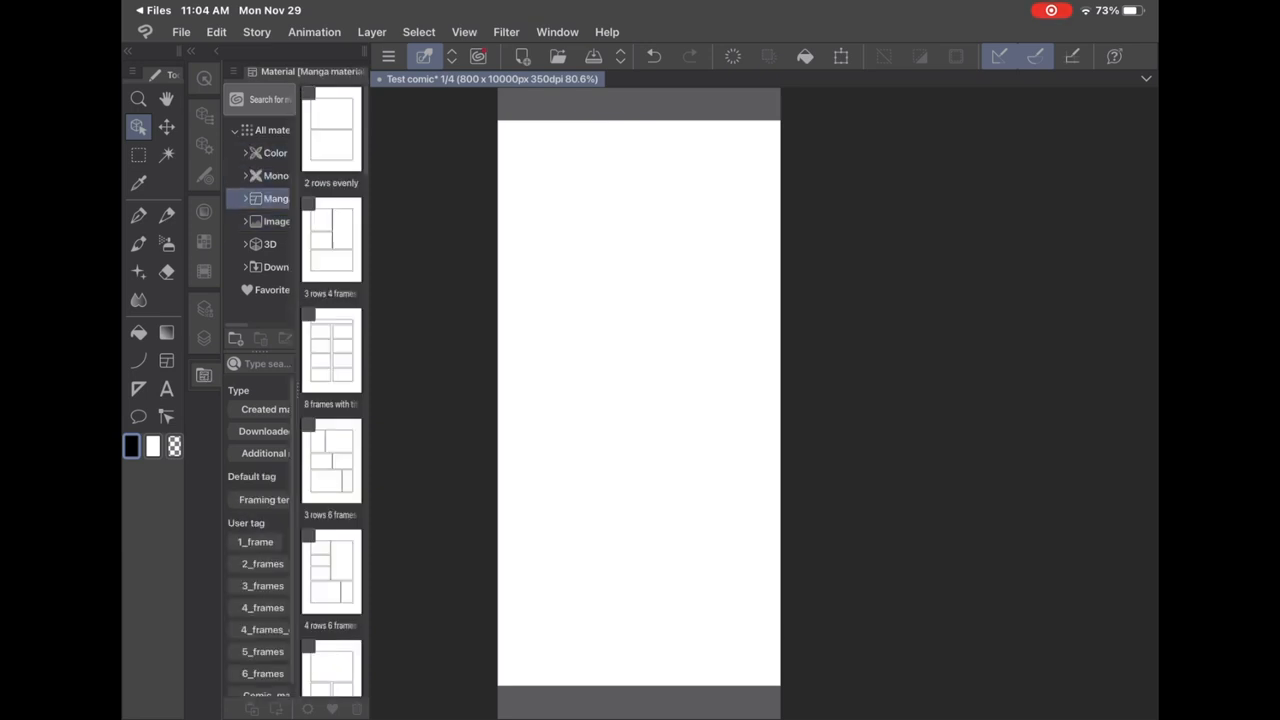
pyautogui.scroll(-3)
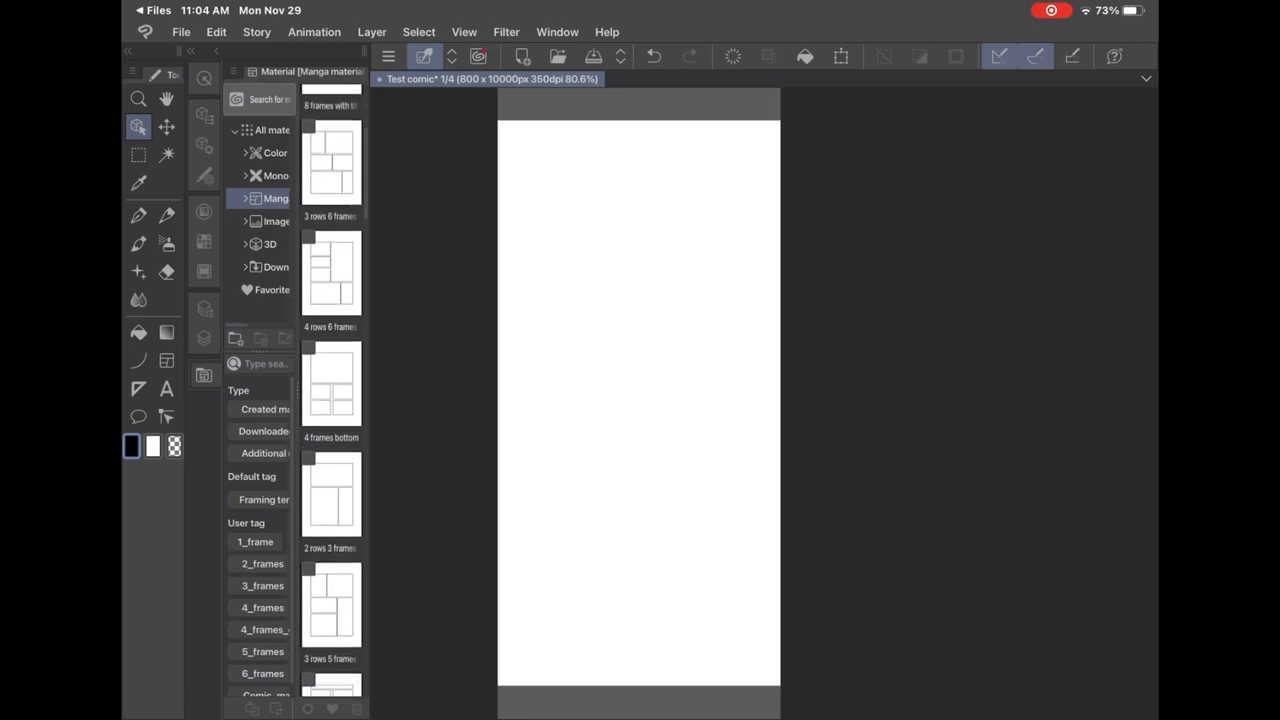
pyautogui.scroll(-3)
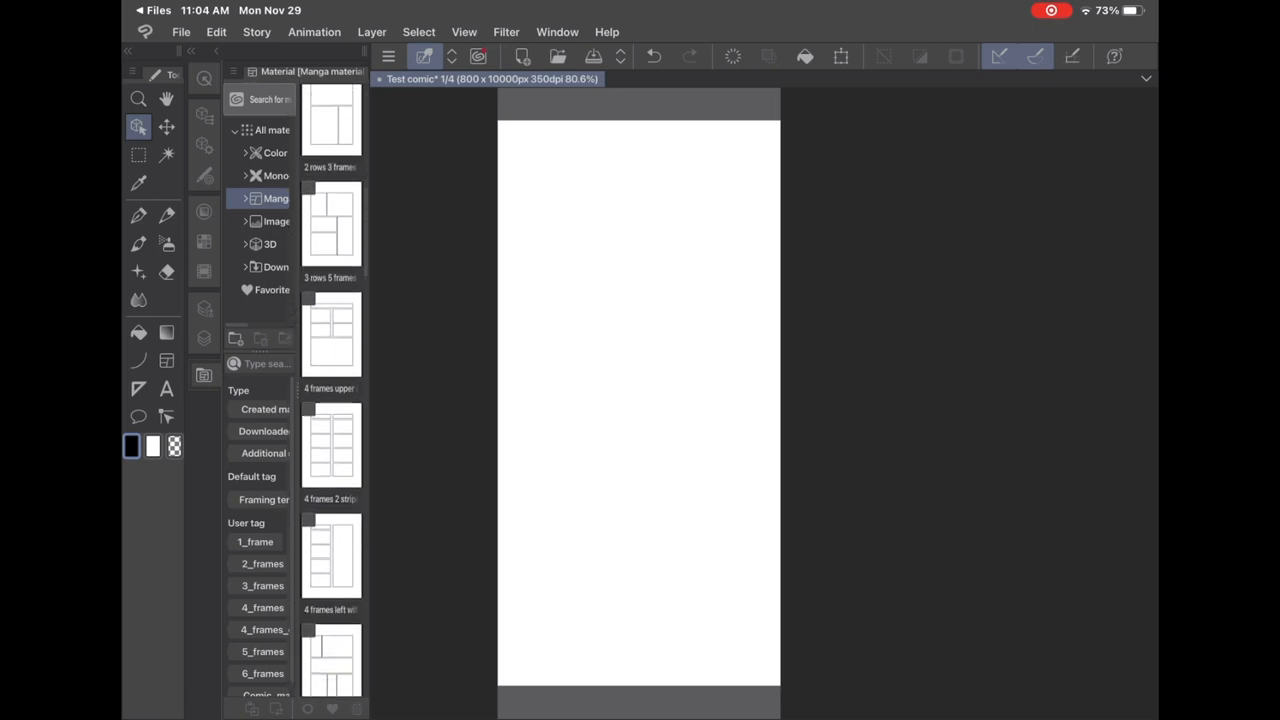
pyautogui.click(270, 244)
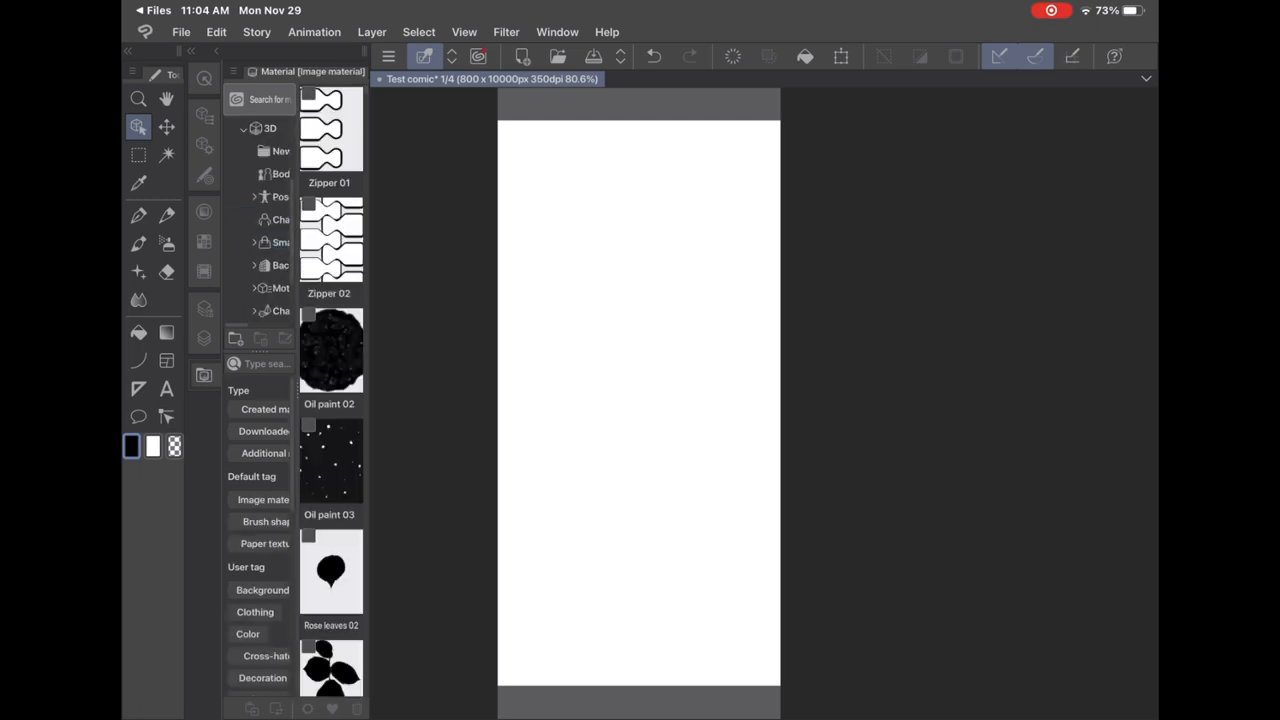
# Drag a 3D drawing figure from the Body type folder onto the canvas and pose it with one arm raised.
pyautogui.click(270, 150)
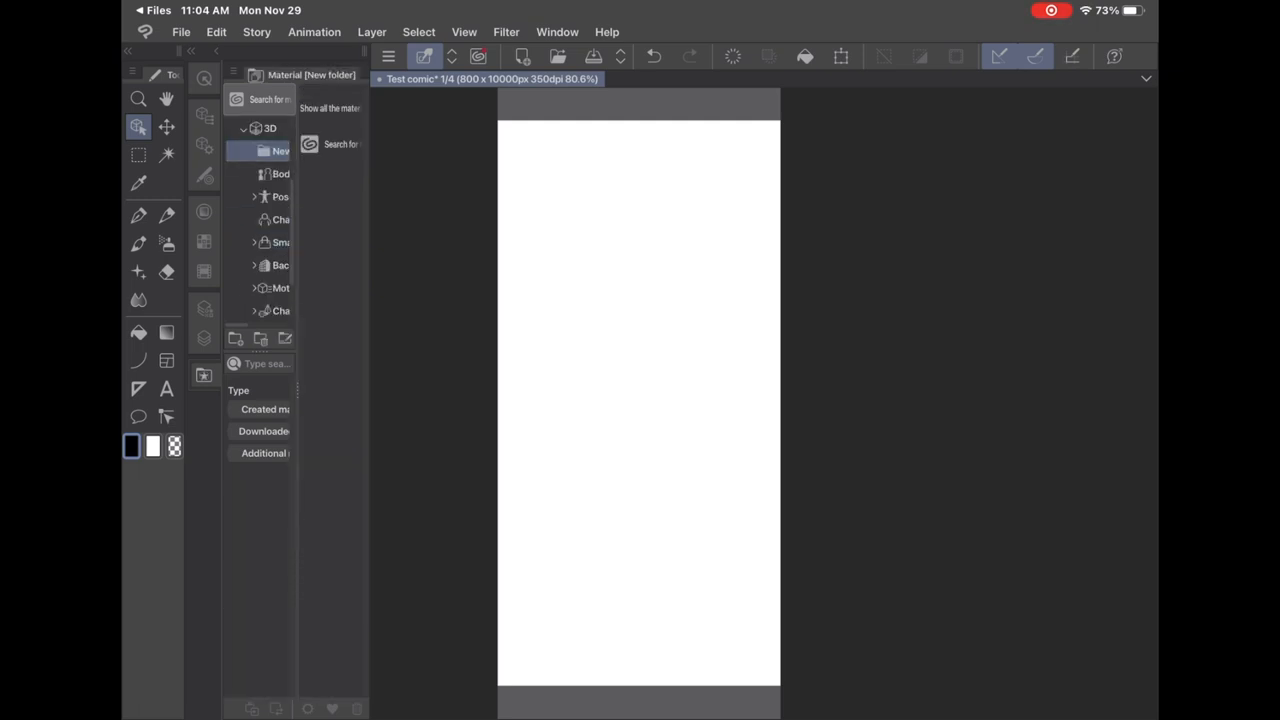
pyautogui.click(280, 172)
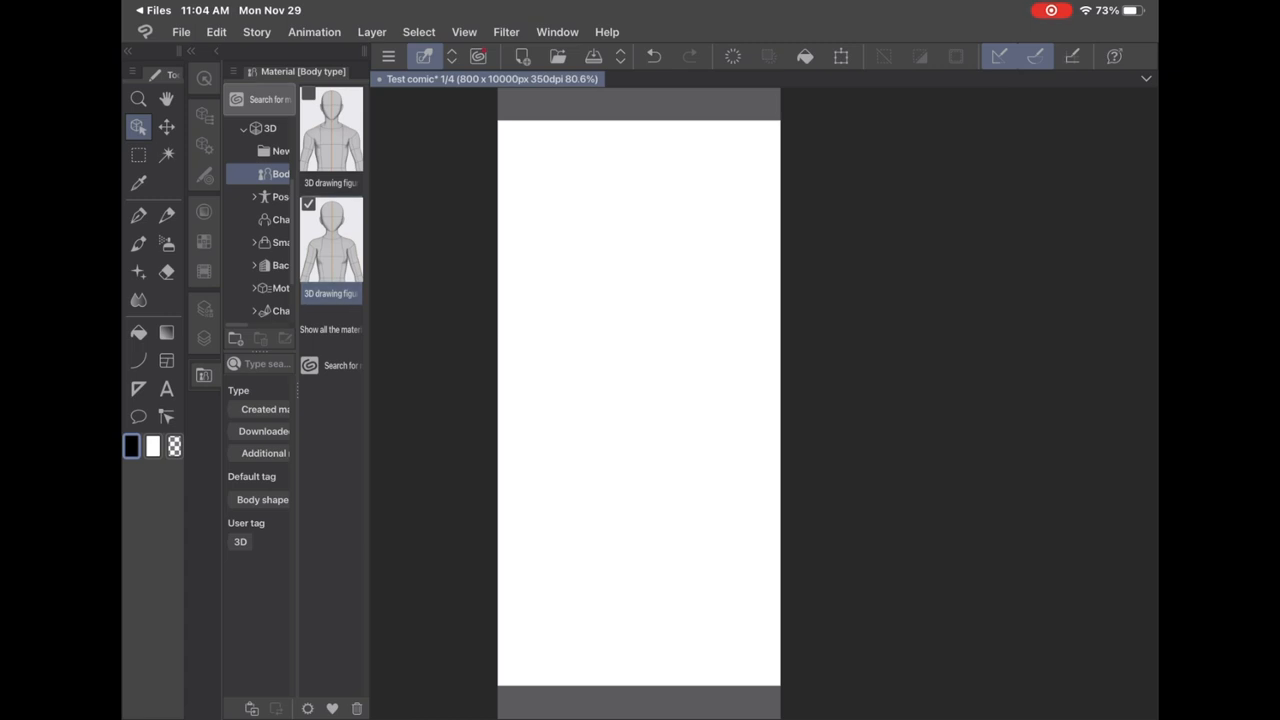
pyautogui.click(168, 98)
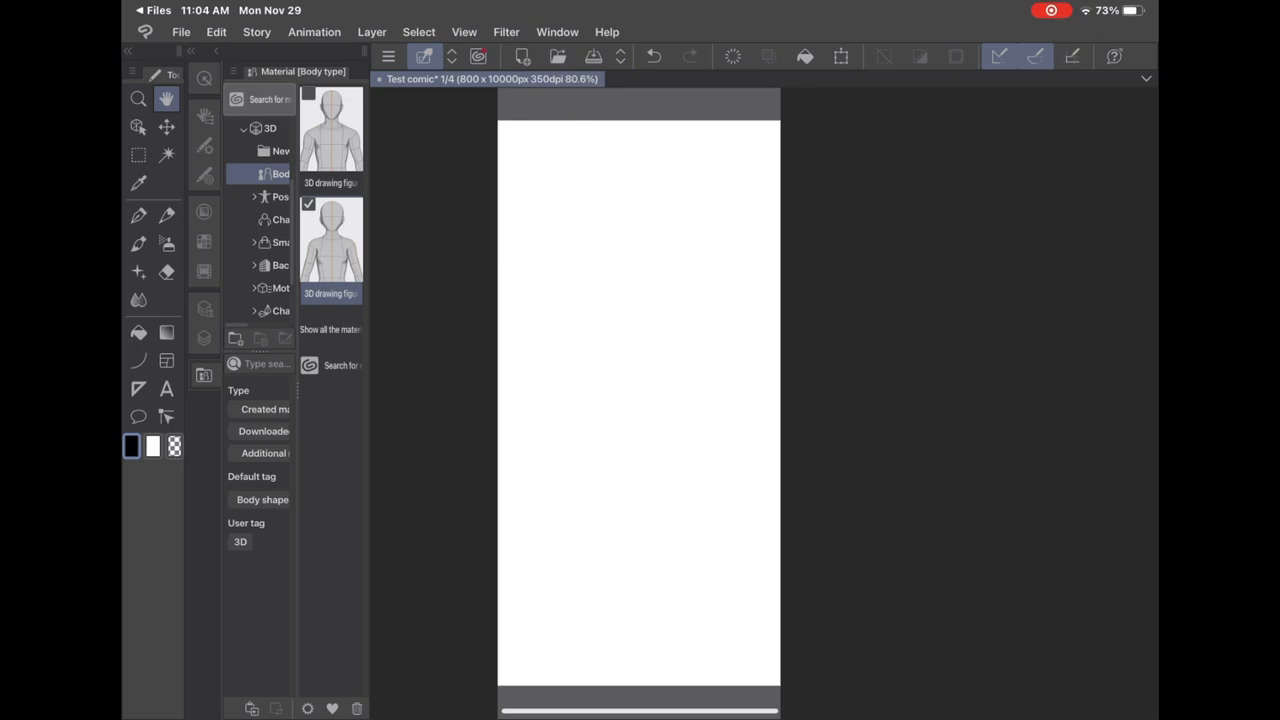
pyautogui.moveTo(330, 240); pyautogui.dragTo(634, 318)
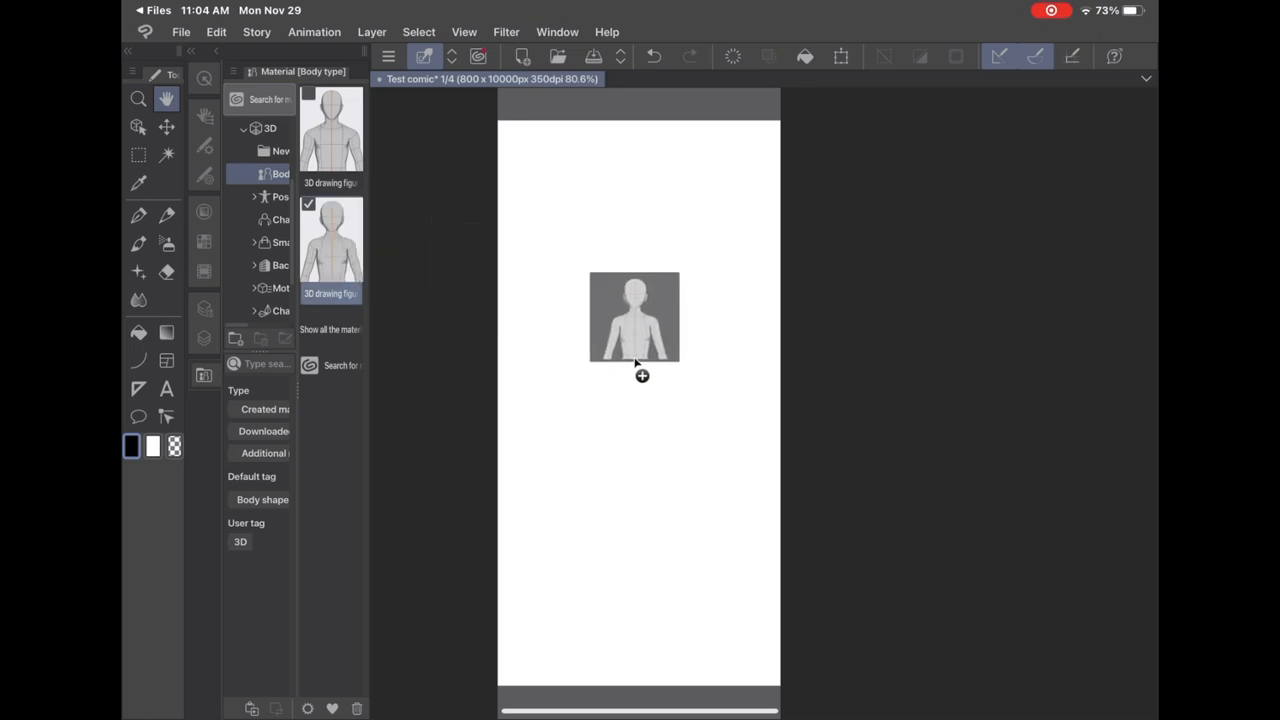
pyautogui.click(634, 316)
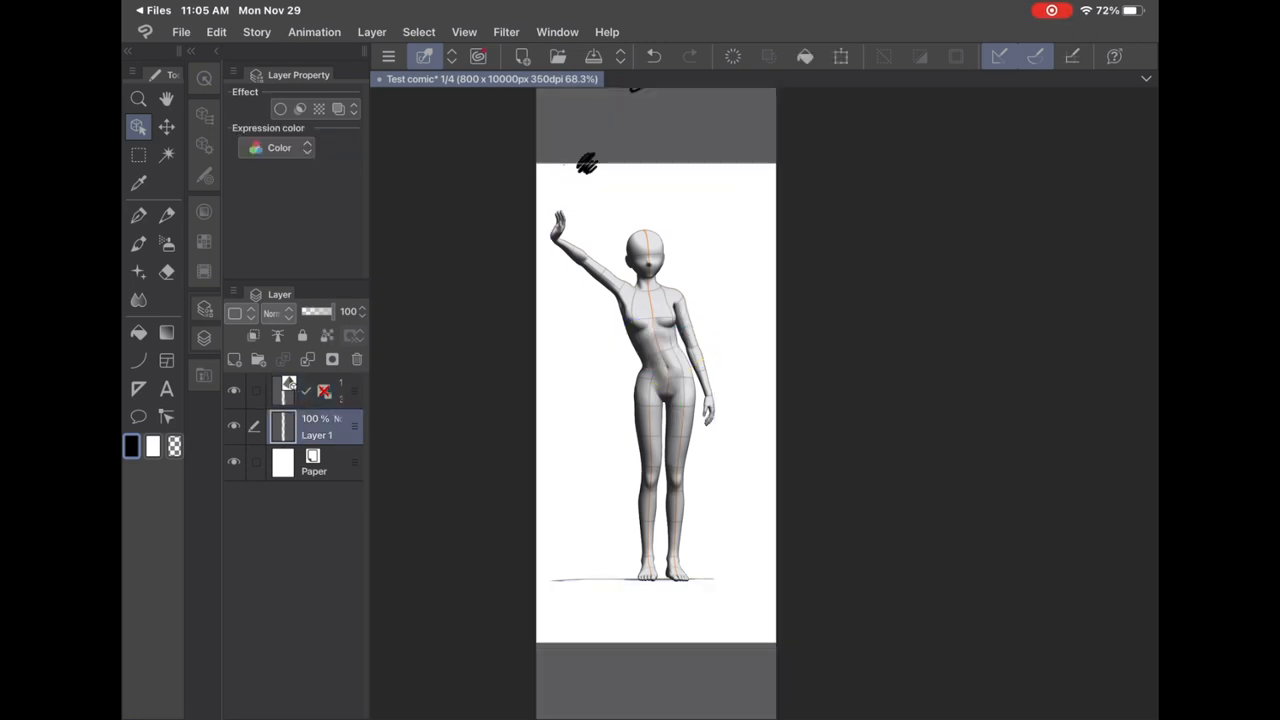
# Delete the 3D figure layer and confirm the deletion.
pyautogui.click(356, 360)
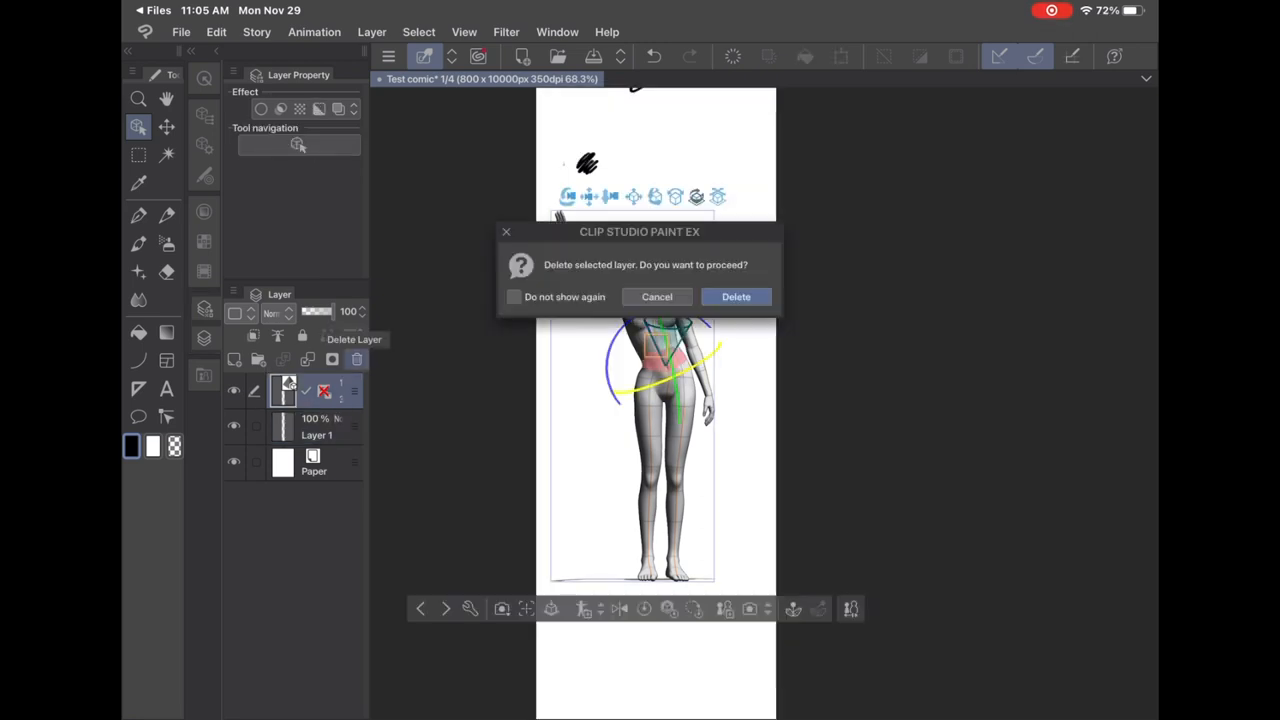
pyautogui.click(736, 296)
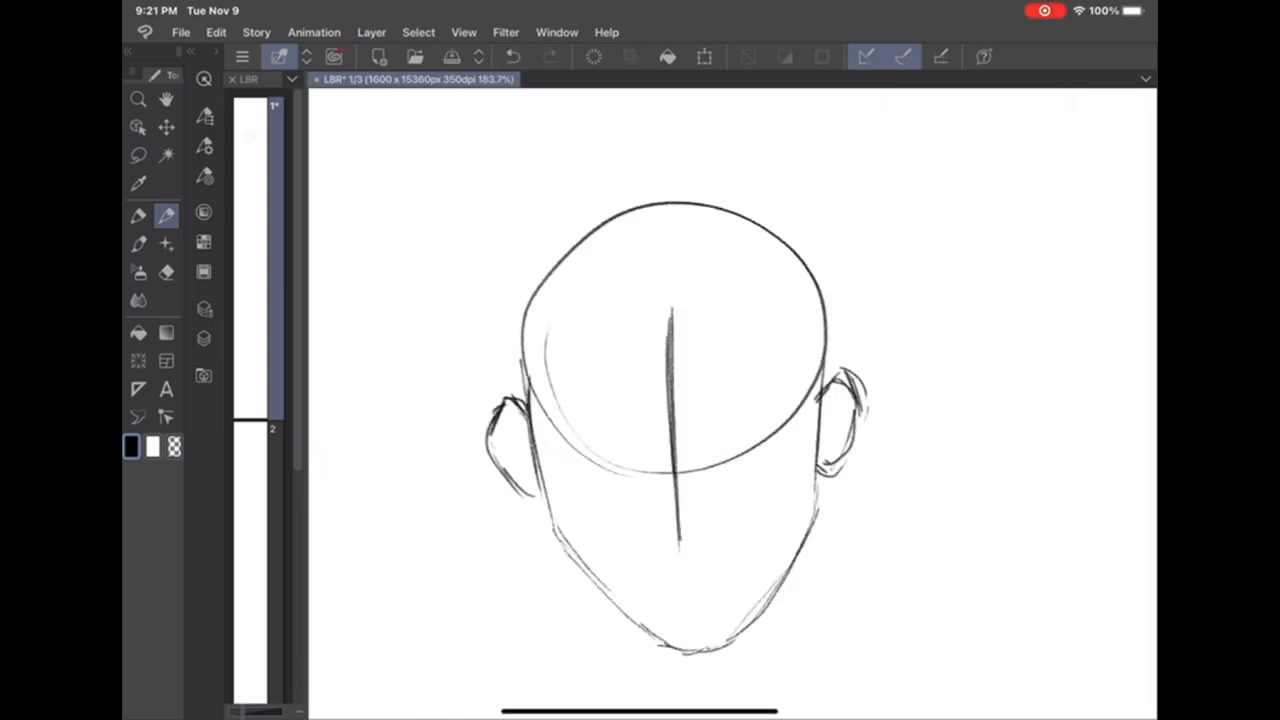
# Sketch eyes, nose and ear over the construction lines and darken the smiling mouth corner.
pyautogui.moveTo(590, 300); pyautogui.dragTo(790, 320)
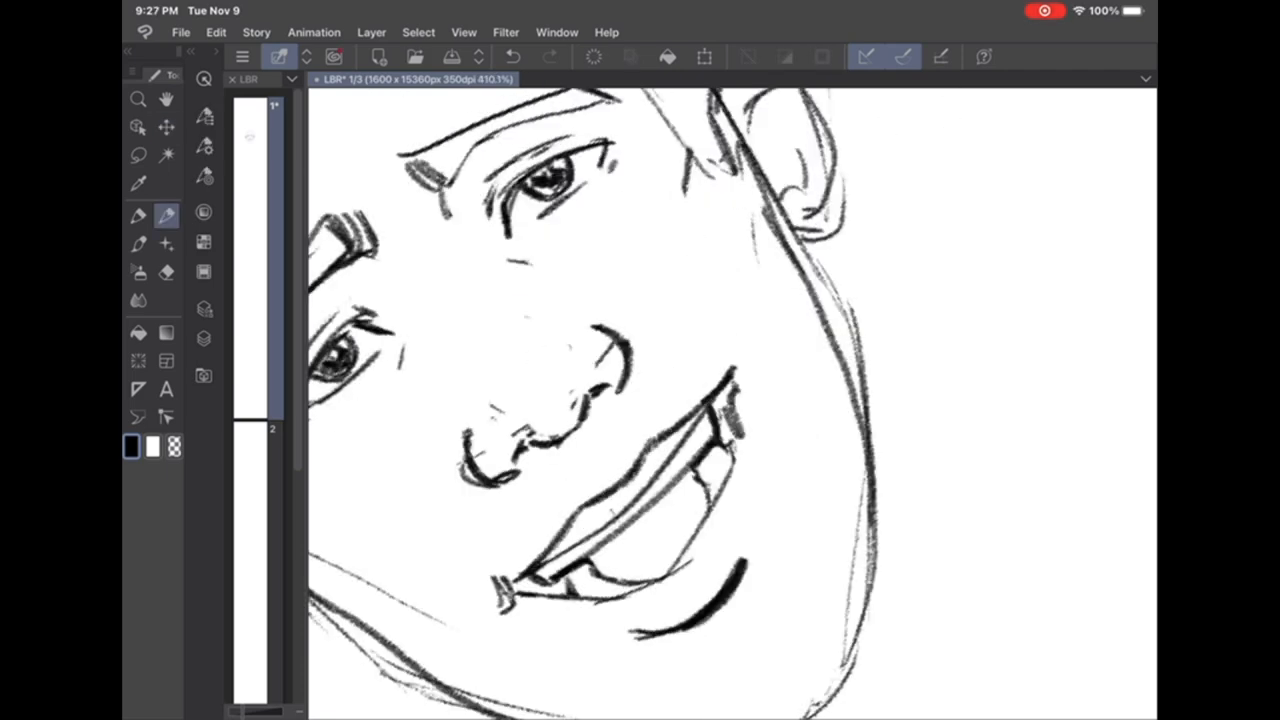
pyautogui.moveTo(516, 590); pyautogui.dragTo(736, 380)
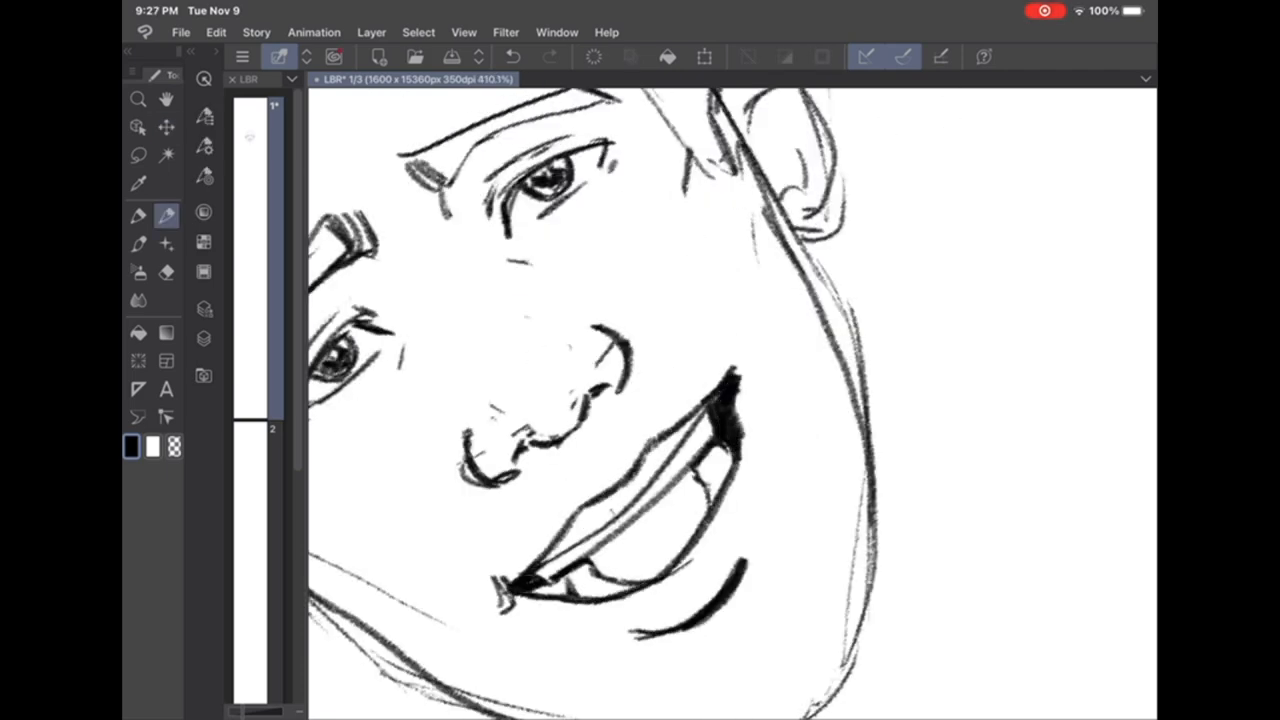